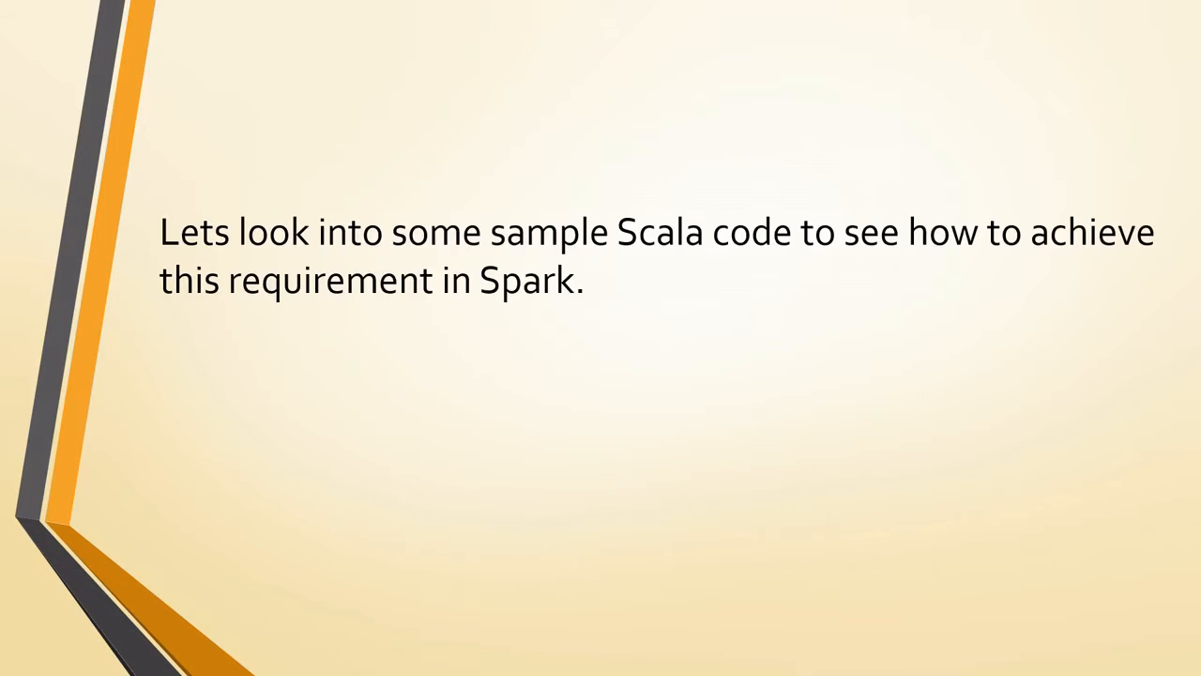
Step: Advance past the 'Lets look into some sample Scala code' slide toward the StructuredStreamingWithKafka file
click(16, 673)
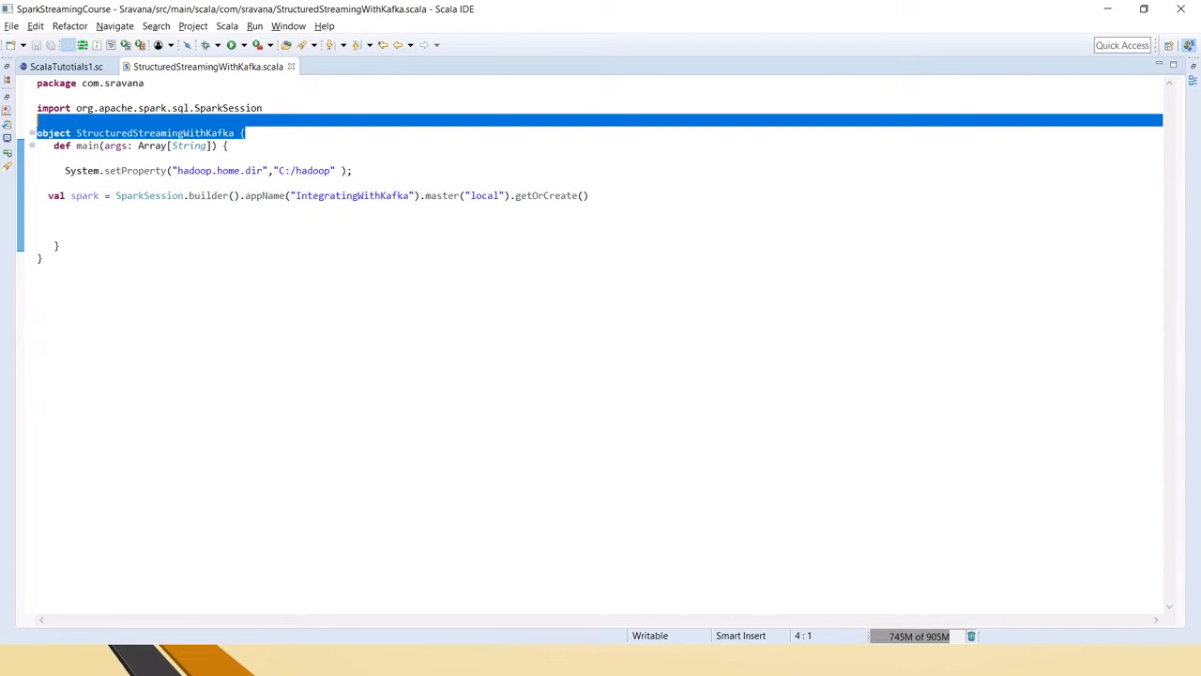
Step: Declare val kafkaDf = spark.readStream.format("kafka") on a new line and begin an .option( call
click(75, 195)
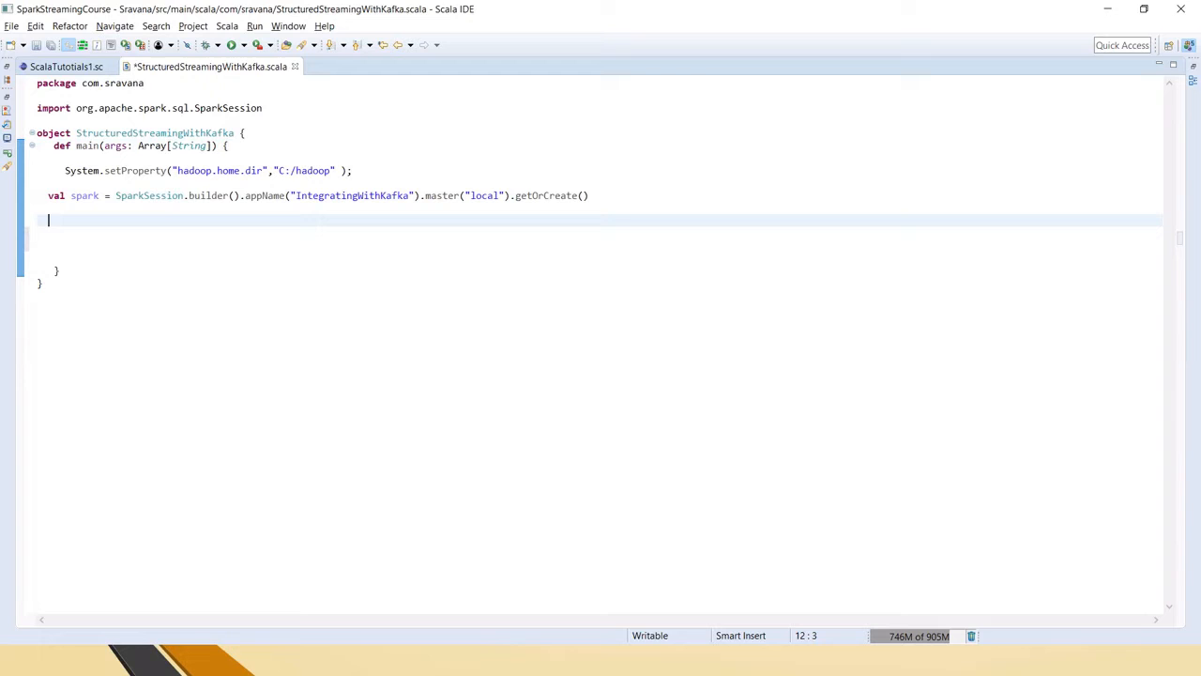
text(val)
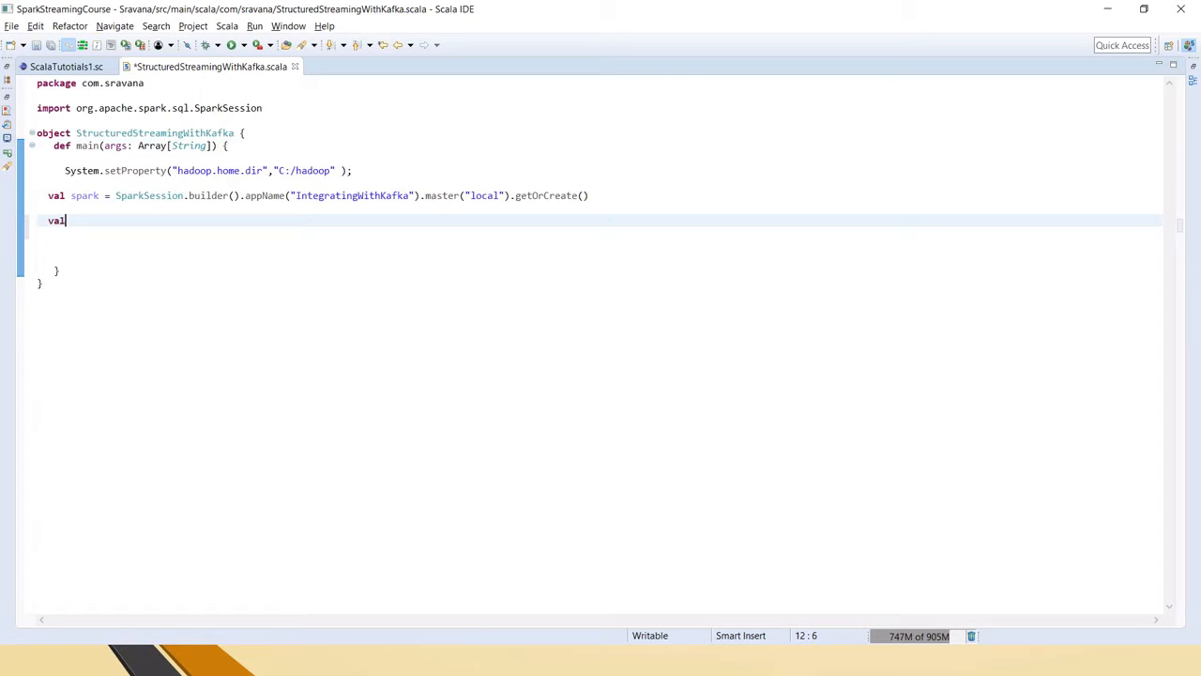
text(kafkaDf)
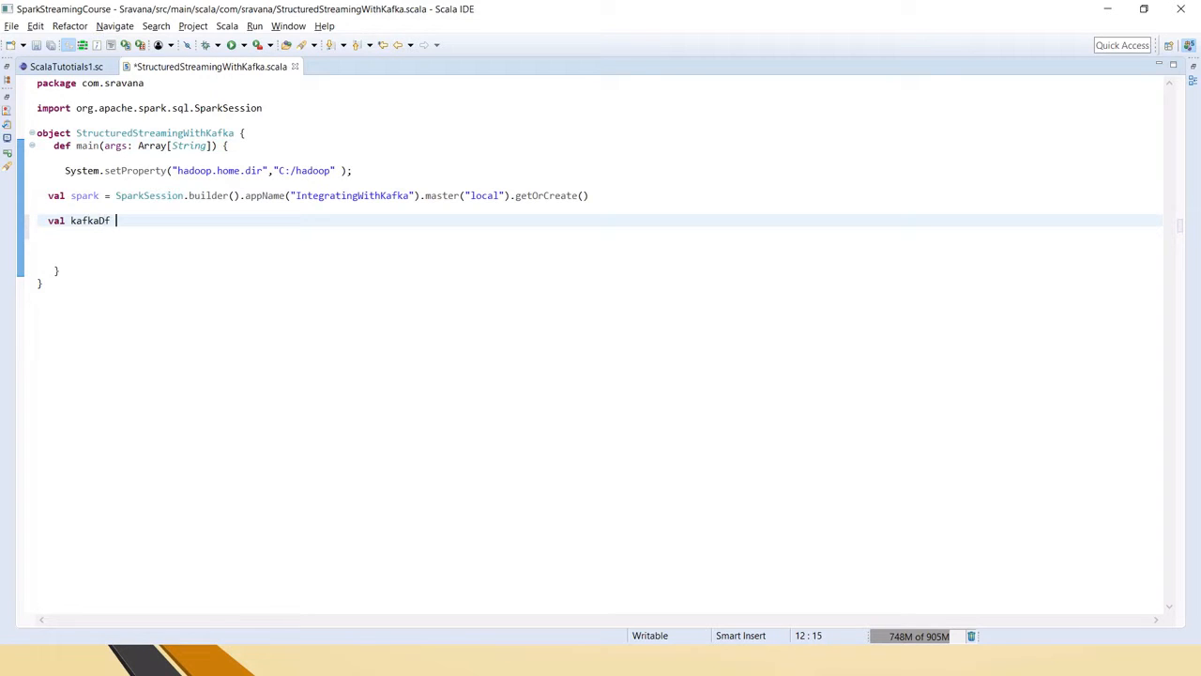
text(=)
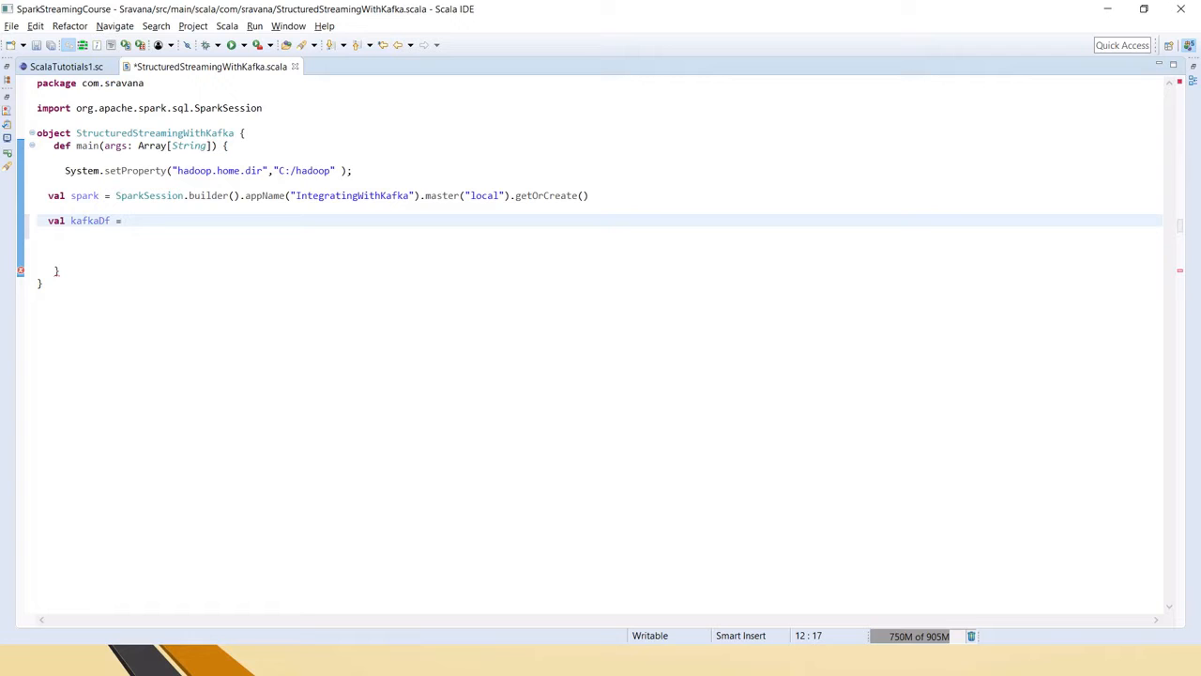
text(spark.r)
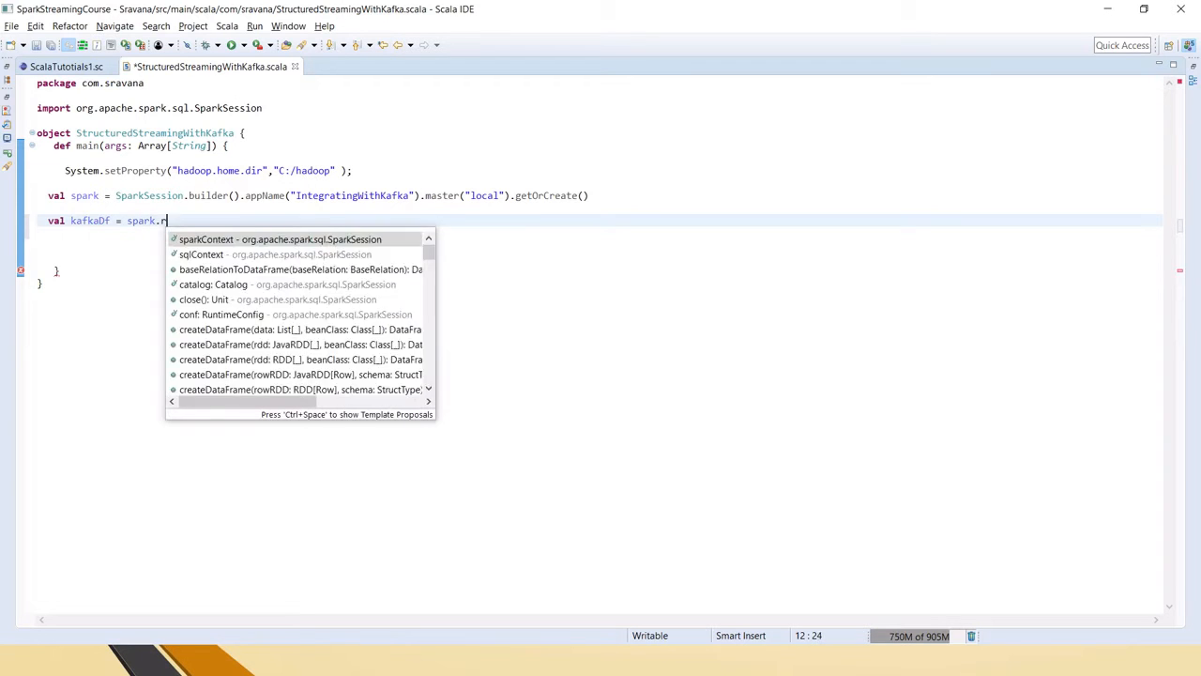
text(eadStream)
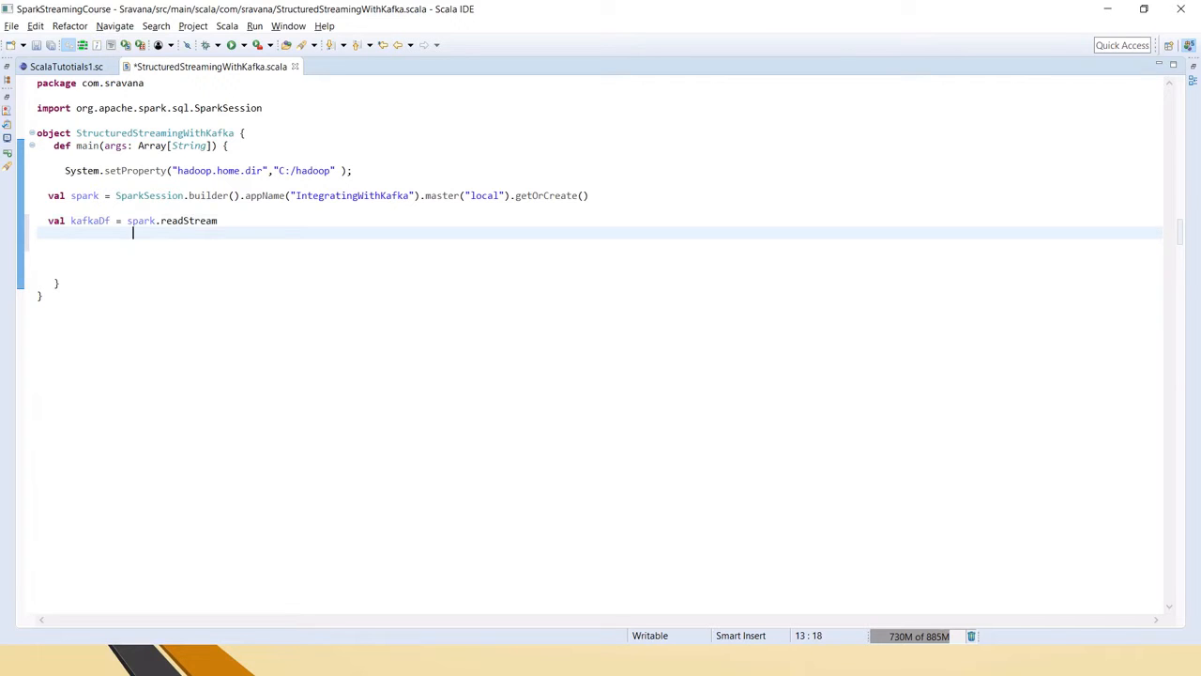
text(.format()
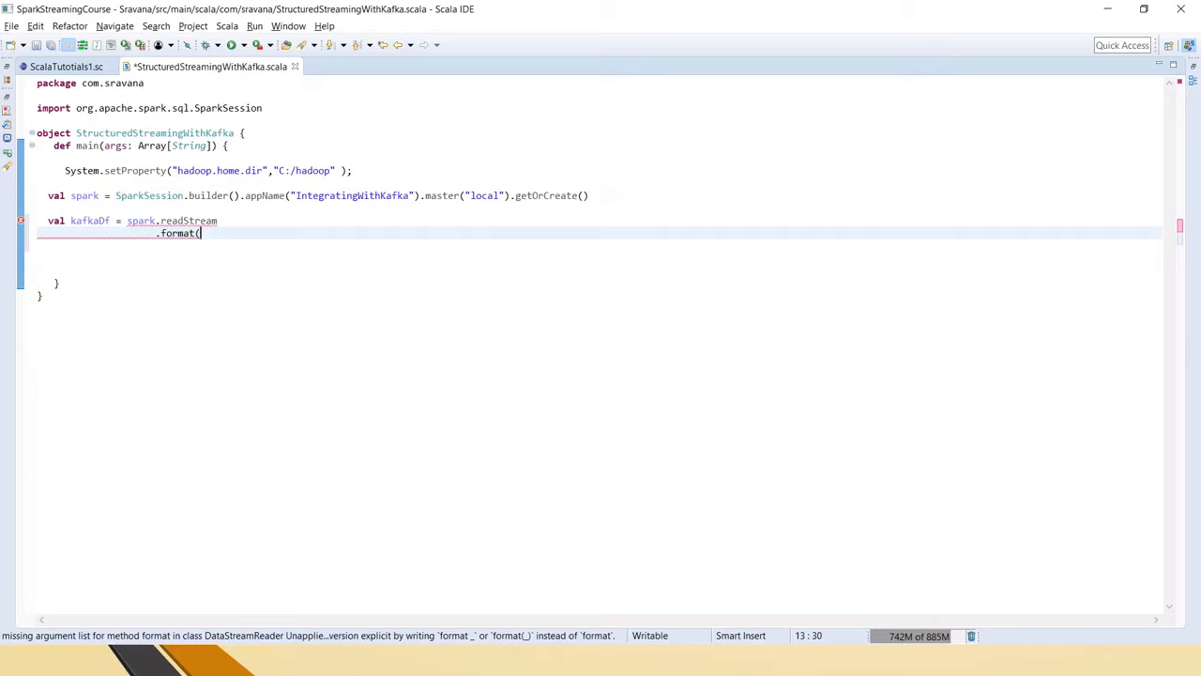
text("kafka"))
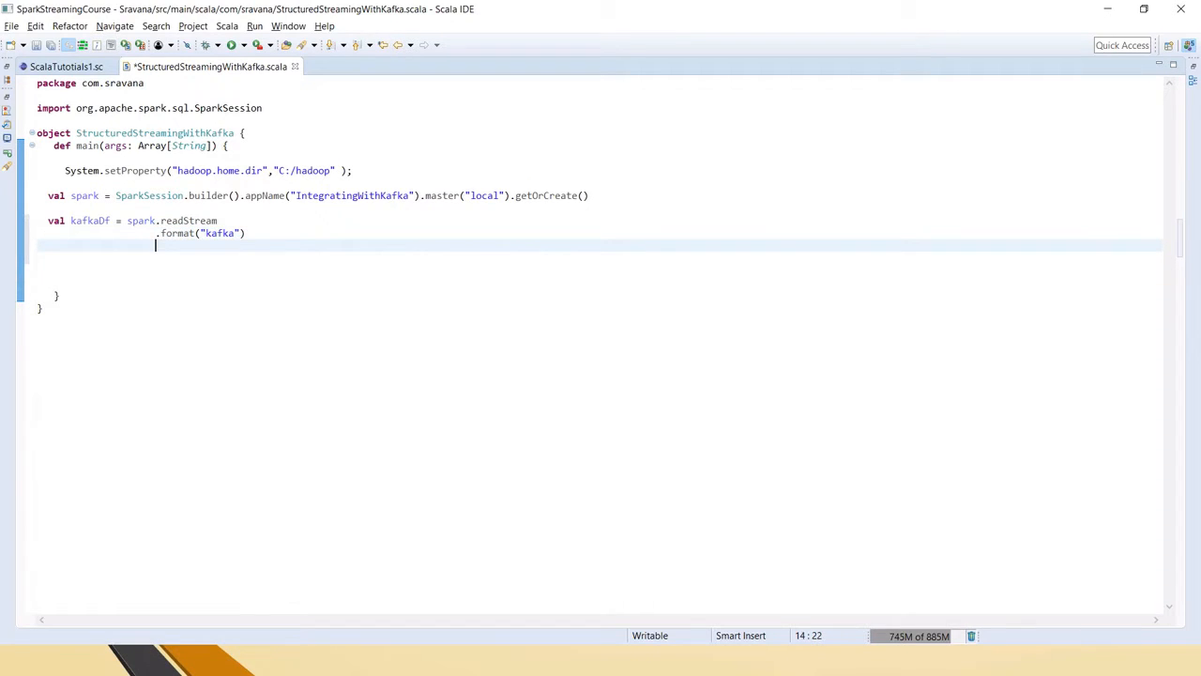
text(.)
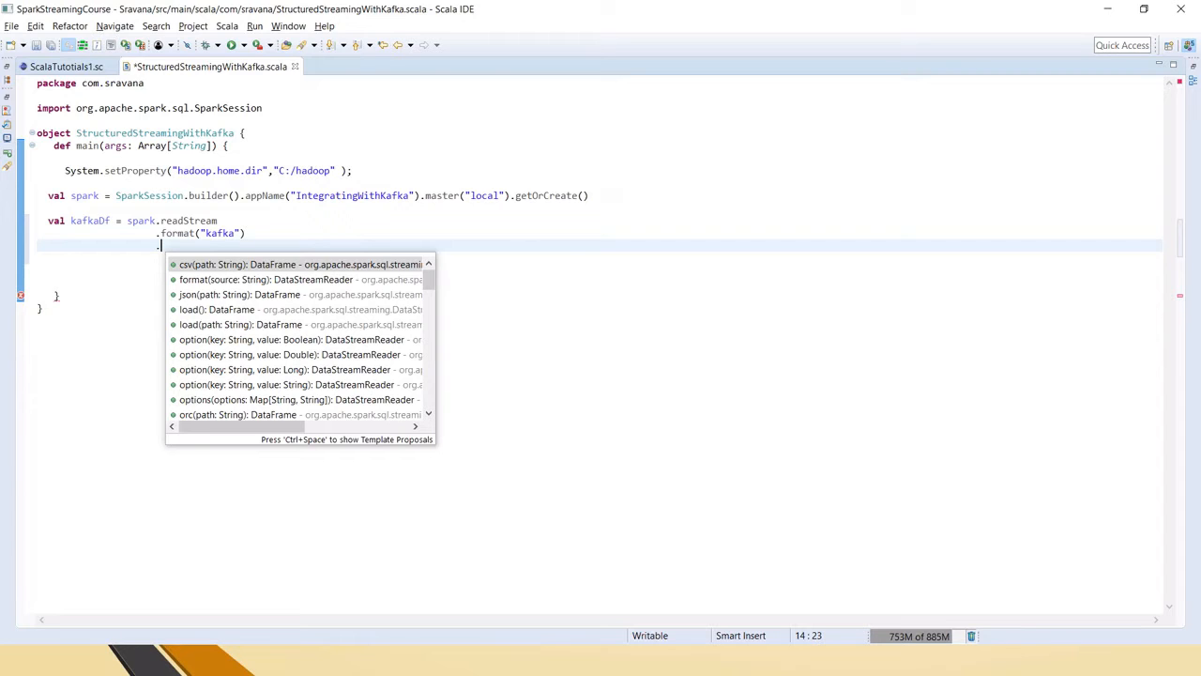
text(.option()
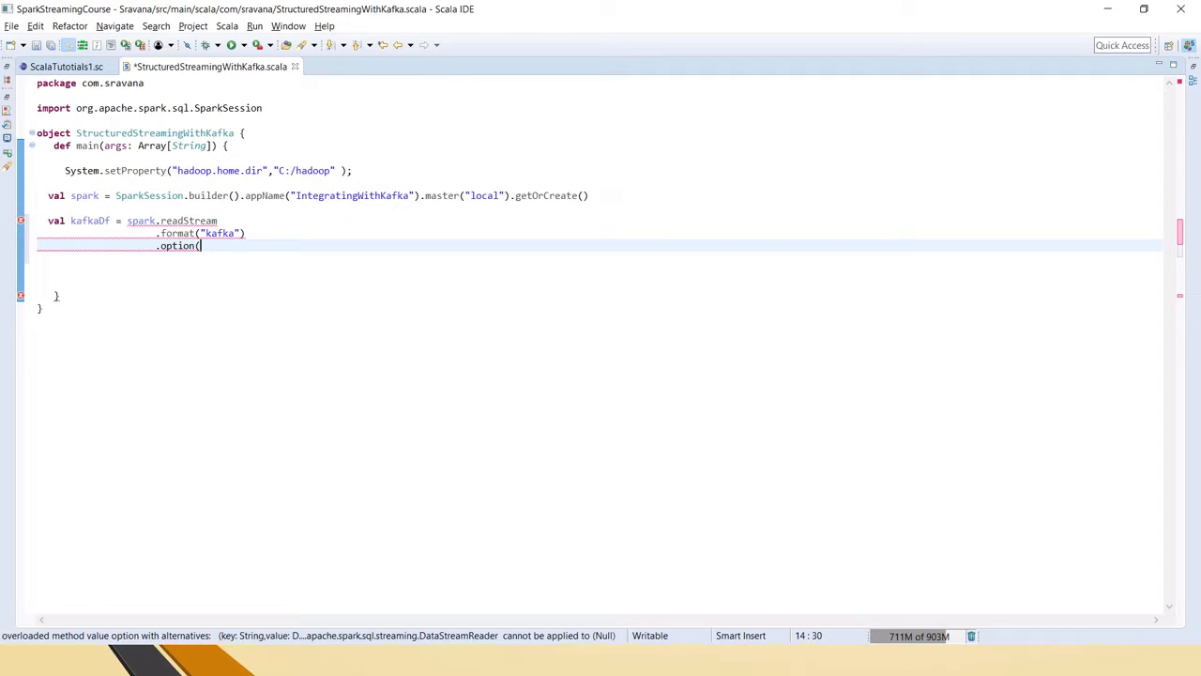
Step: Complete .option("kafka.bootstrap.servers","localhost:9092") and highlight the server address
text(:)
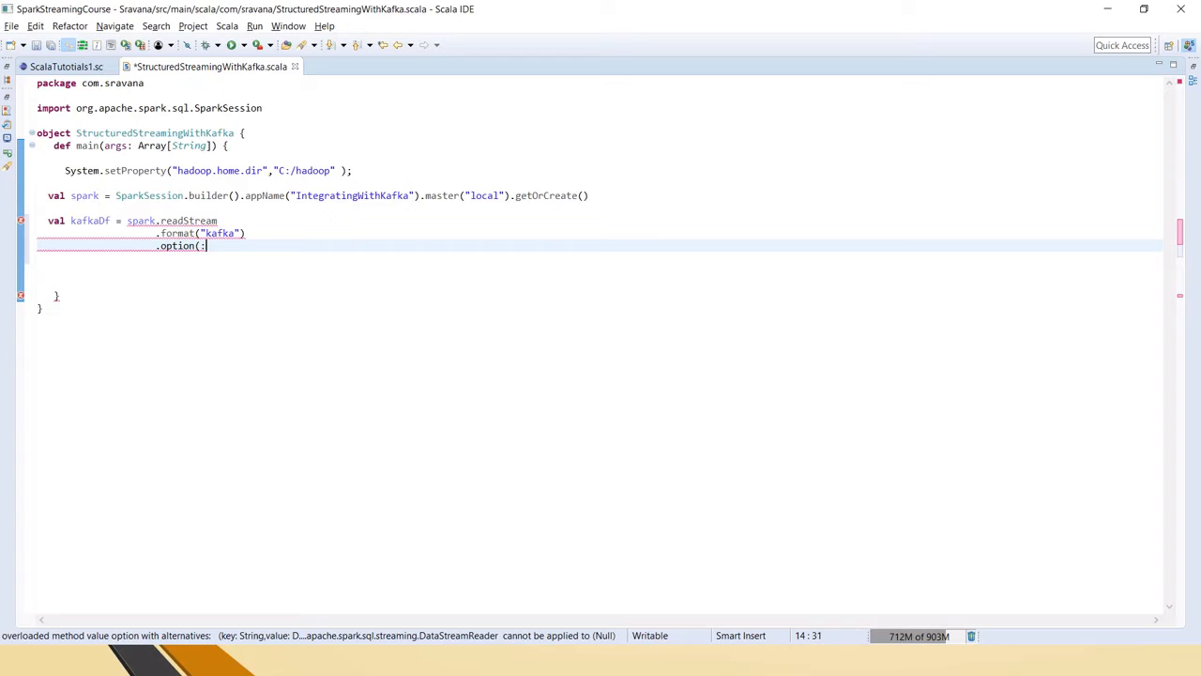
key(BackSpace)
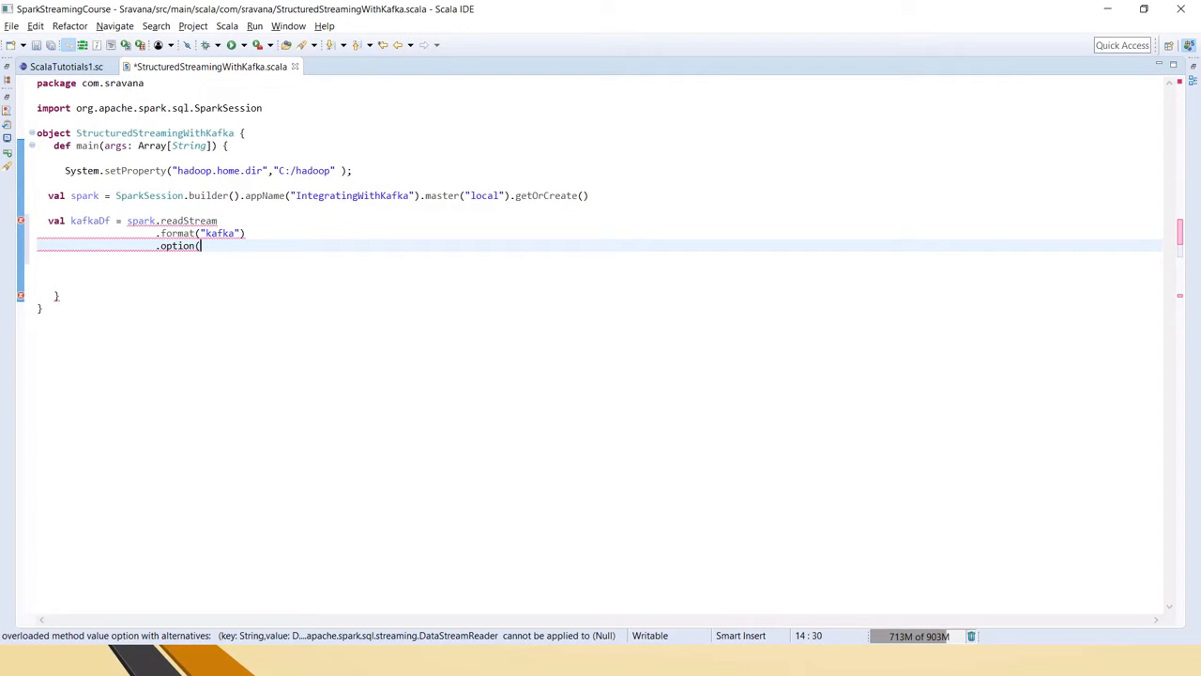
text("kafka)
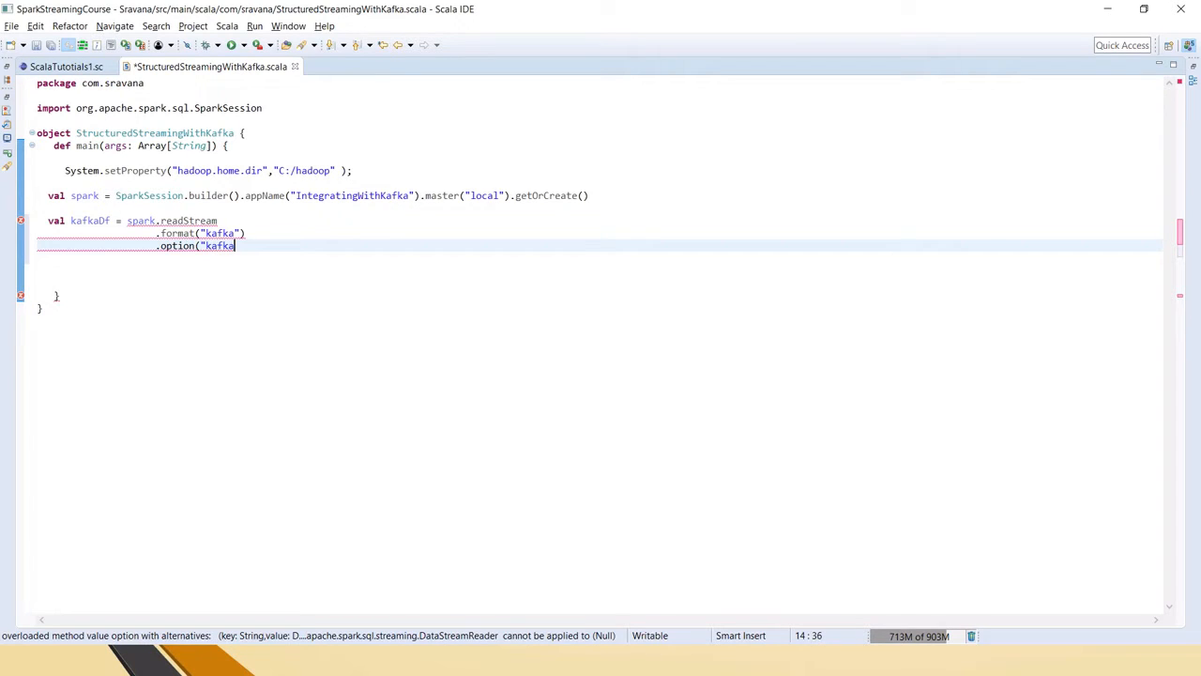
text(.bootstra)
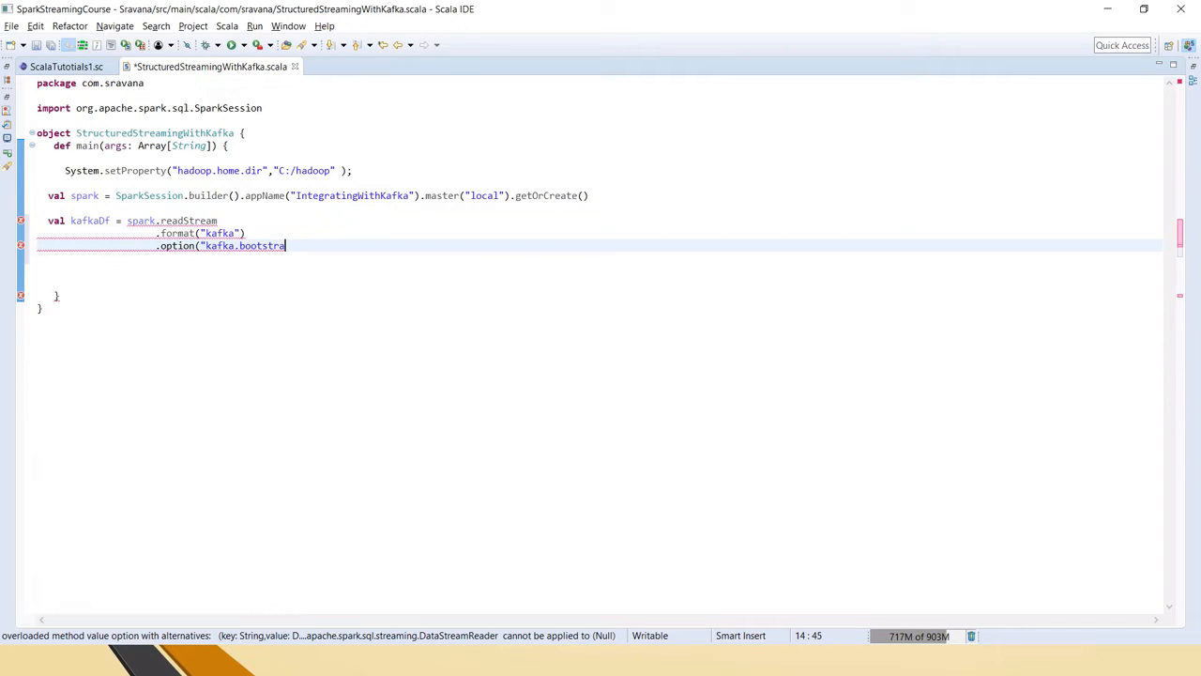
text(p)
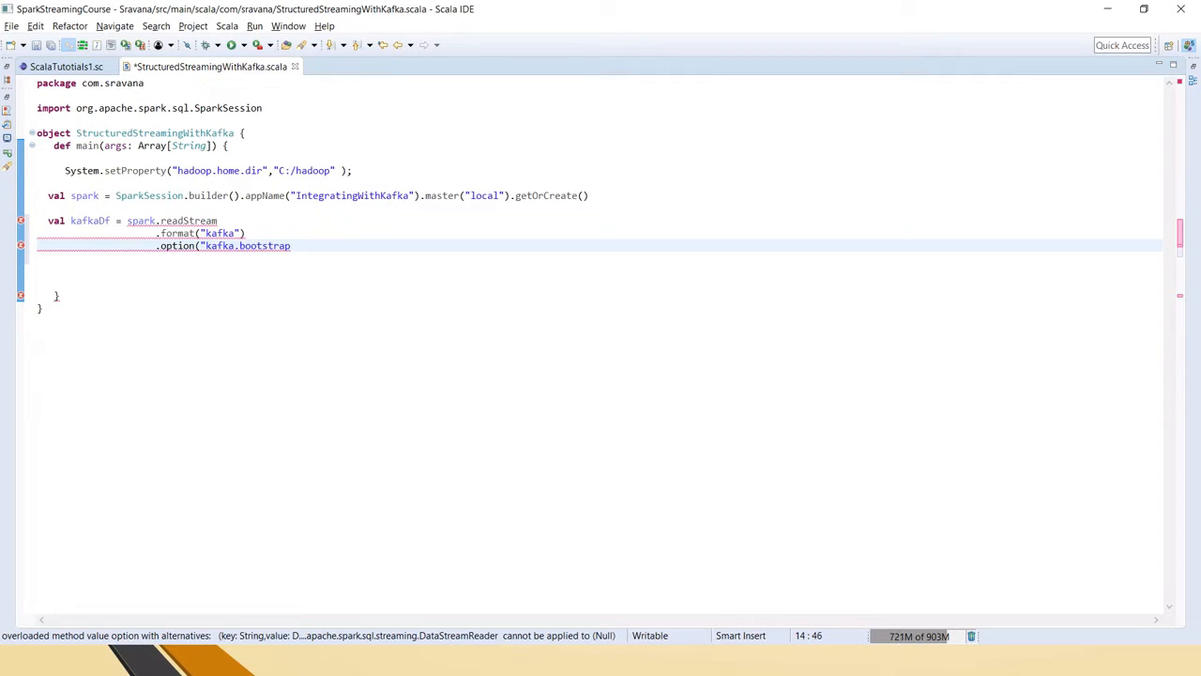
text(.servers)
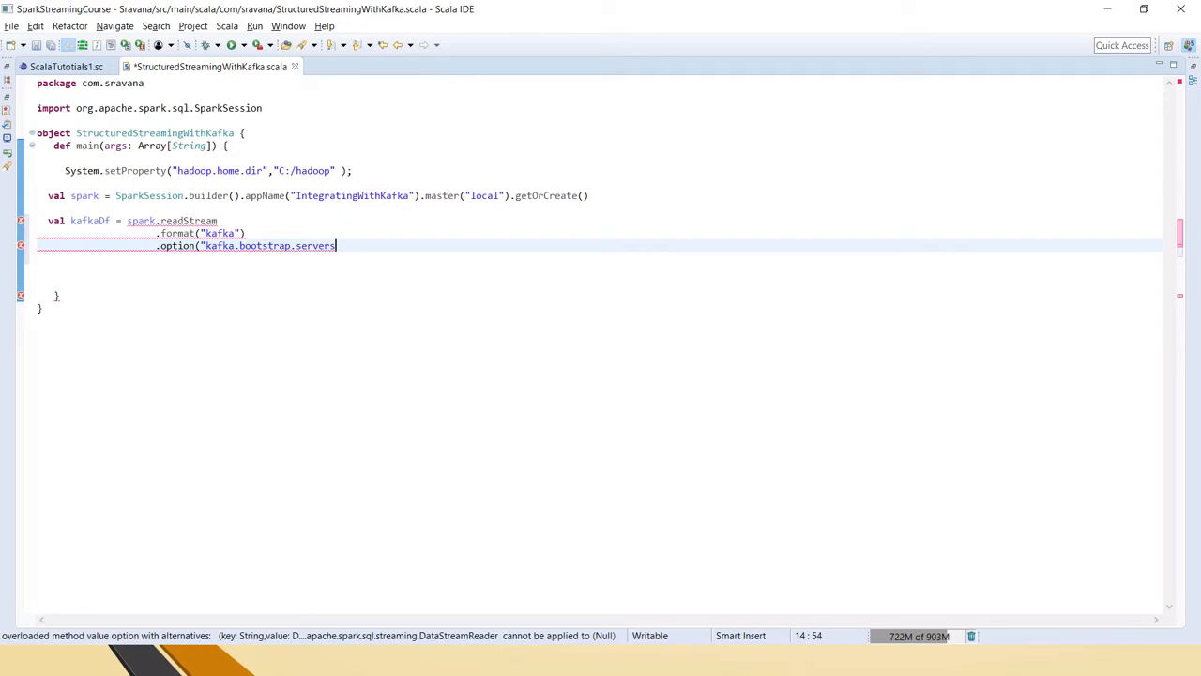
text(","lo)
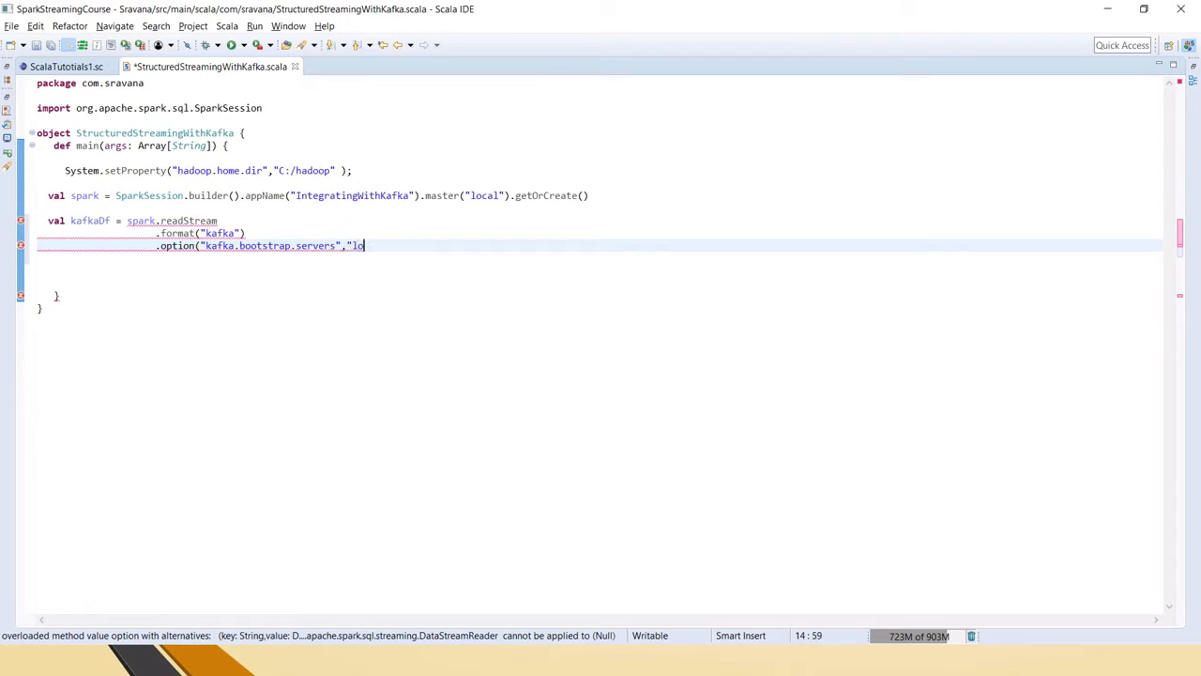
text(calhost)
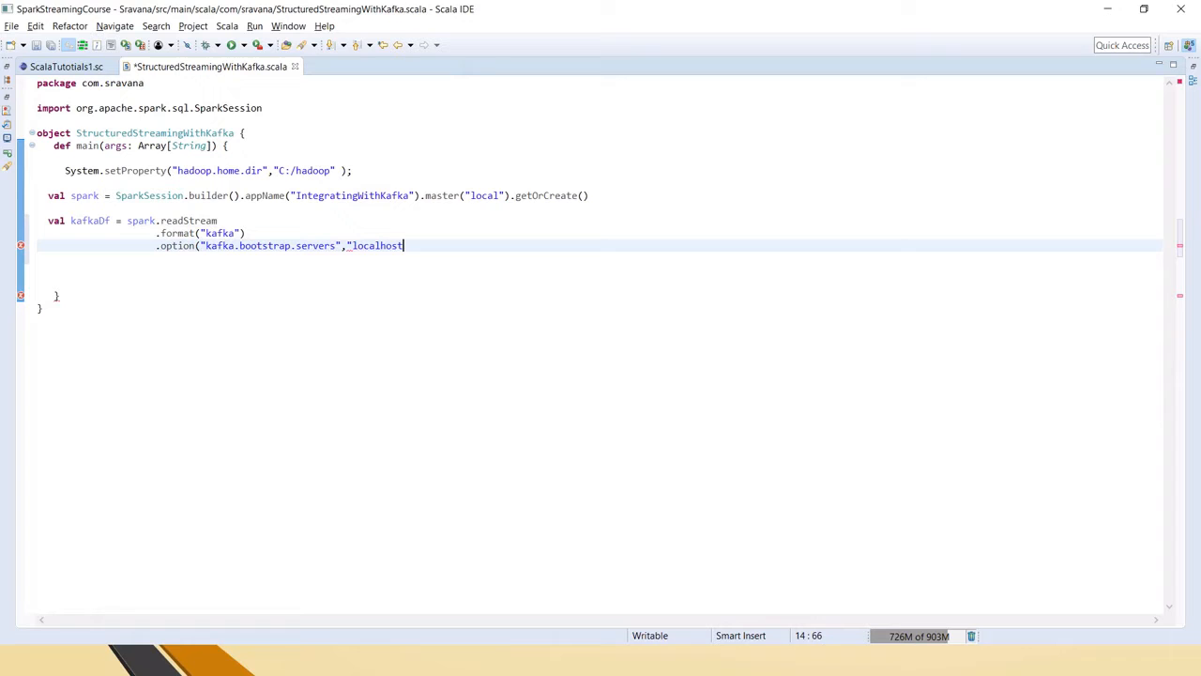
text(:)
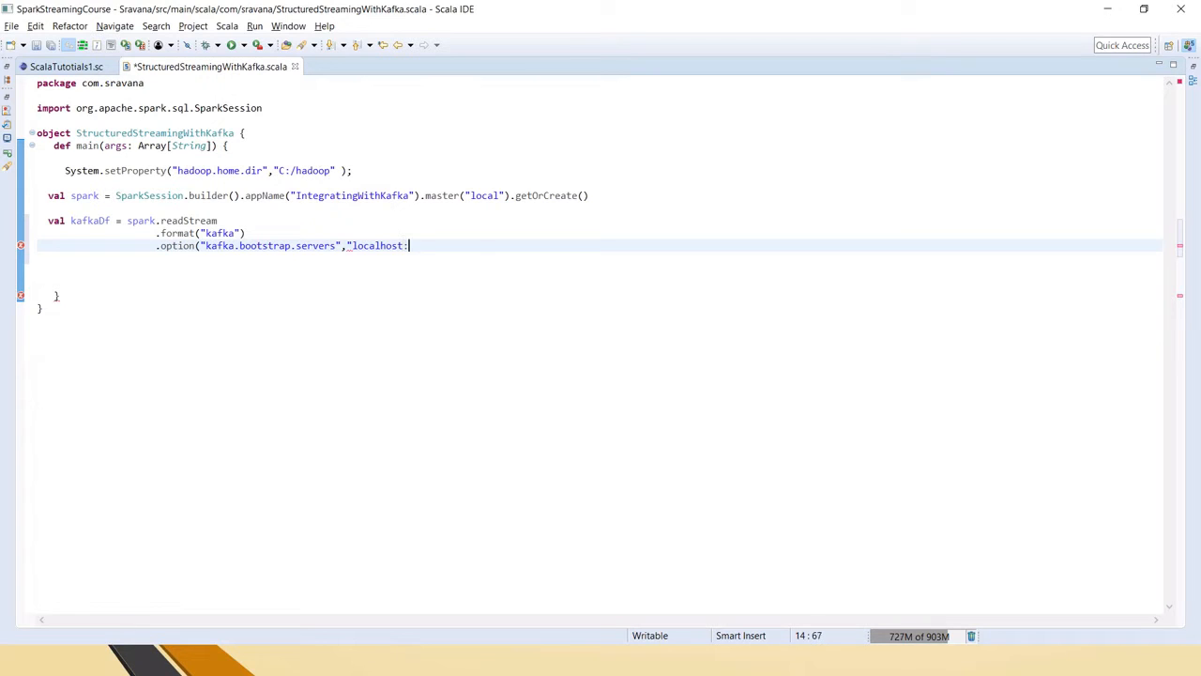
text(9092)
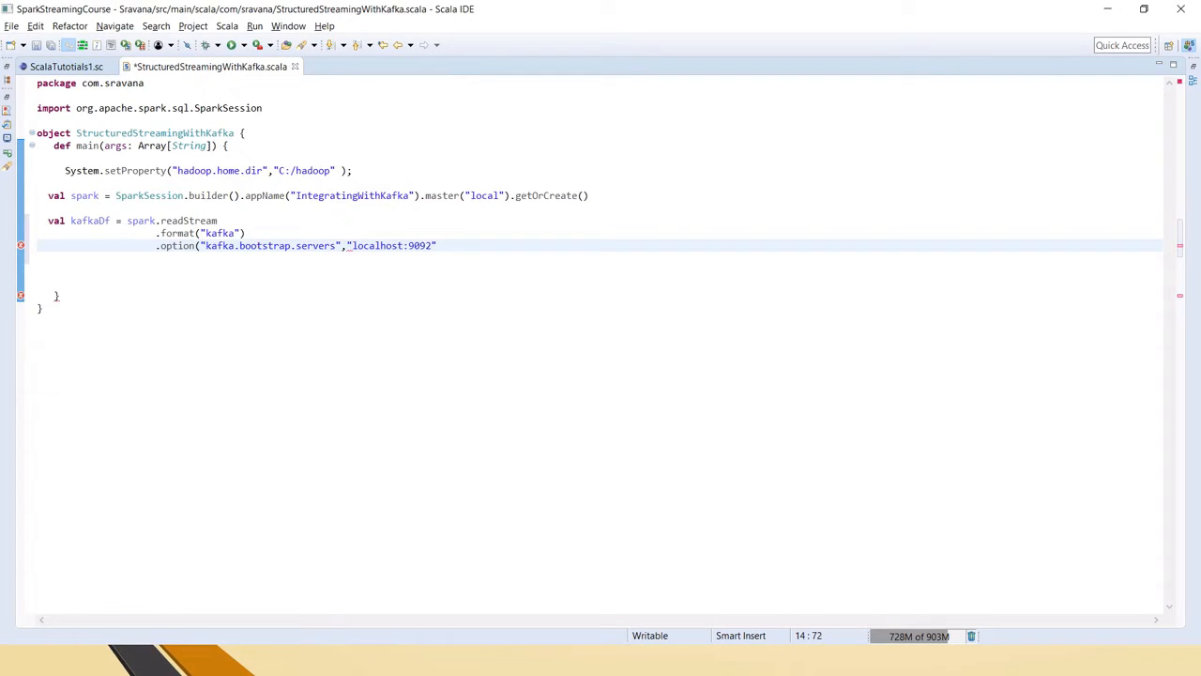
text())
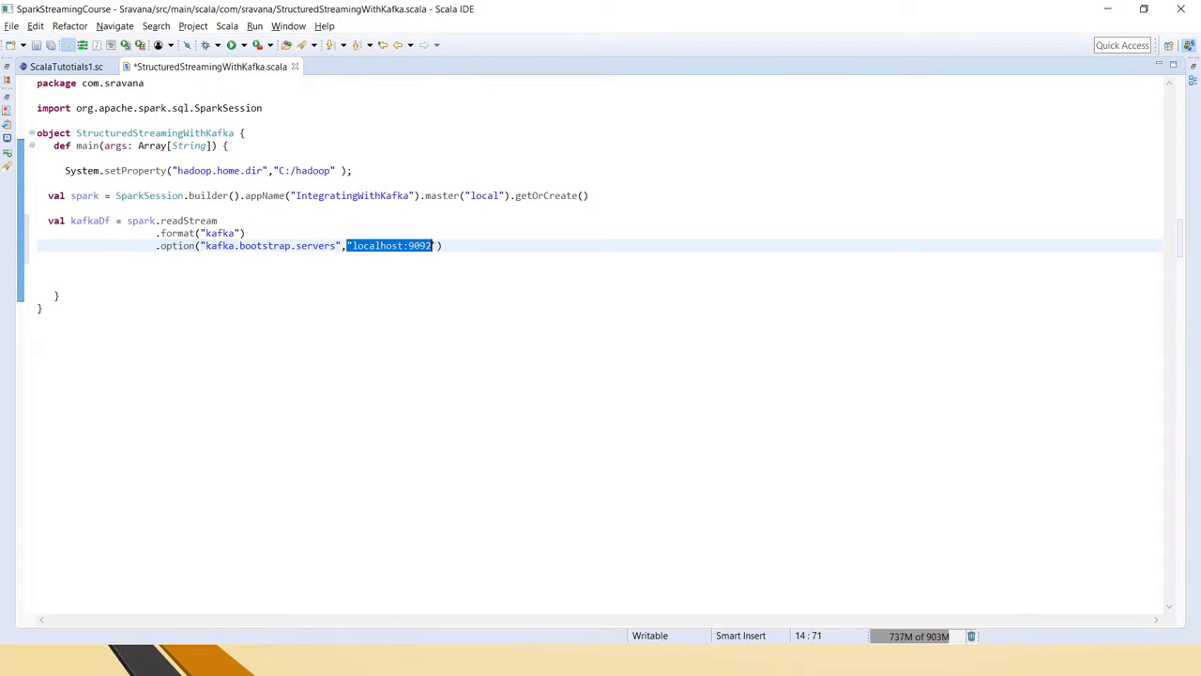
double_click(417, 245)
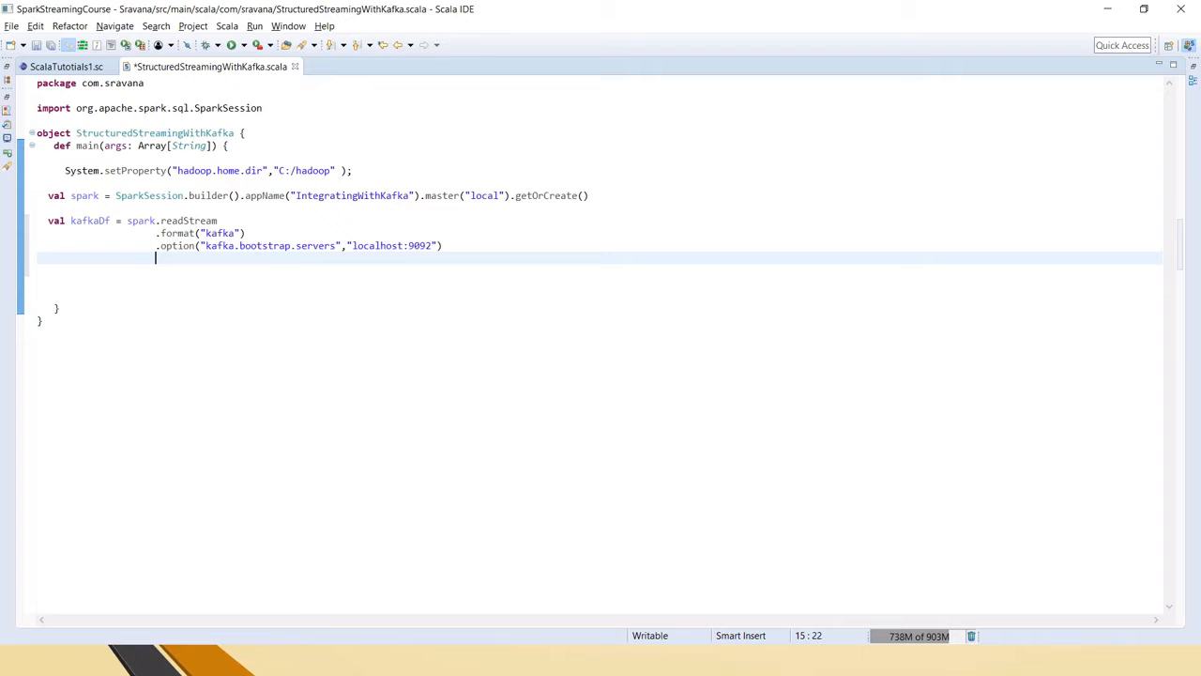
Step: Add .option("subscribe","TEST_DEV") to the Kafka reader chain
text(.)
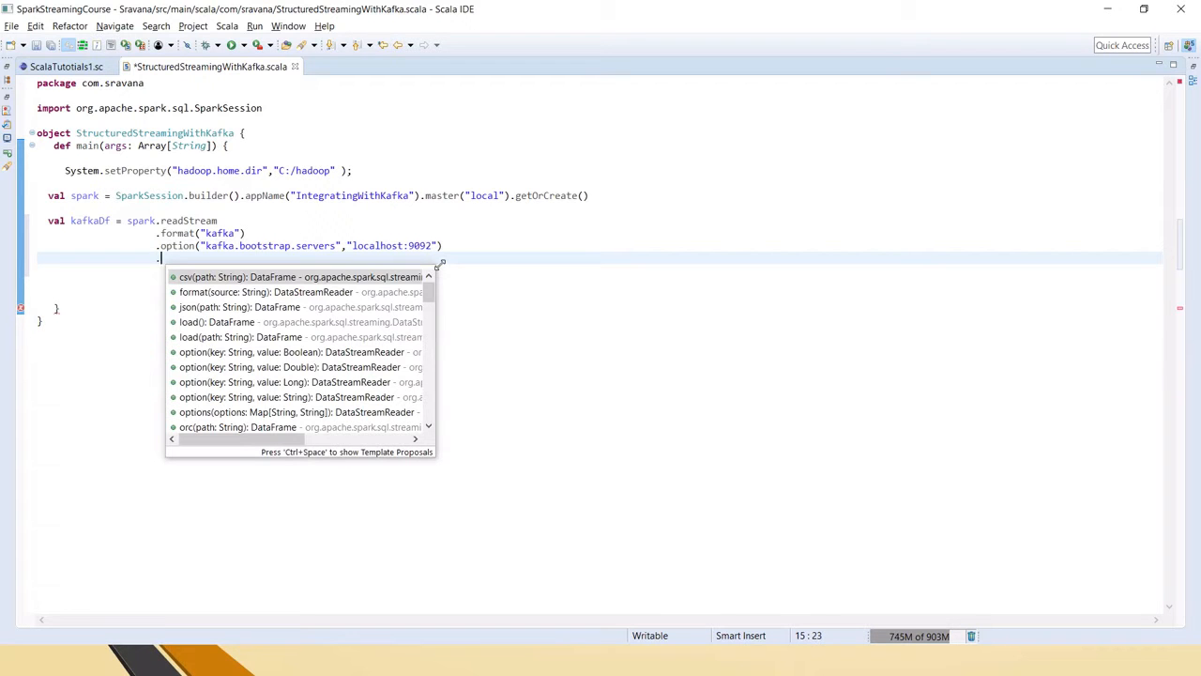
text(option("subsc)
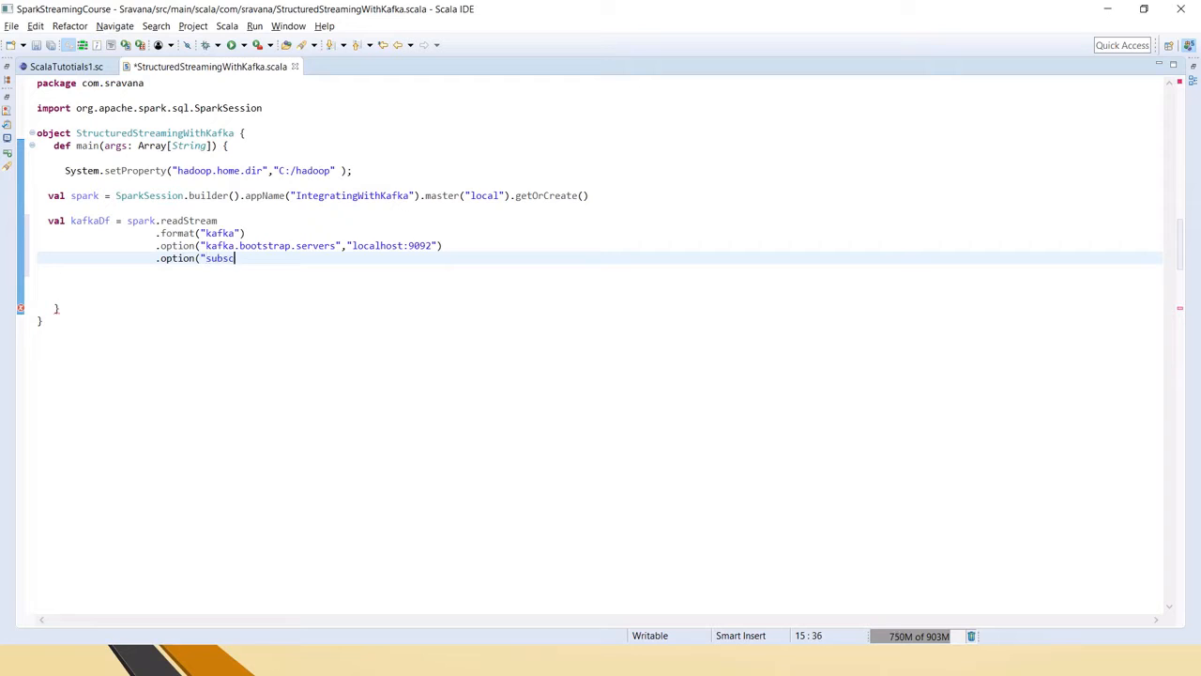
text(ribe",)
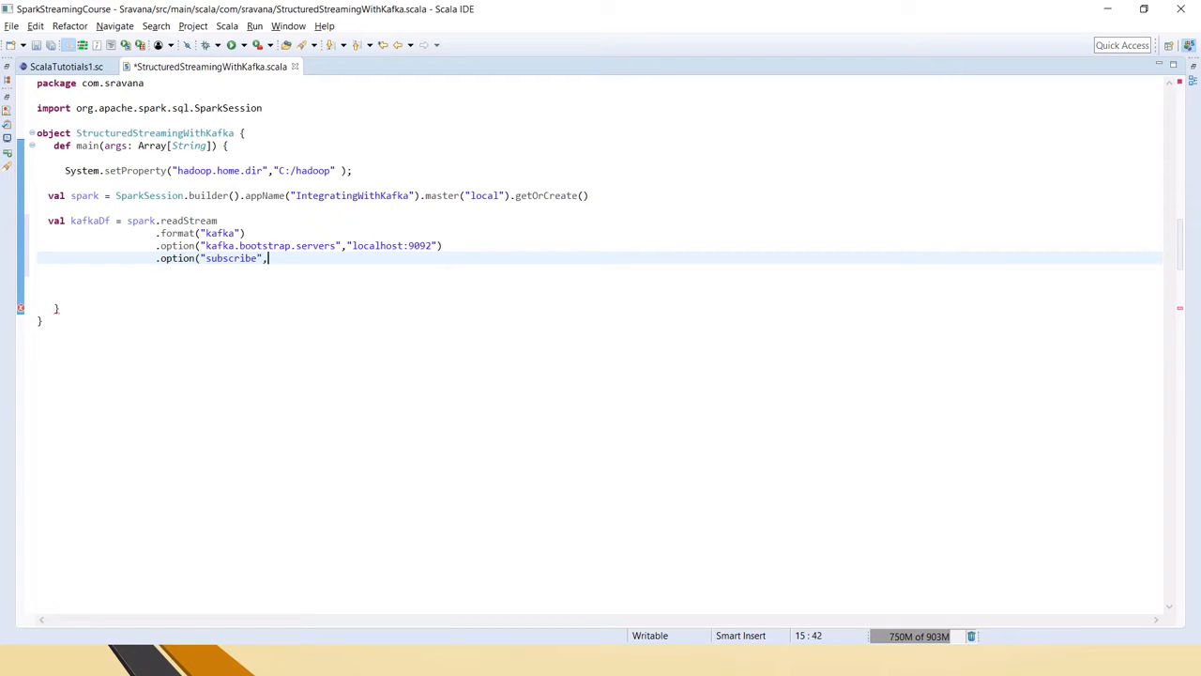
text("TEST_DEV"))
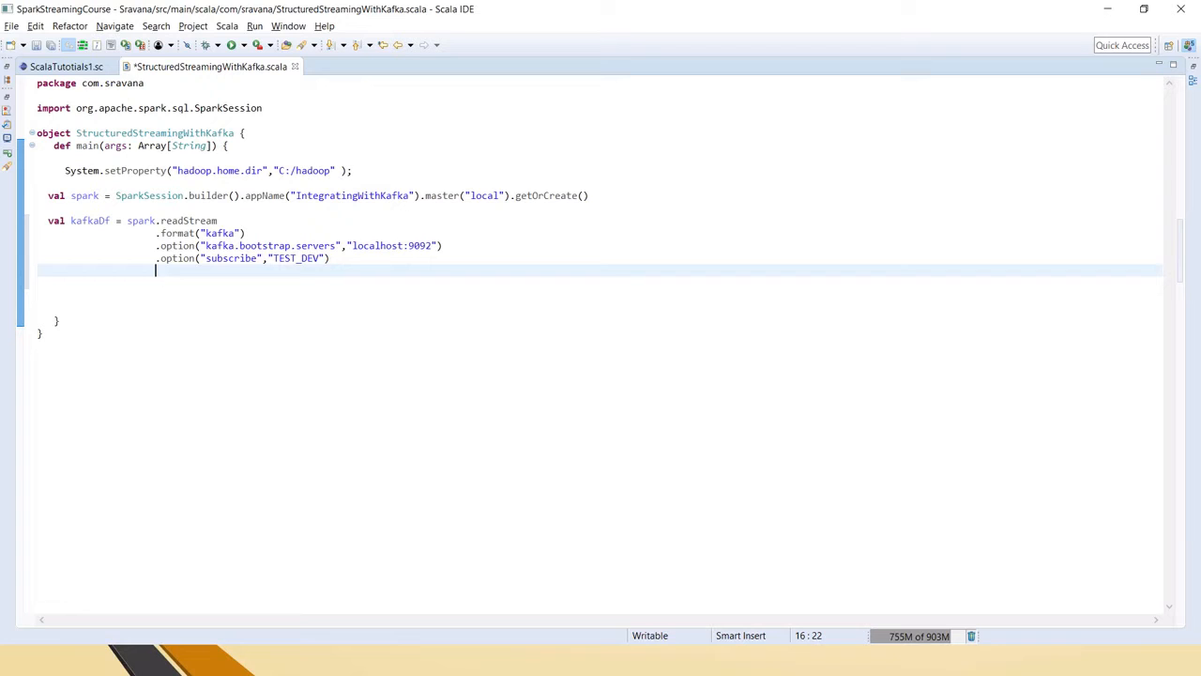
Step: Add .option("startingOffsets","earliest") and finish the reader with .load()
text(.option()
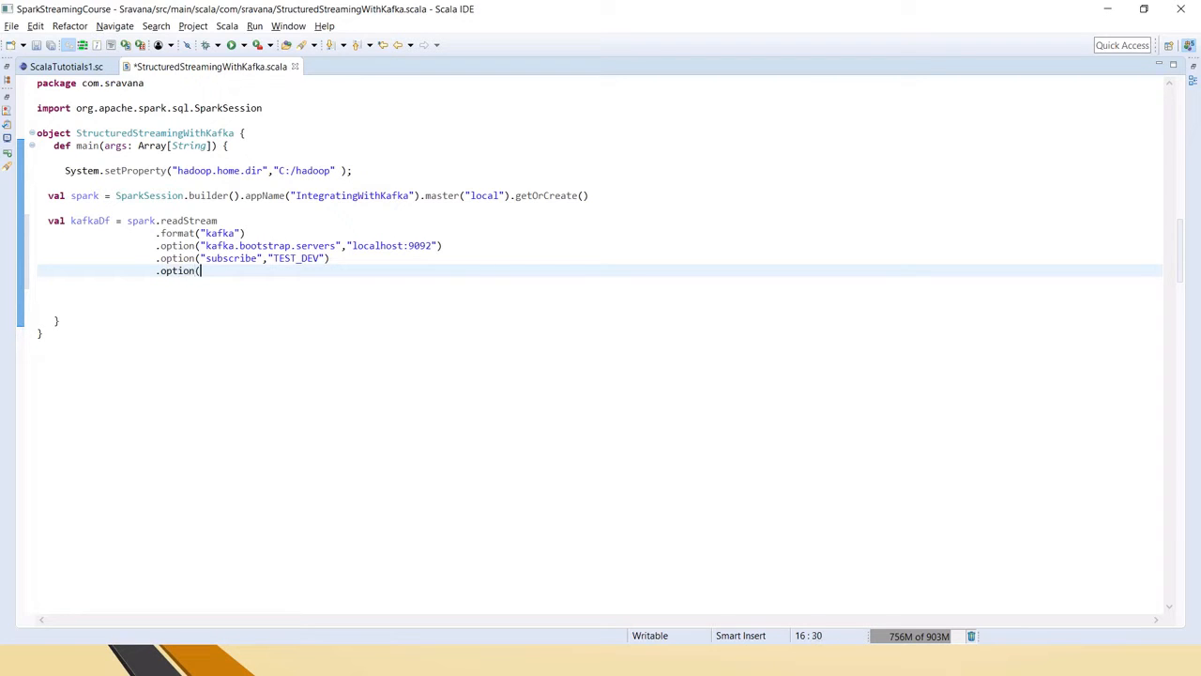
text(")
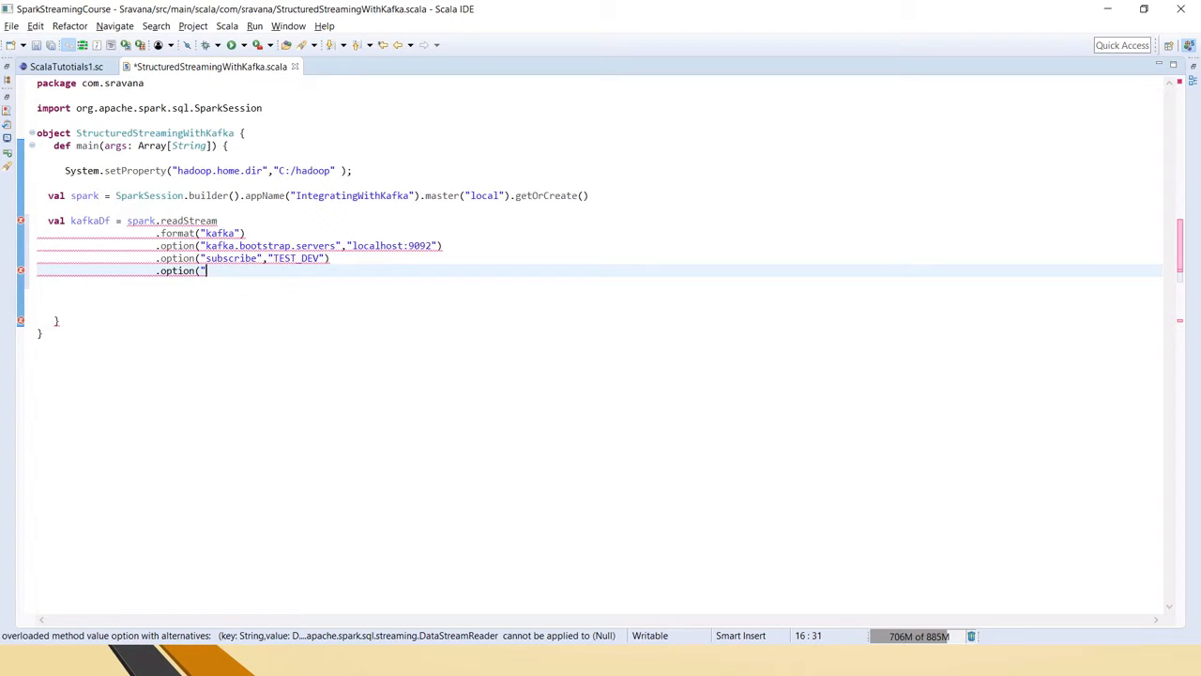
text(starting)
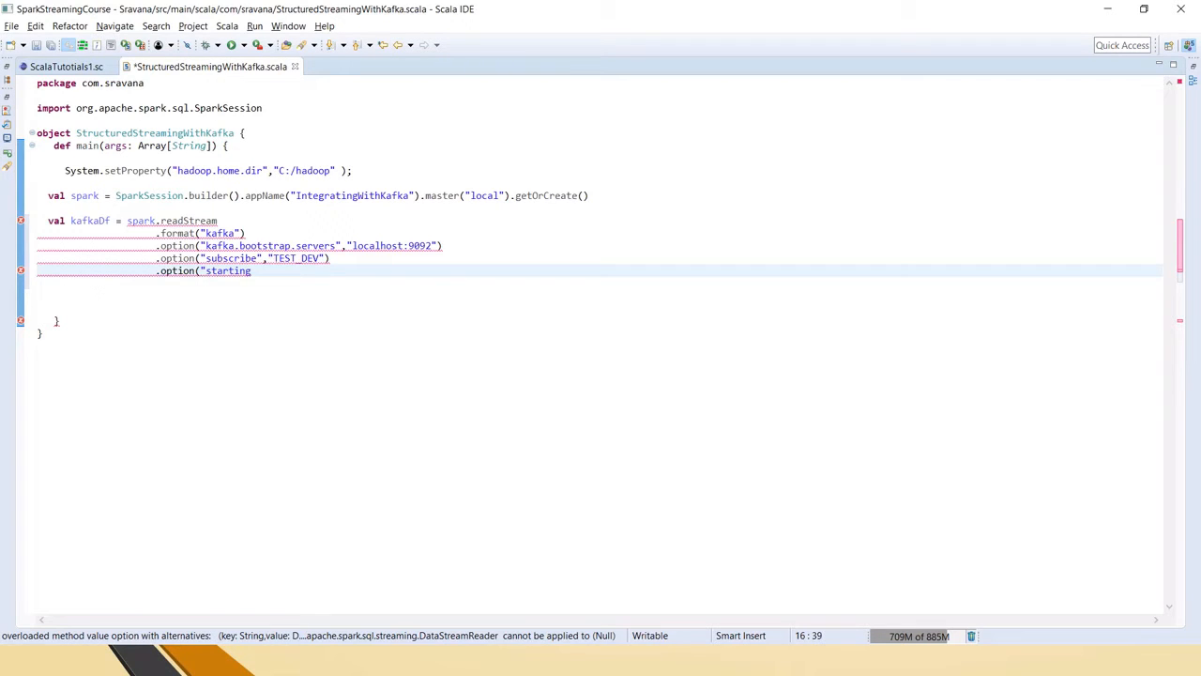
text(Offsets)
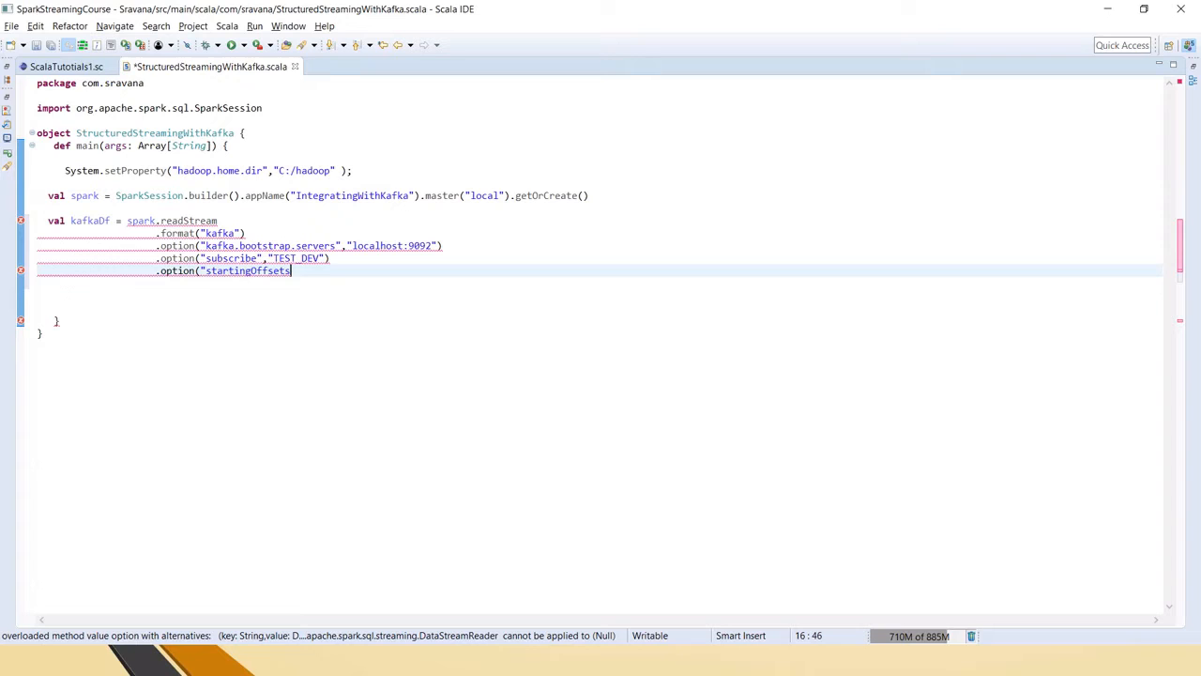
text(","ear)
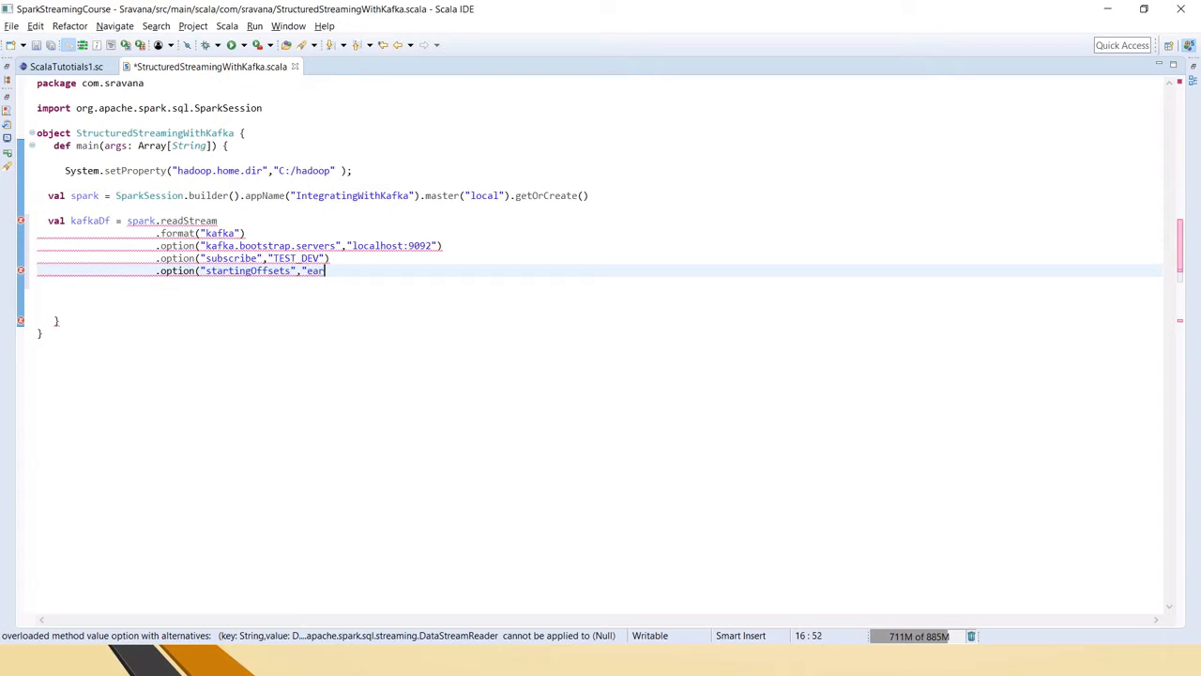
text(liest")
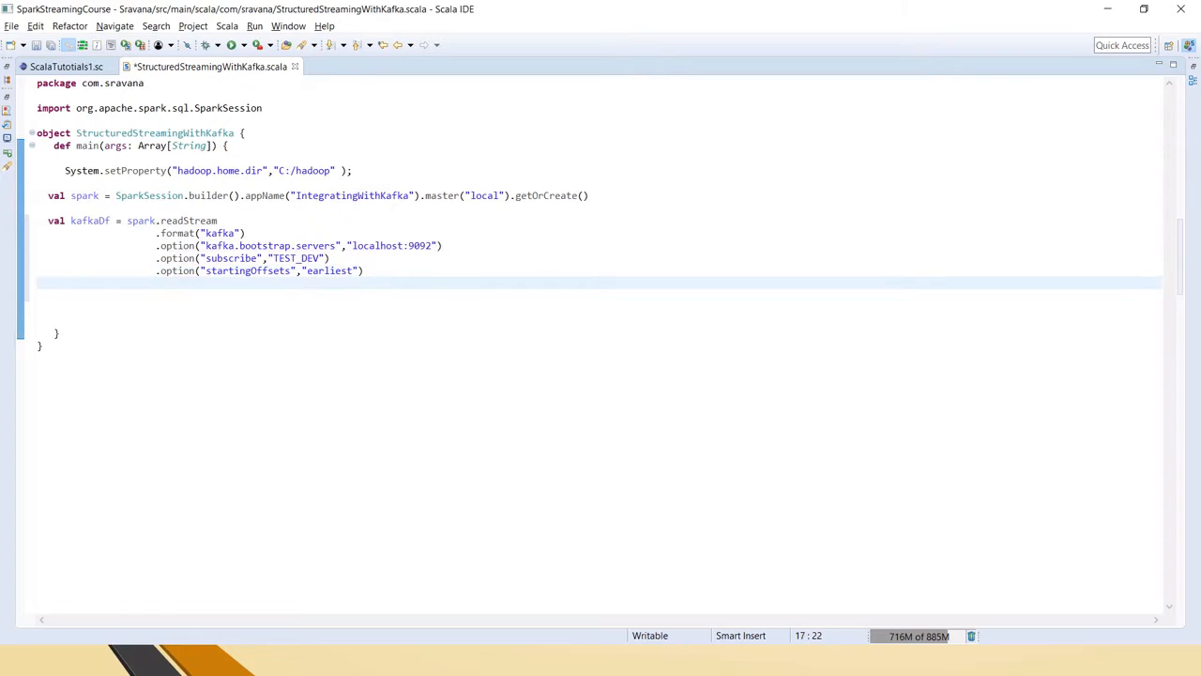
text(.load())
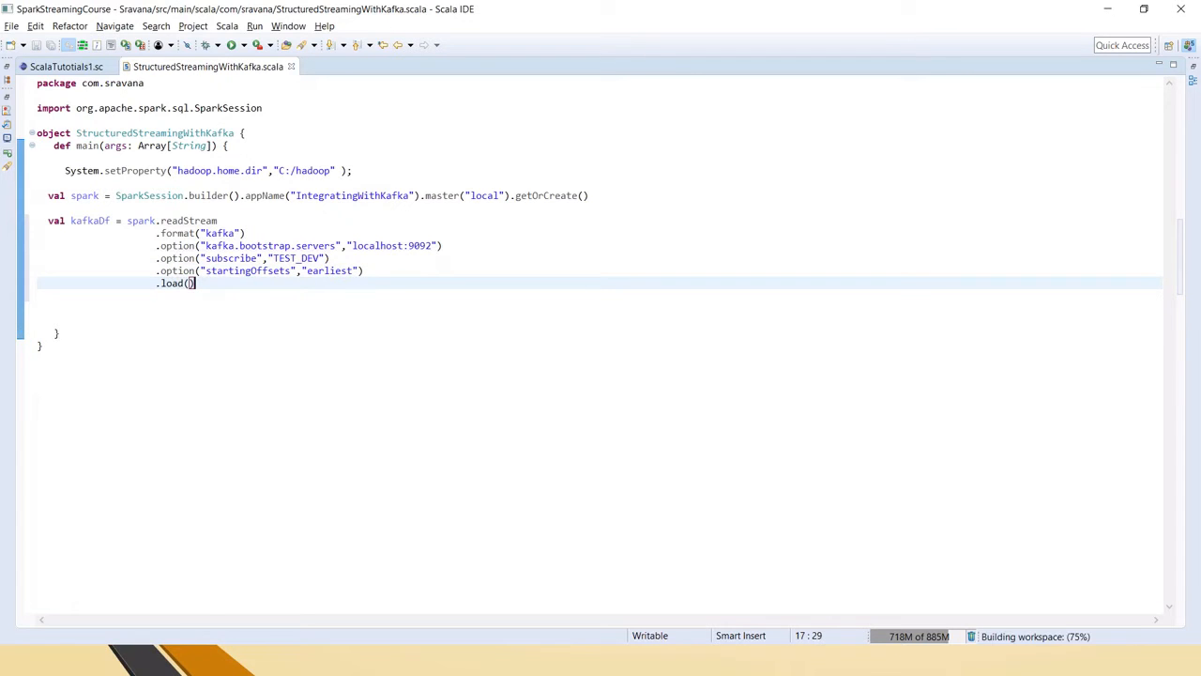
Step: Review the whole kafkaDf definition, then begin a val query declaration on new lines below it
drag(196, 283, 41, 220)
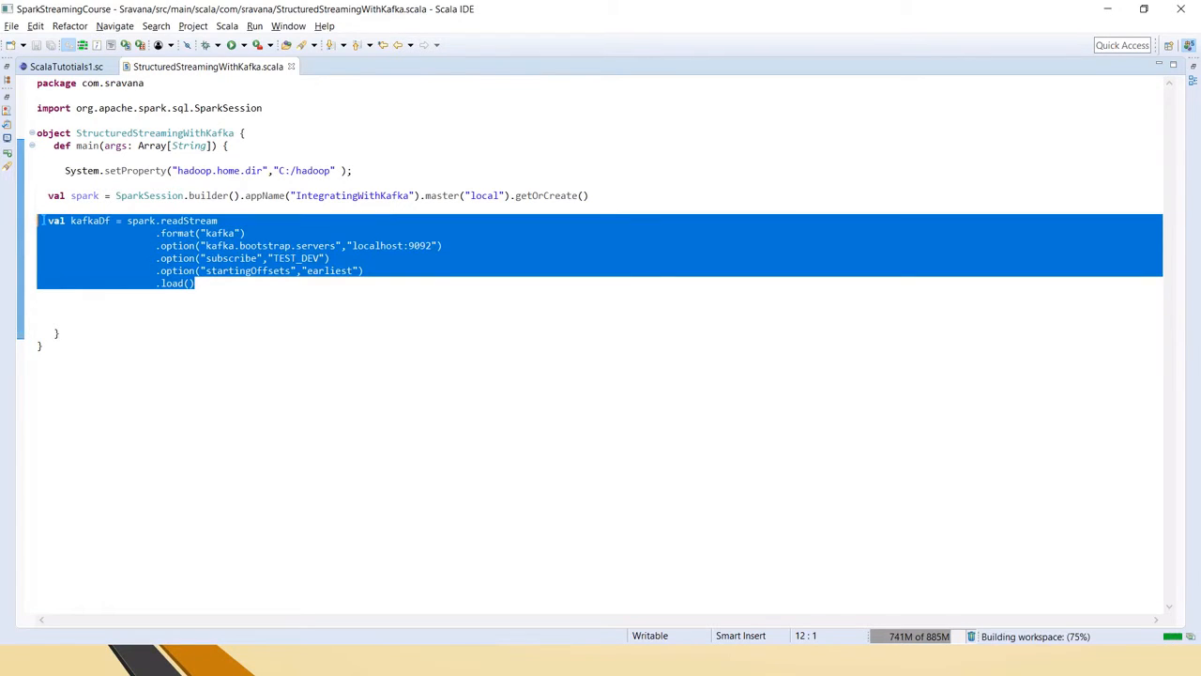
click(193, 282)
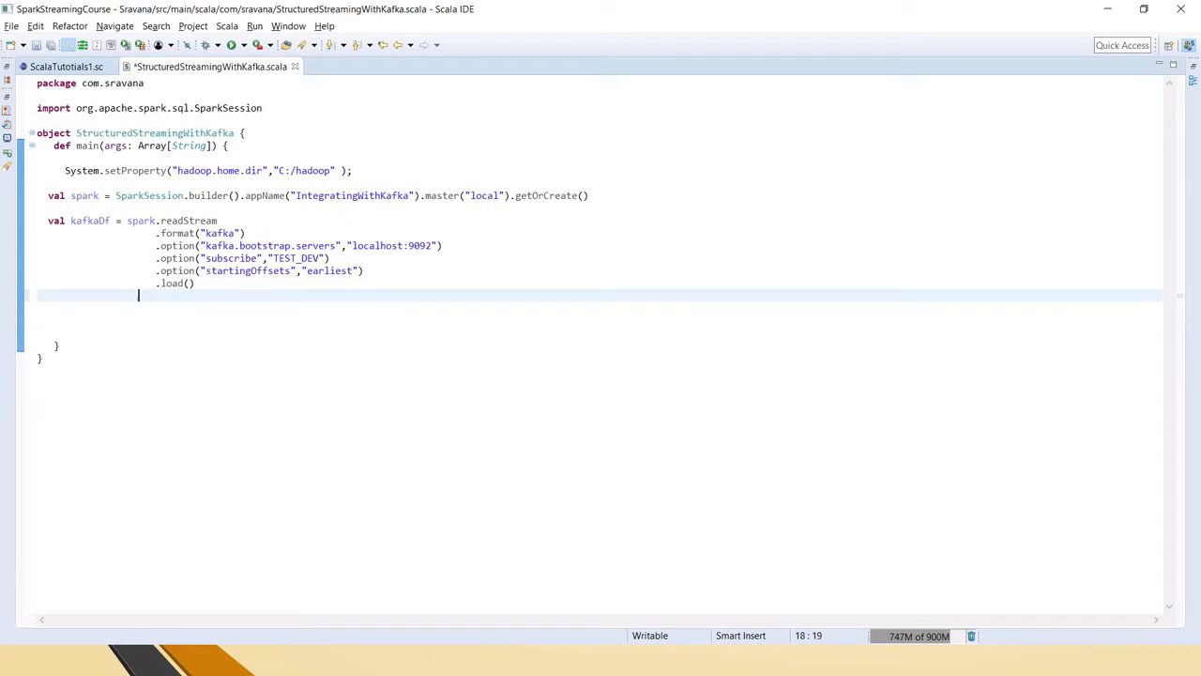
key(Enter)
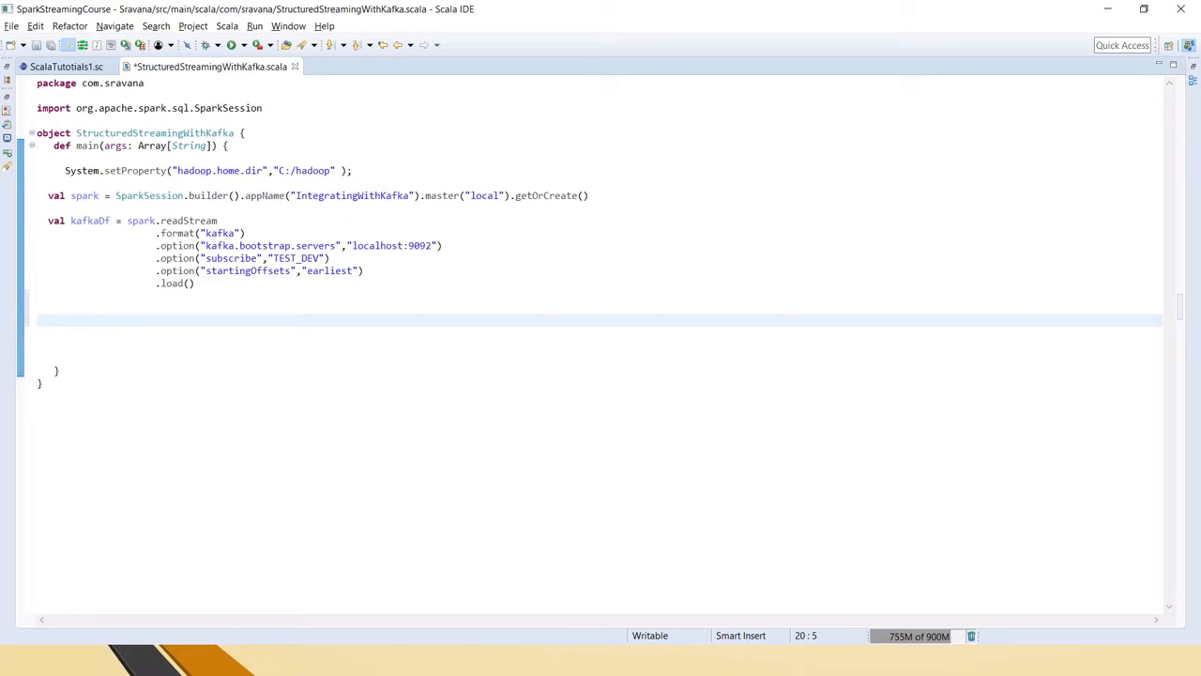
text(val query)
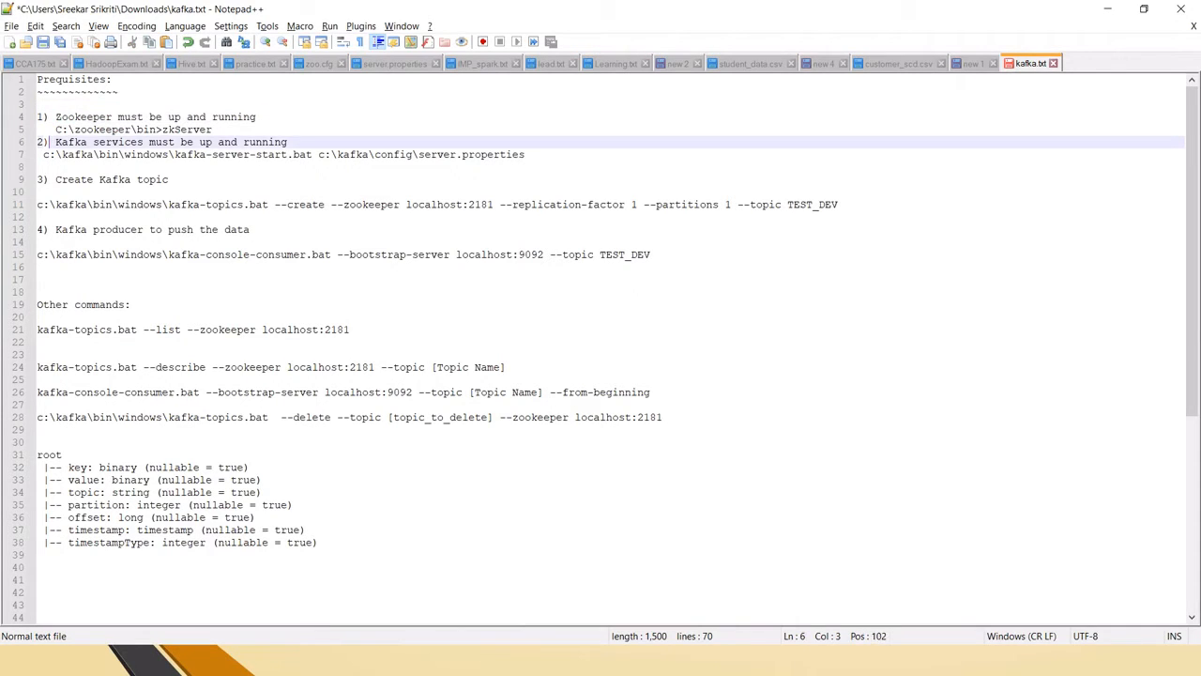
Step: Highlight the Kafka services prerequisite and TEST_DEV console command lines in kafka.txt
drag(54, 142, 287, 142)
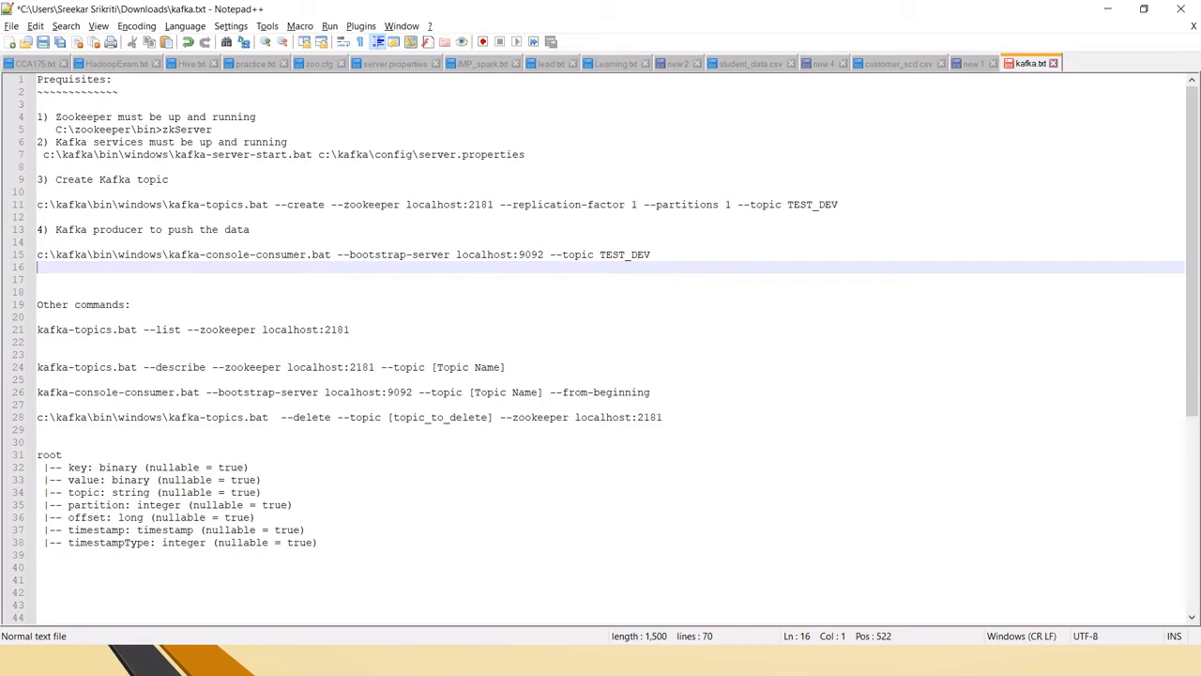
drag(38, 229, 649, 255)
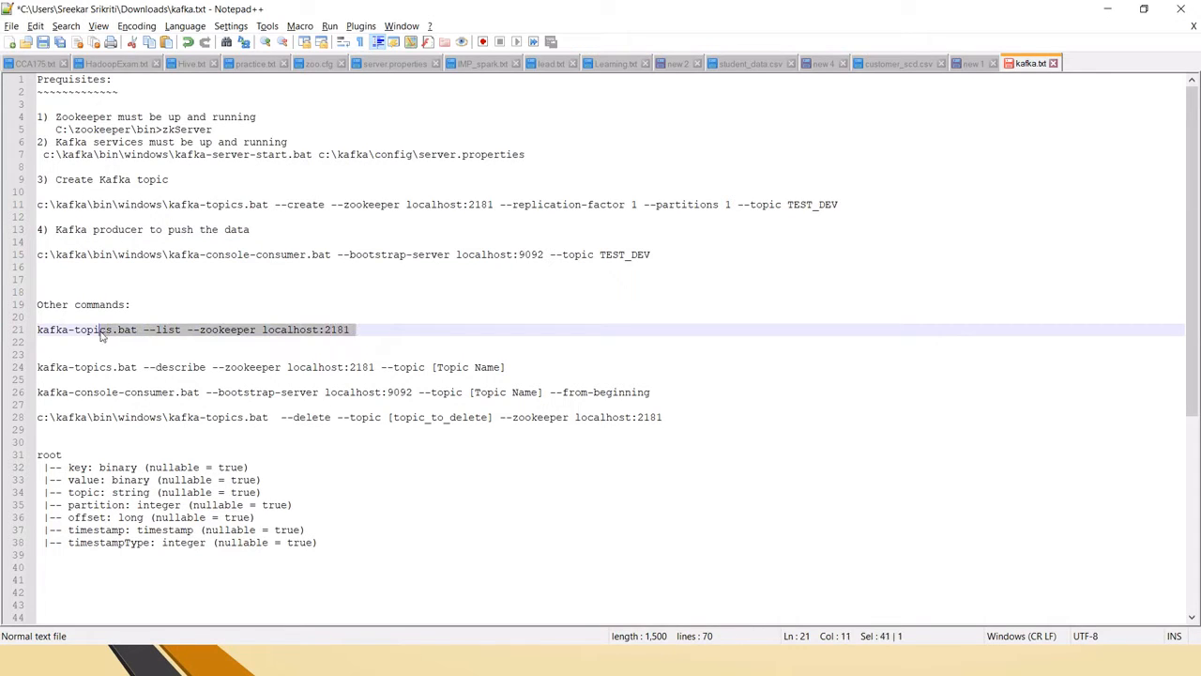
click(222, 329)
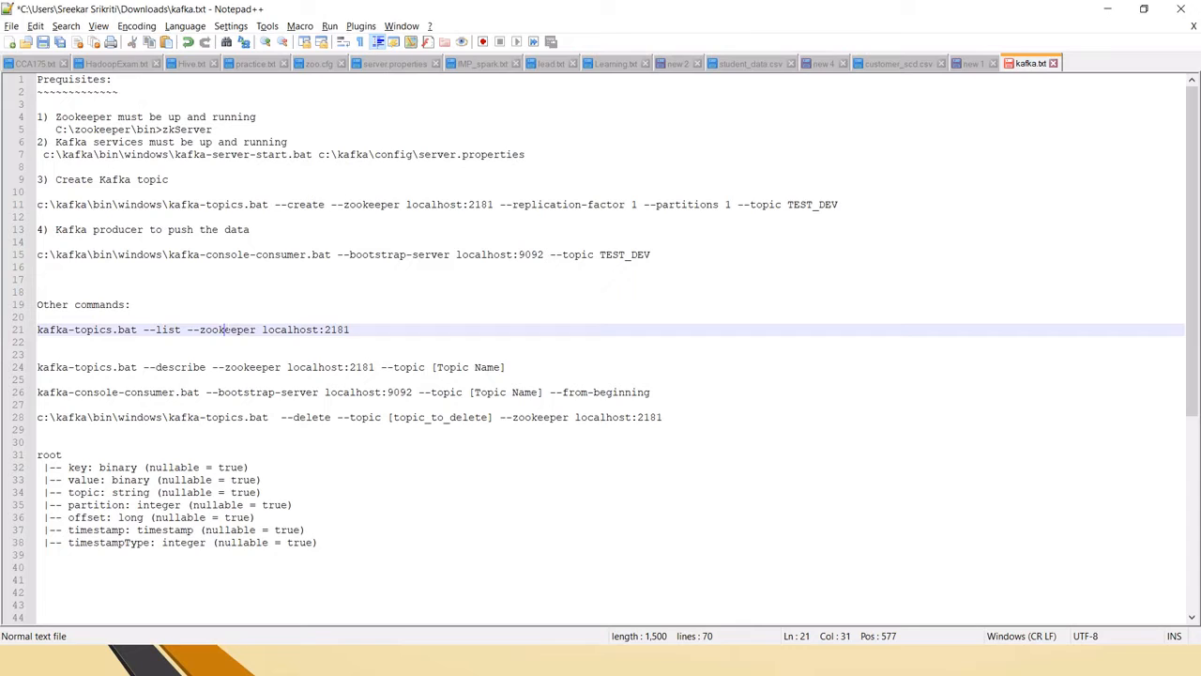
click(505, 367)
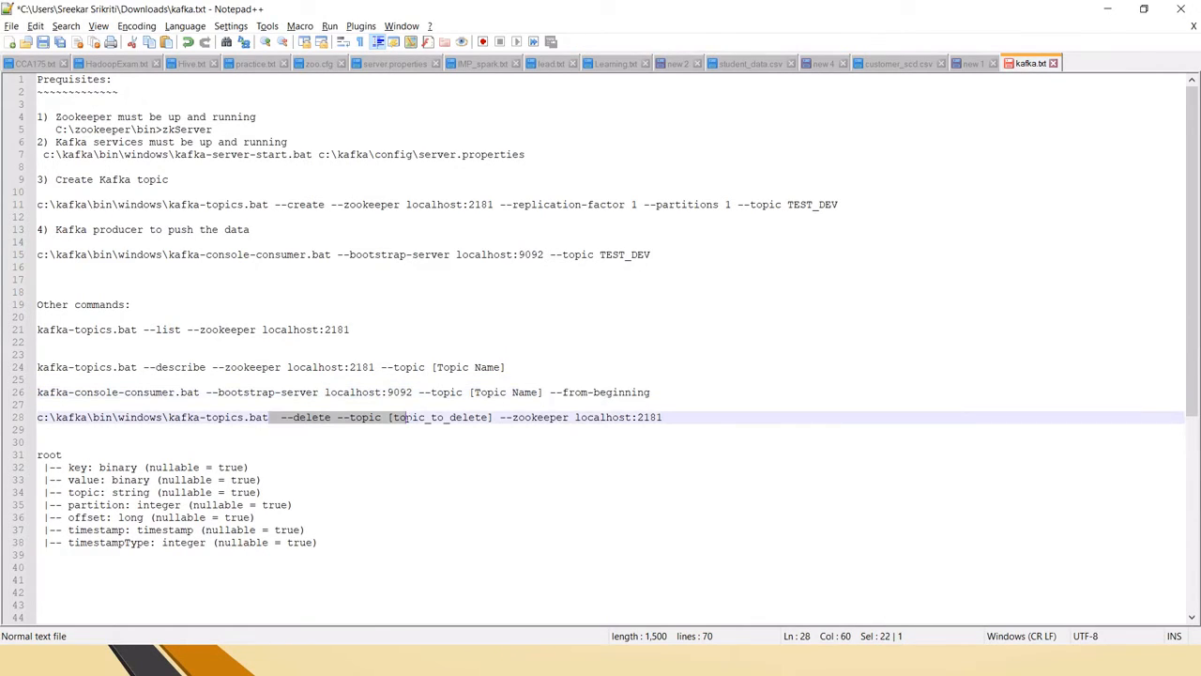
click(204, 330)
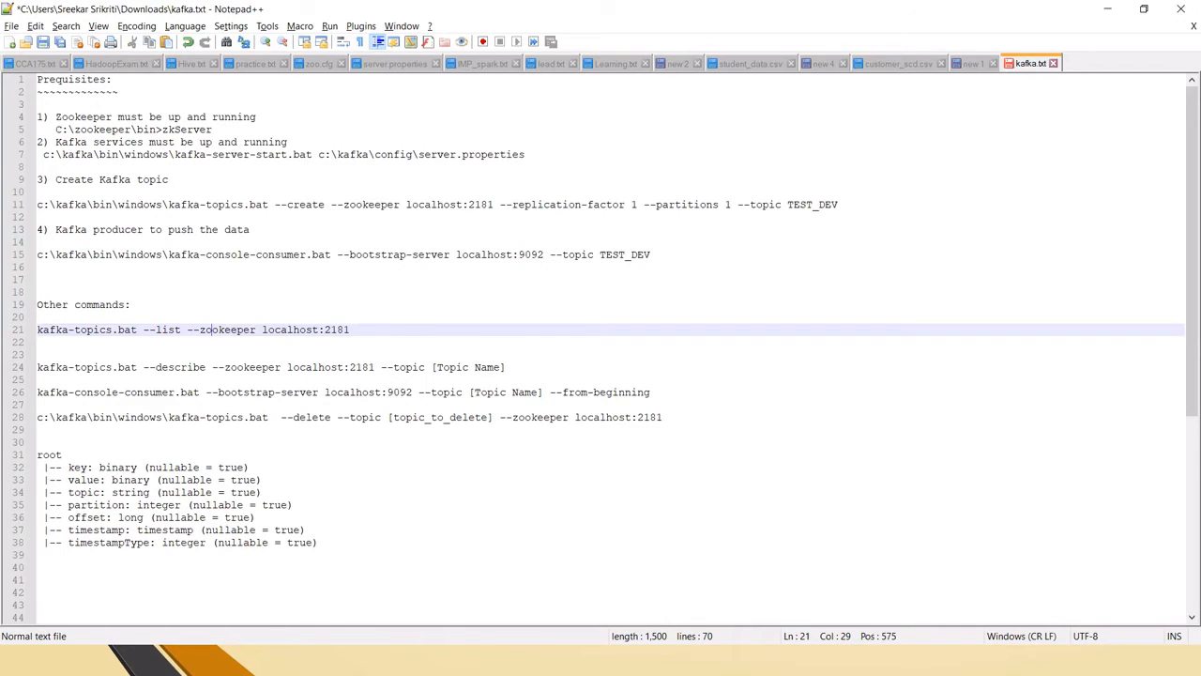
Step: Highlight the root schema's key and value lines in kafka.txt, then return to the Scala code
scroll(down, 3)
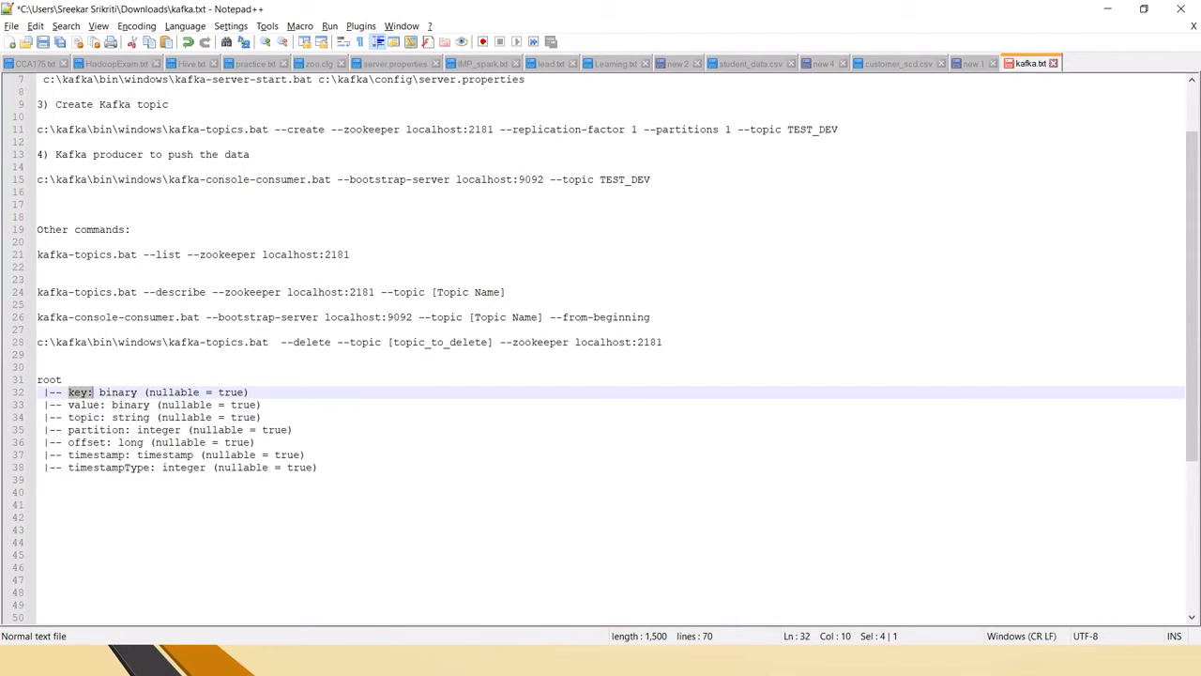
click(97, 430)
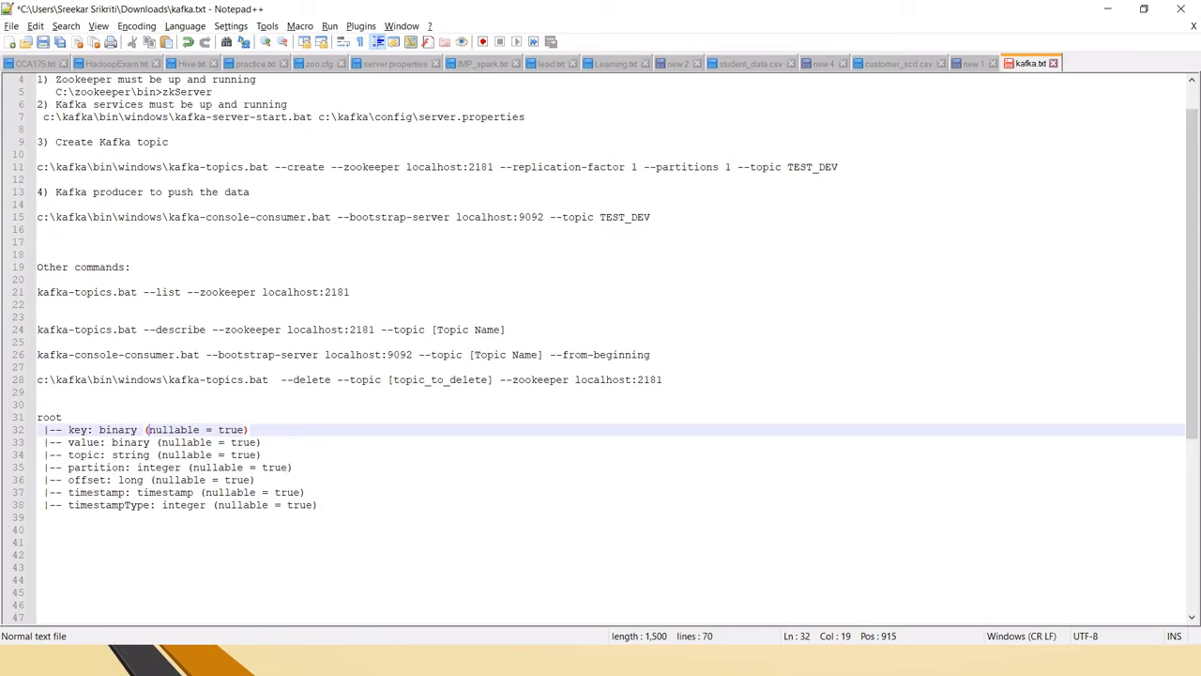
double_click(129, 442)
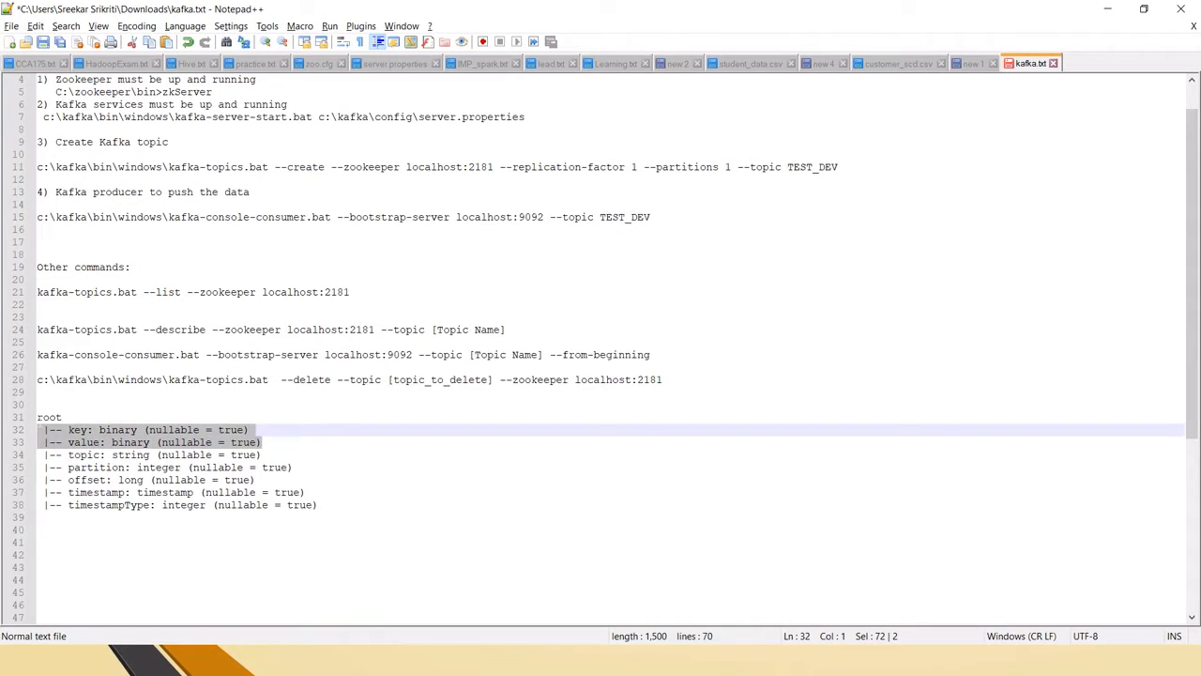
drag(235, 436, 235, 416)
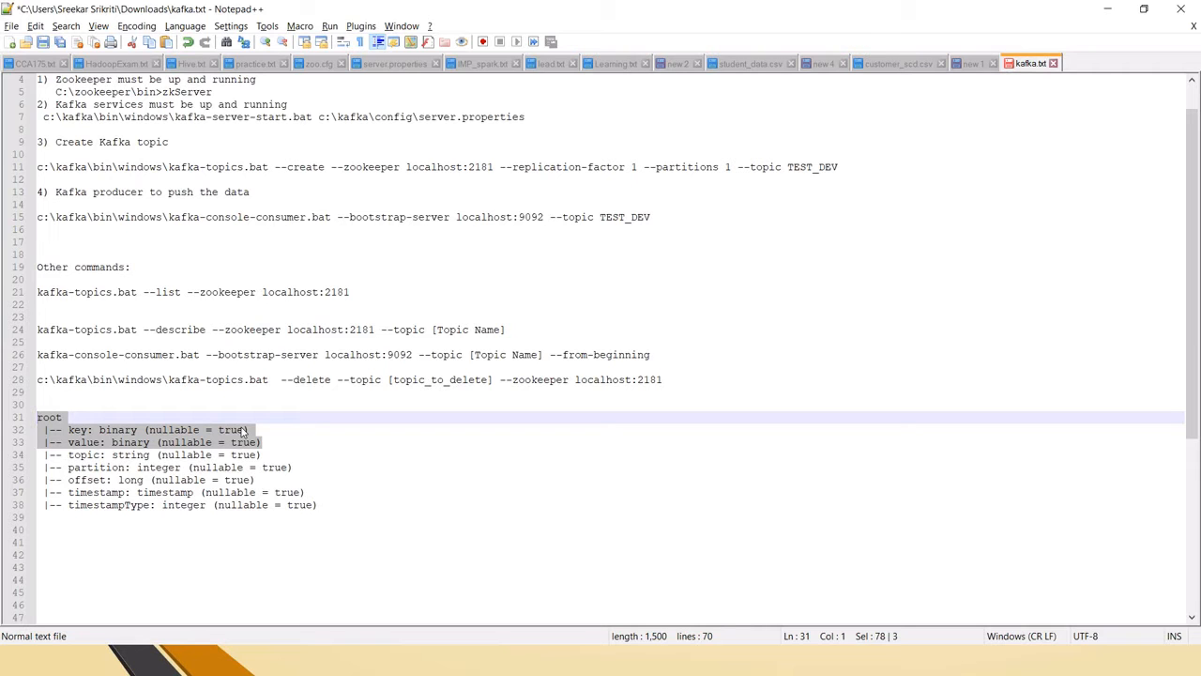
click(11, 651)
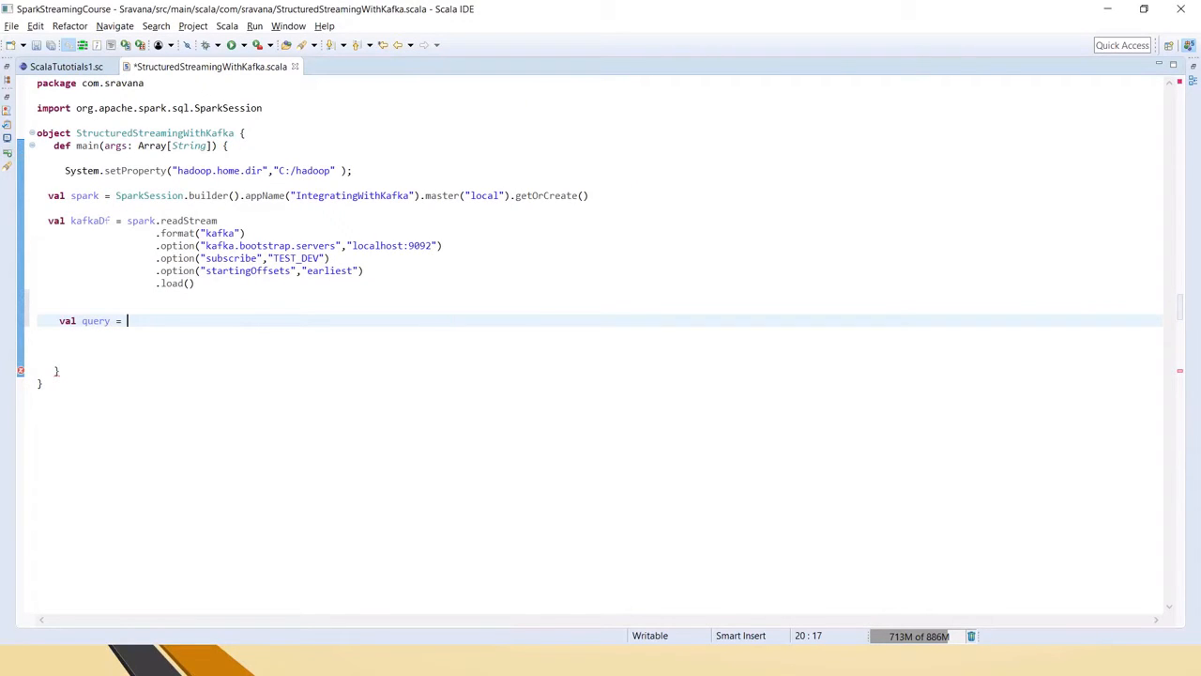
Step: Assign query = kafkaDf.selectExpr("CAST (value as STRING)") using the selectExpr completion
text(kafkaDf)
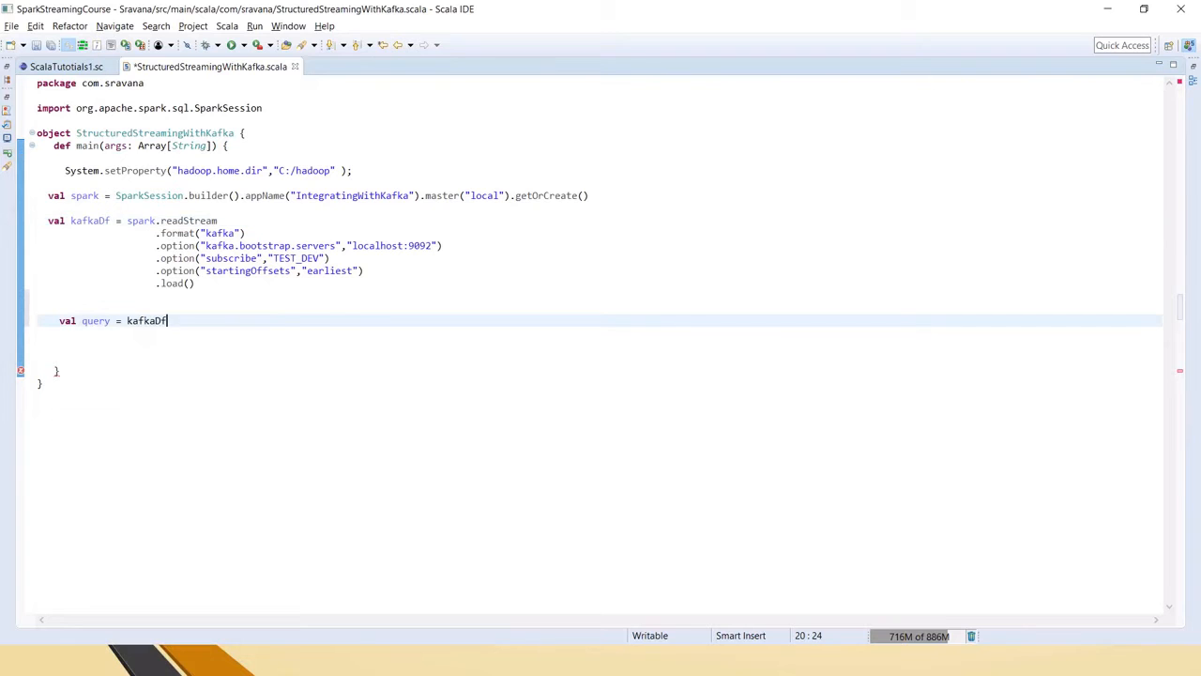
text(.sele)
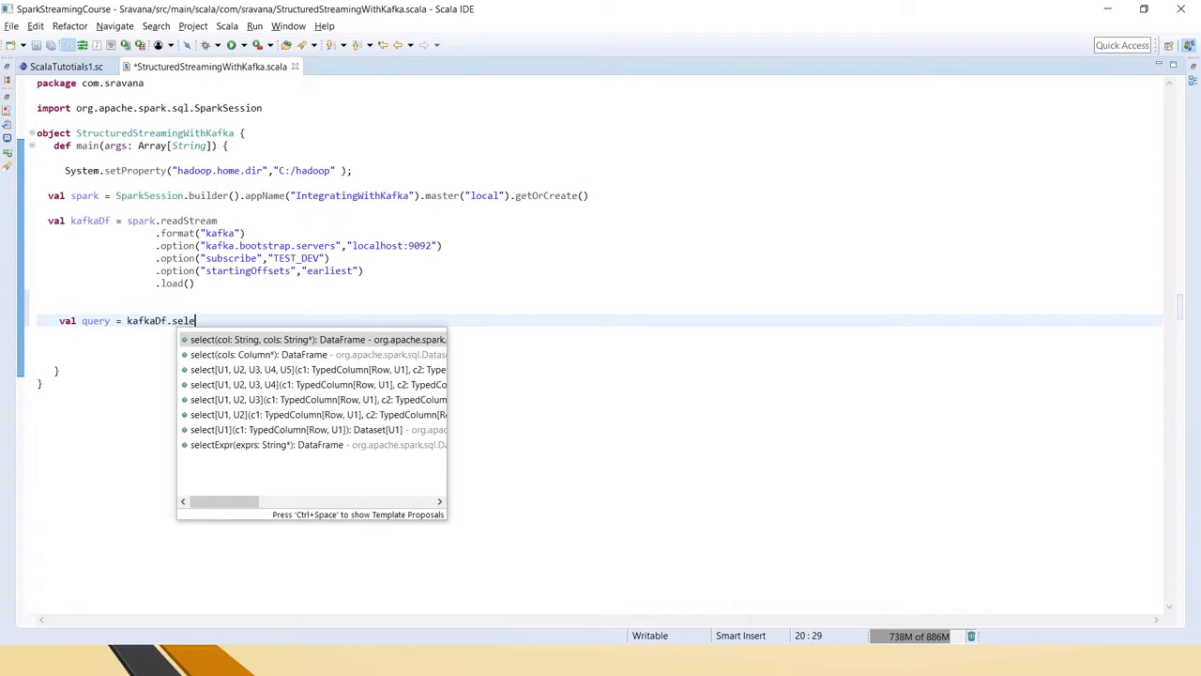
key(Escape)
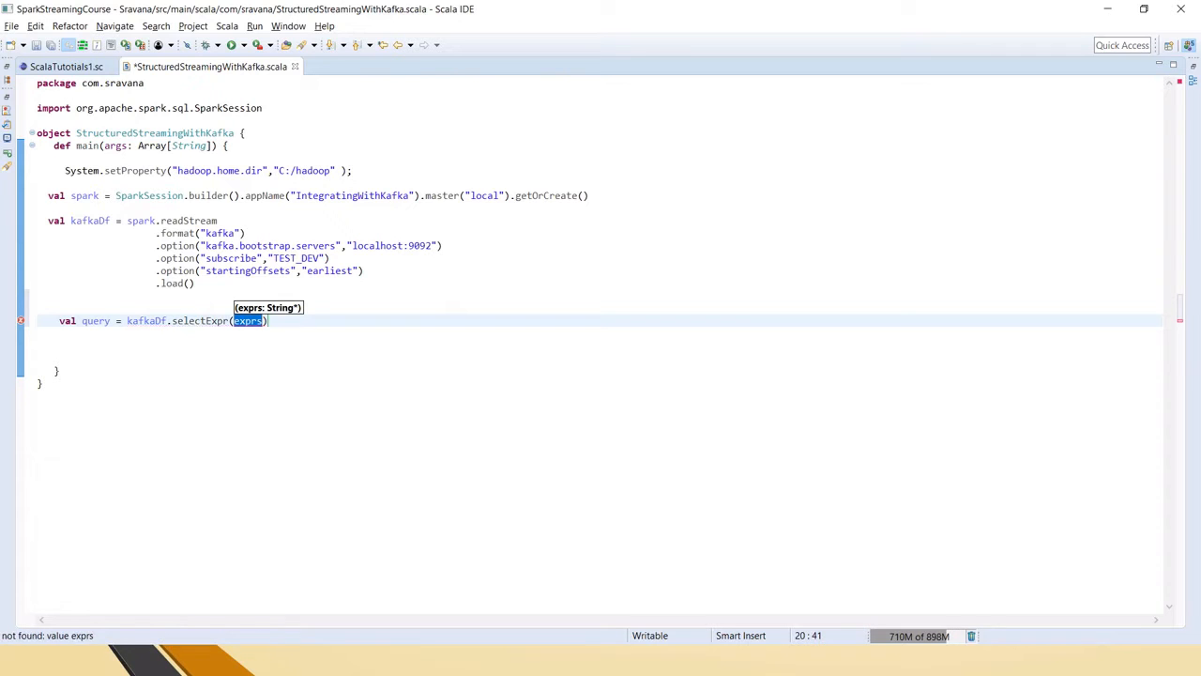
text("CAST")
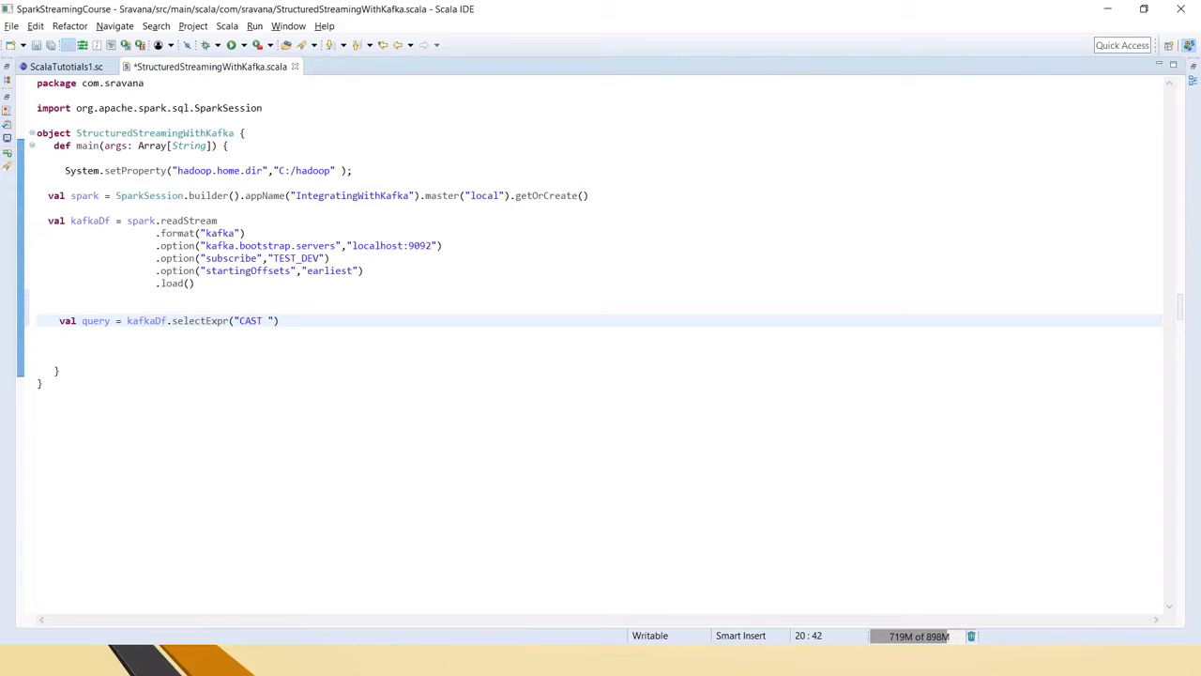
text(()
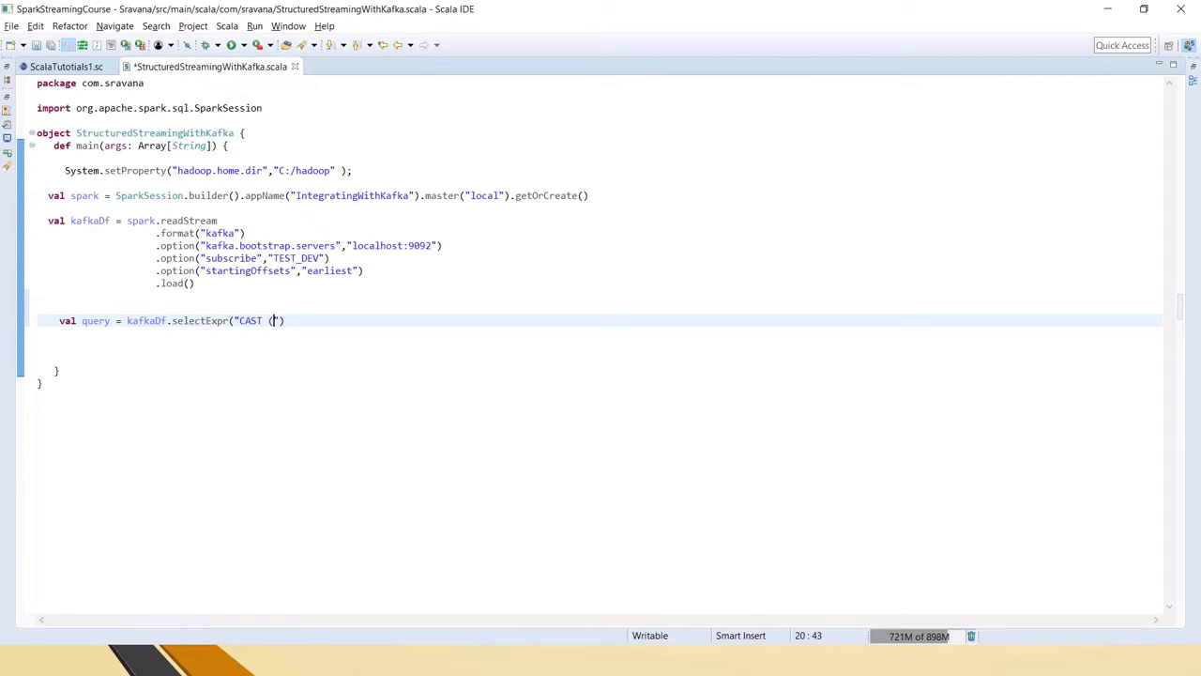
text(value as)
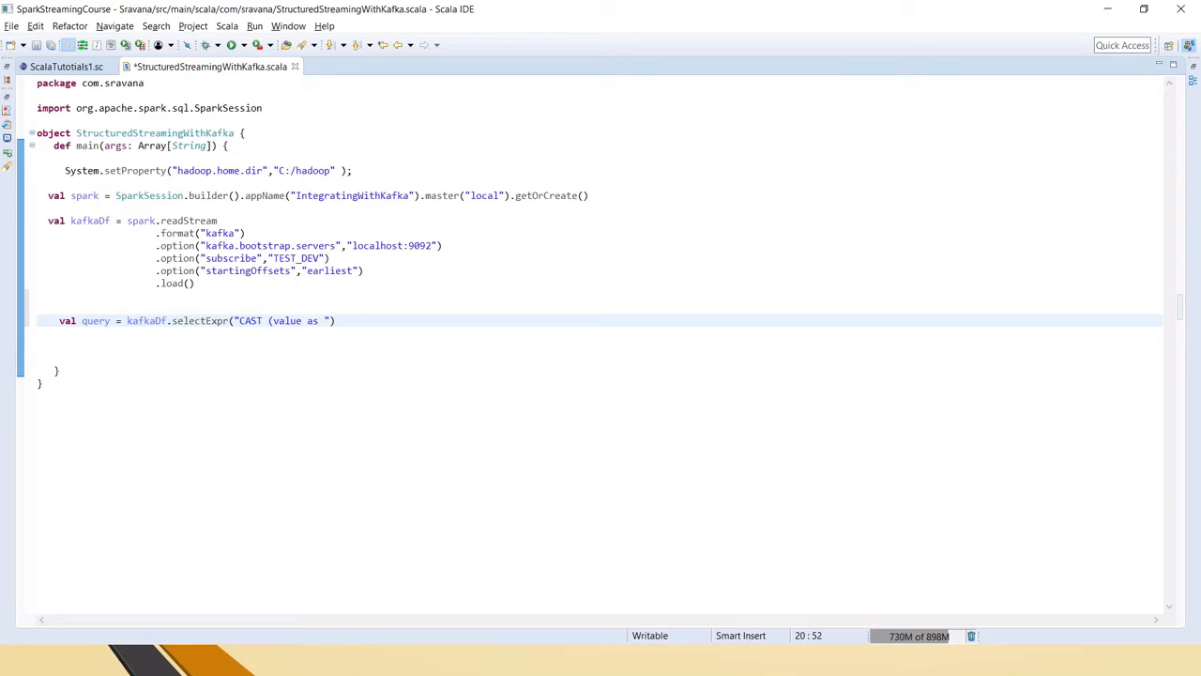
text(STRING)
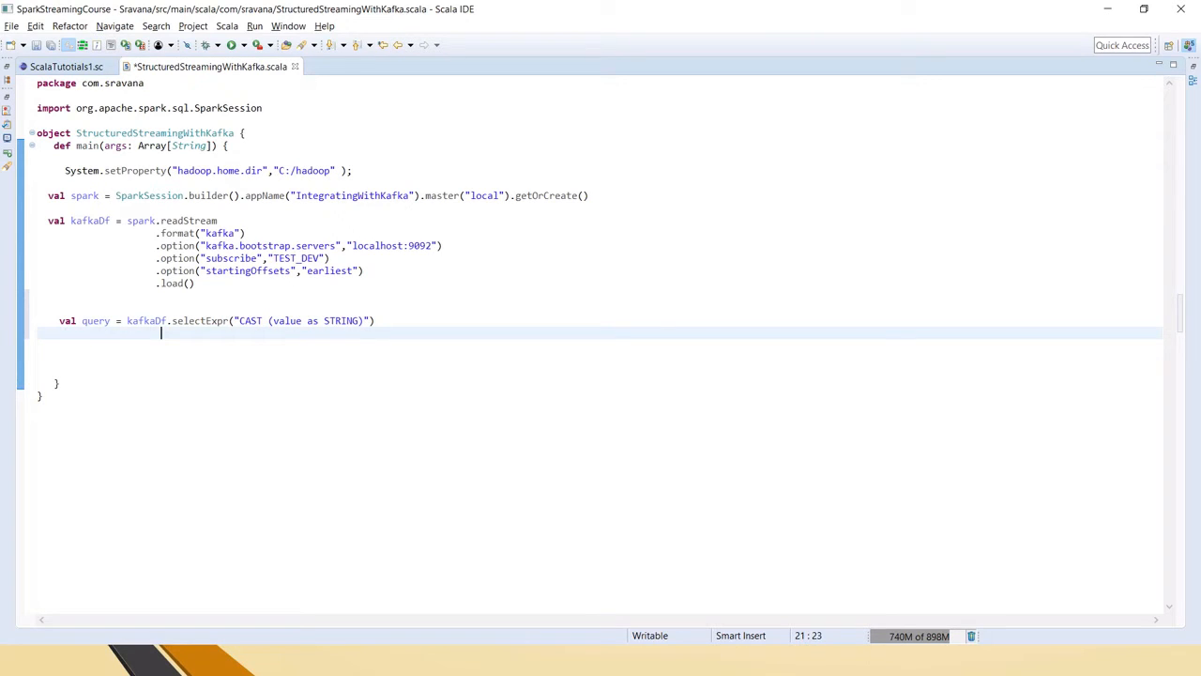
Step: Chain .writeStream.format("console") onto the query
text(.writeStream)
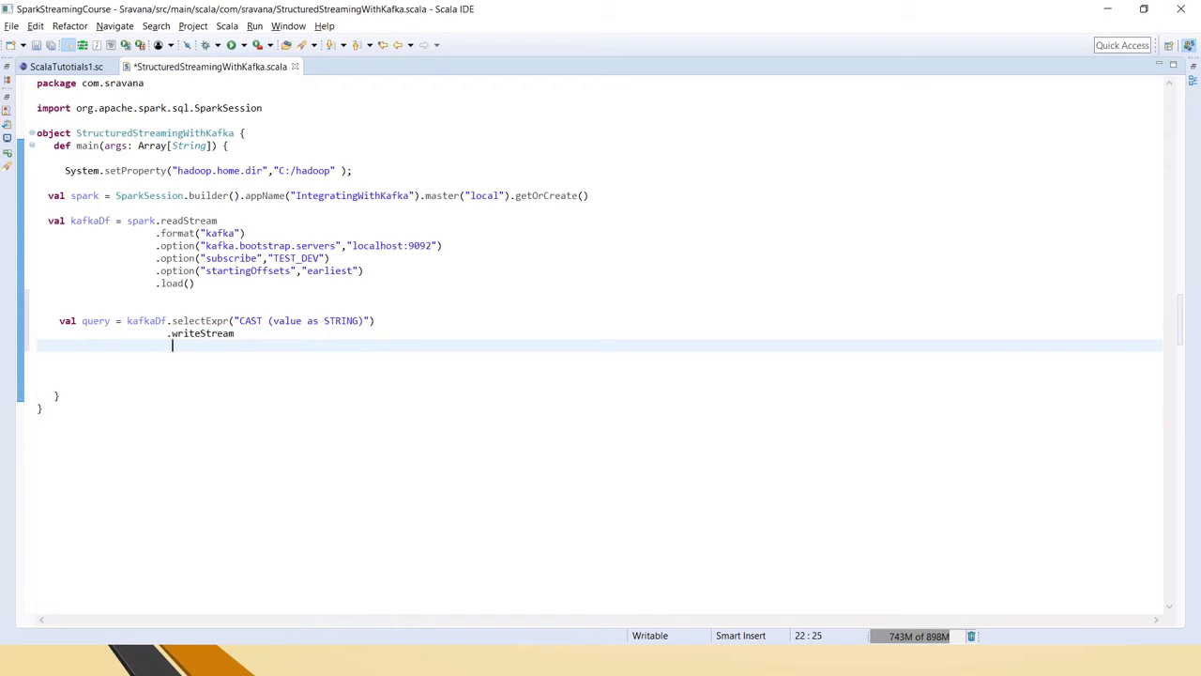
text(.format()
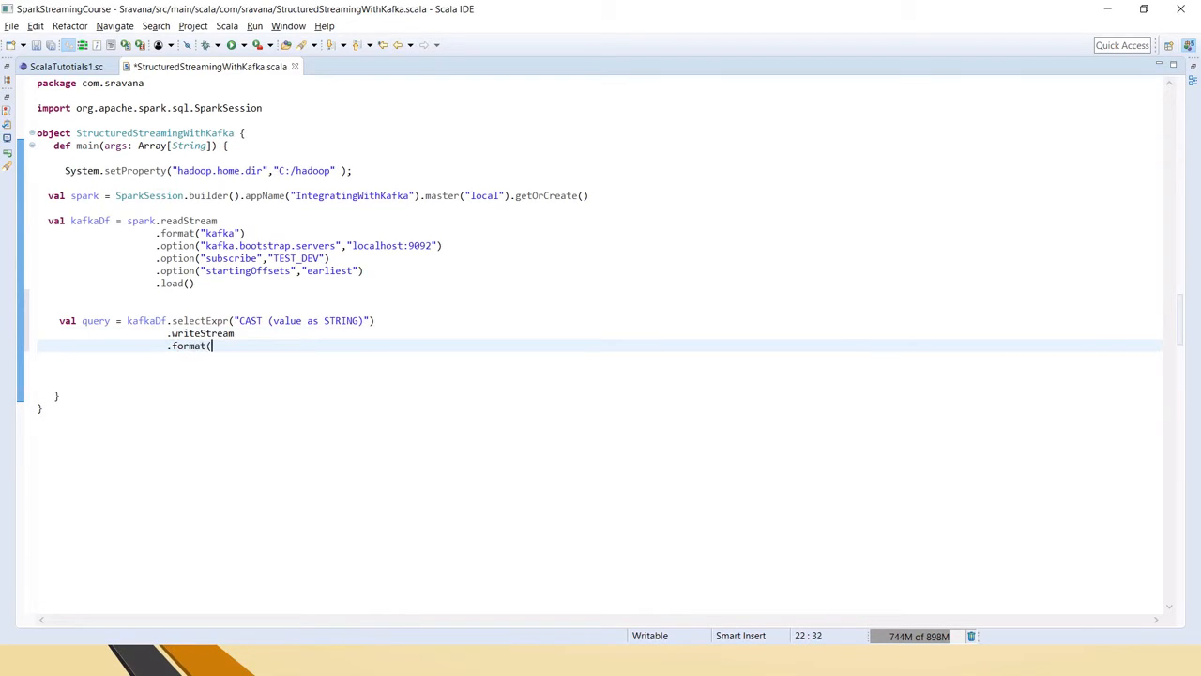
text("consol)
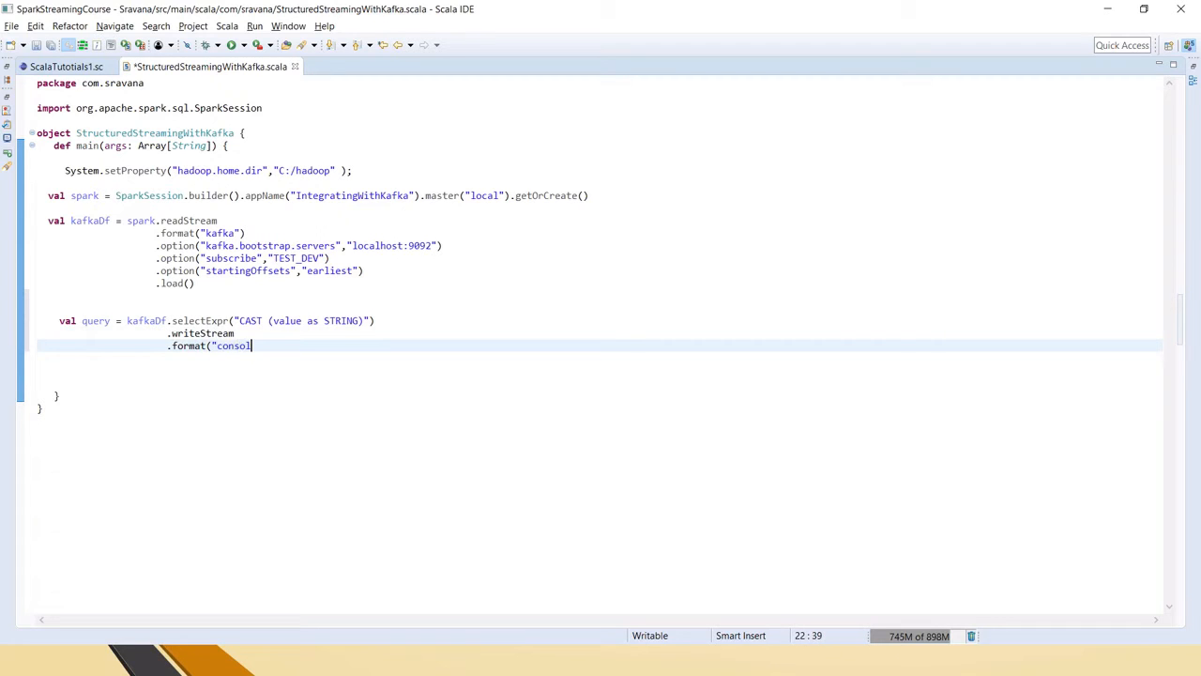
text(e"))
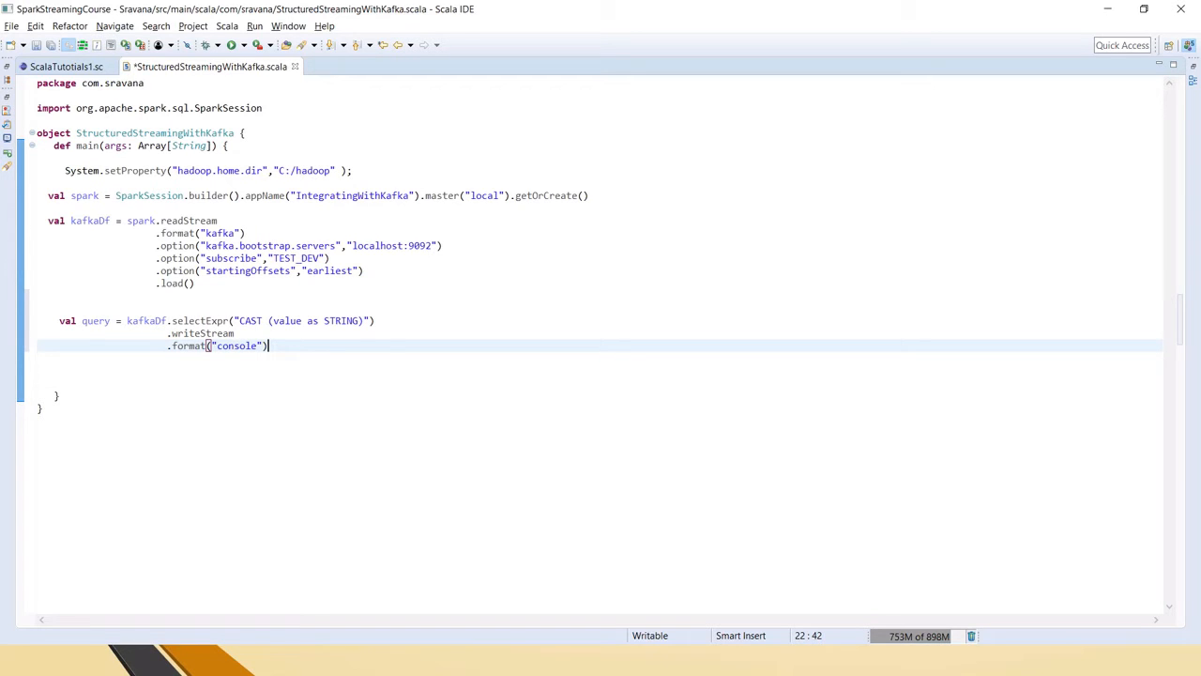
Step: Set the query's .outputMode("append"), dismissing the suggested-method list
text(.sa)
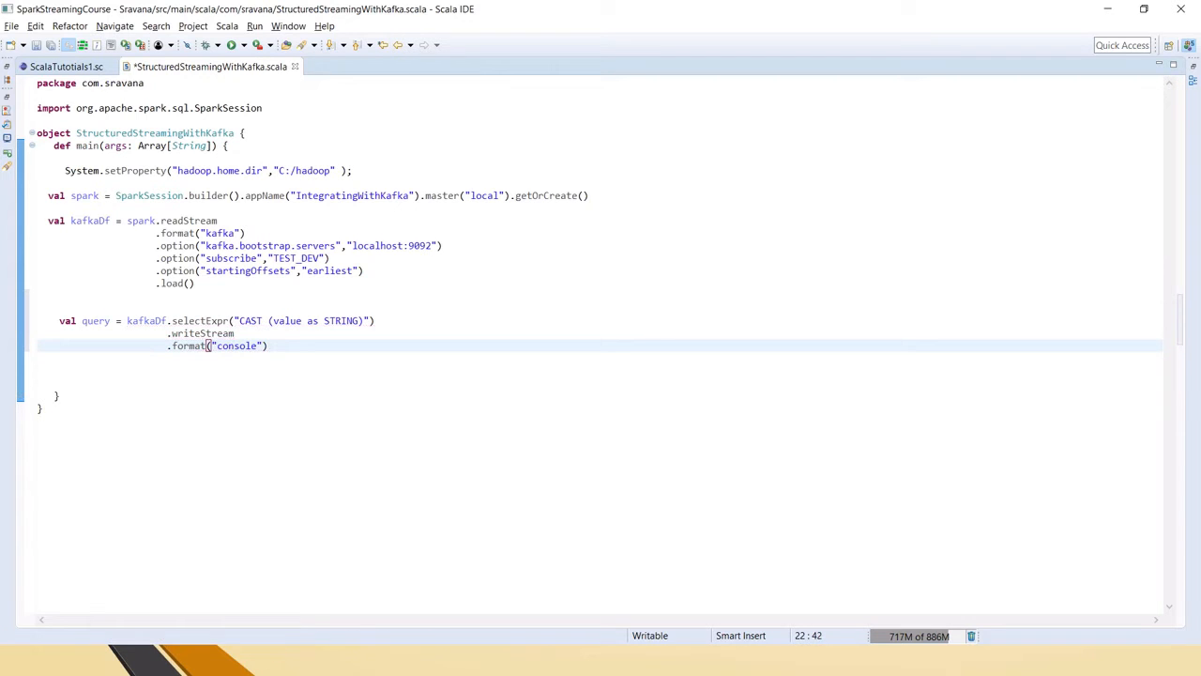
text(.)
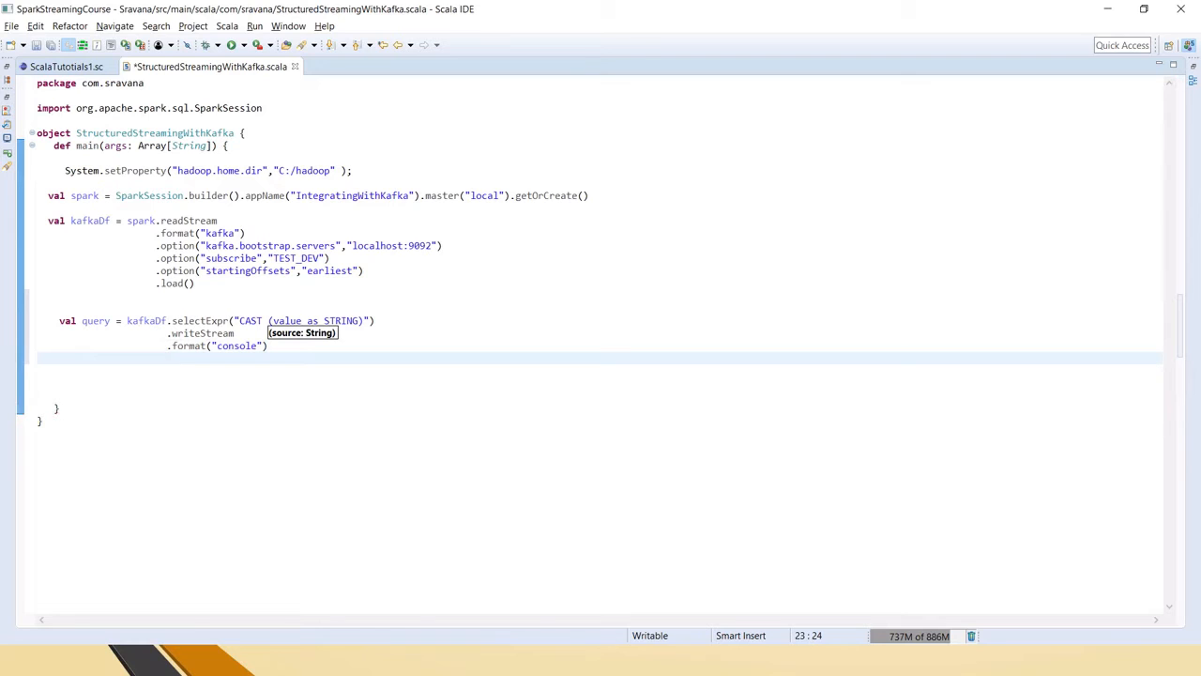
text(.outputMode(outputMode)
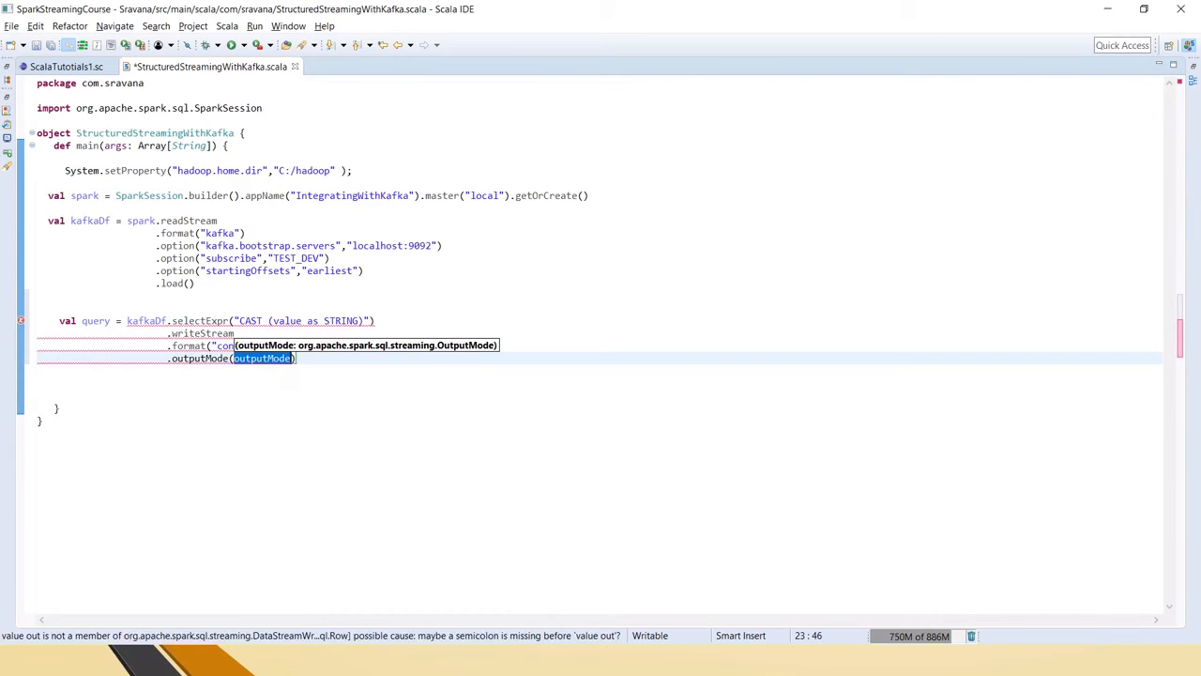
text("ap")
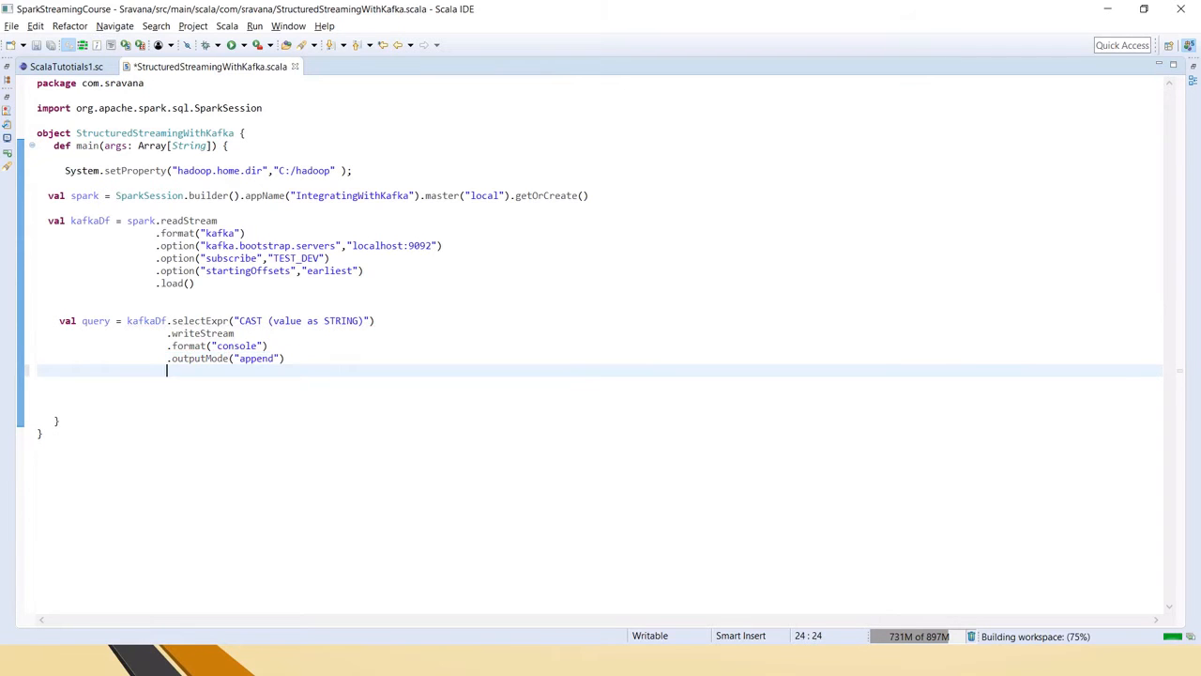
text(.)
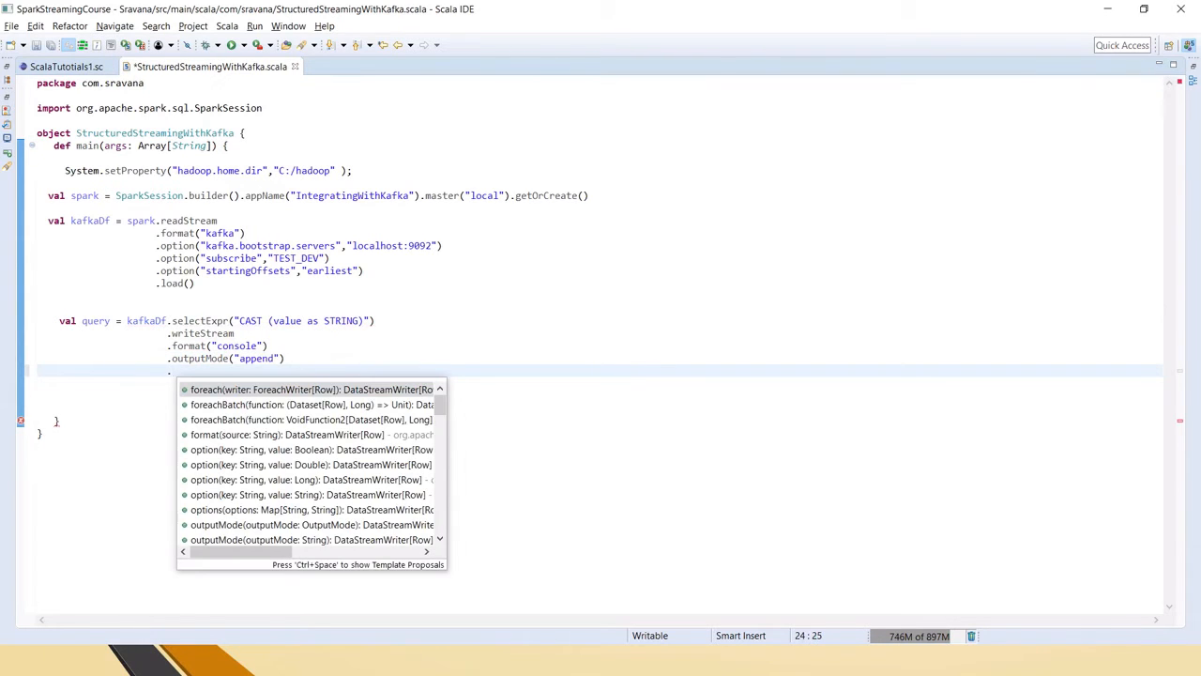
scroll(down, 3)
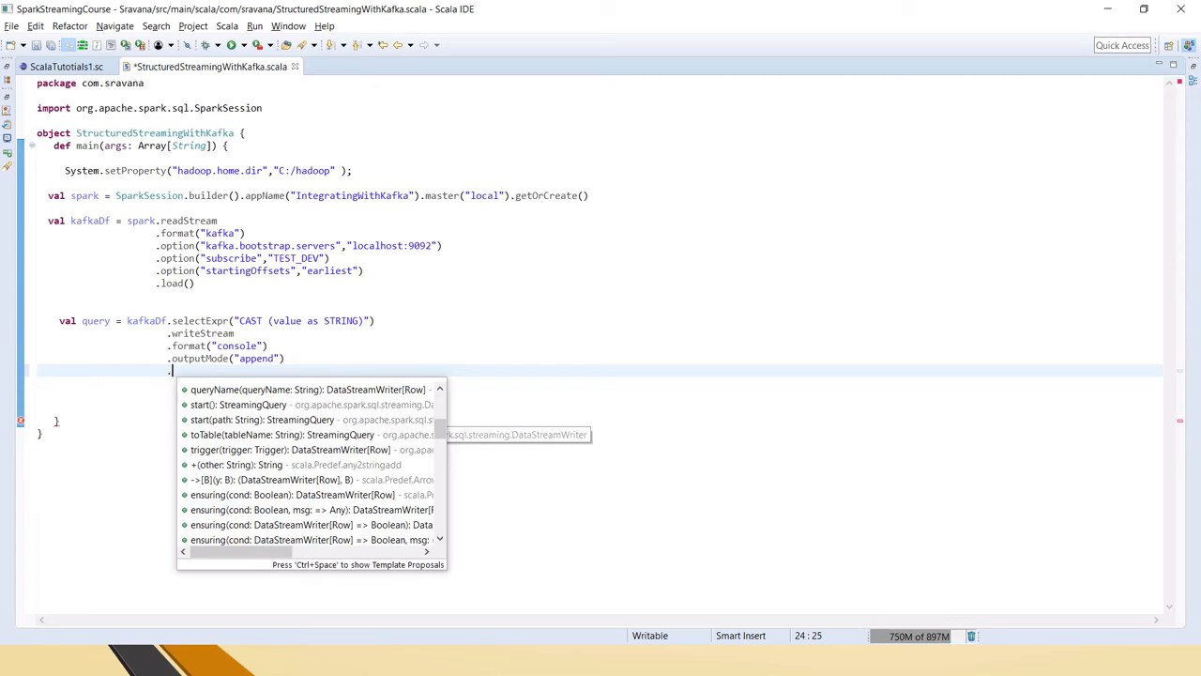
key(Escape)
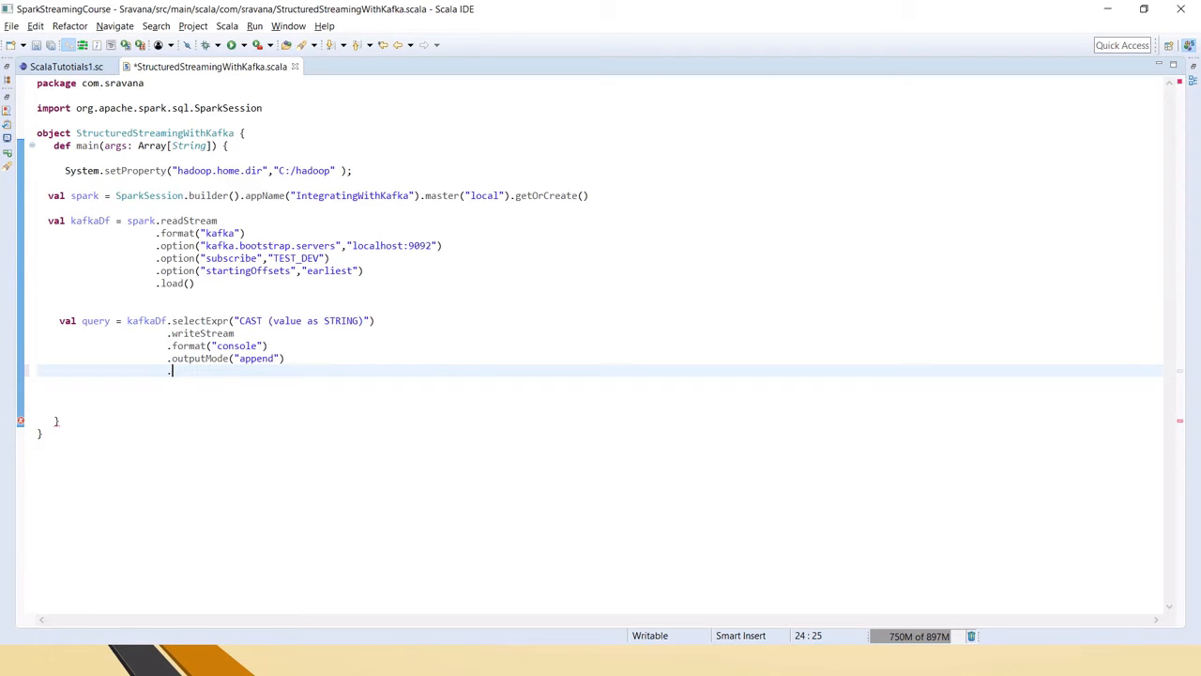
Step: End the query with .start().awaitTermination() and save the file
text(.start()
text(.awa)
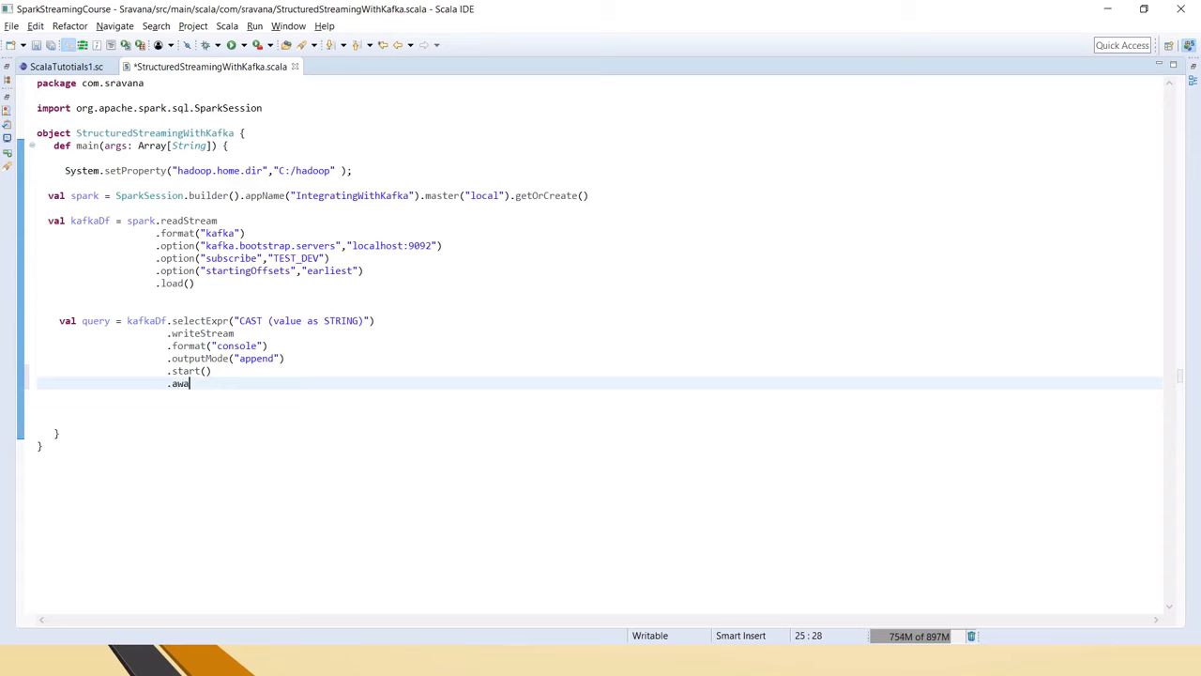
text(itTermination())
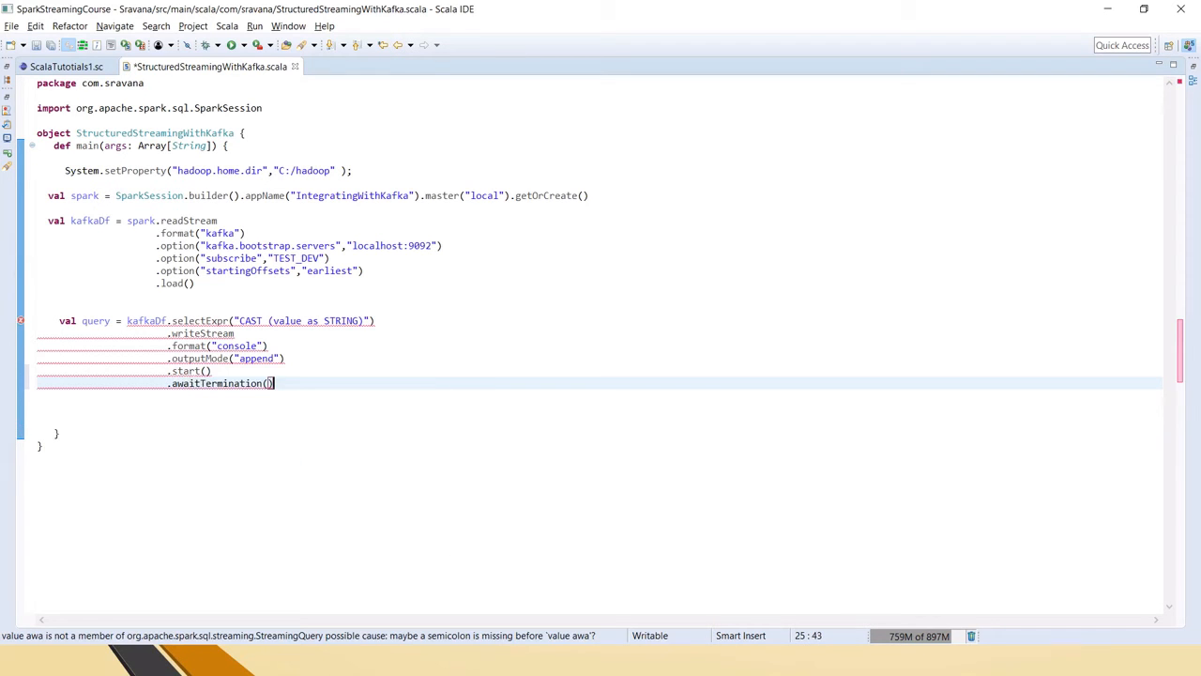
key(Ctrl+S)
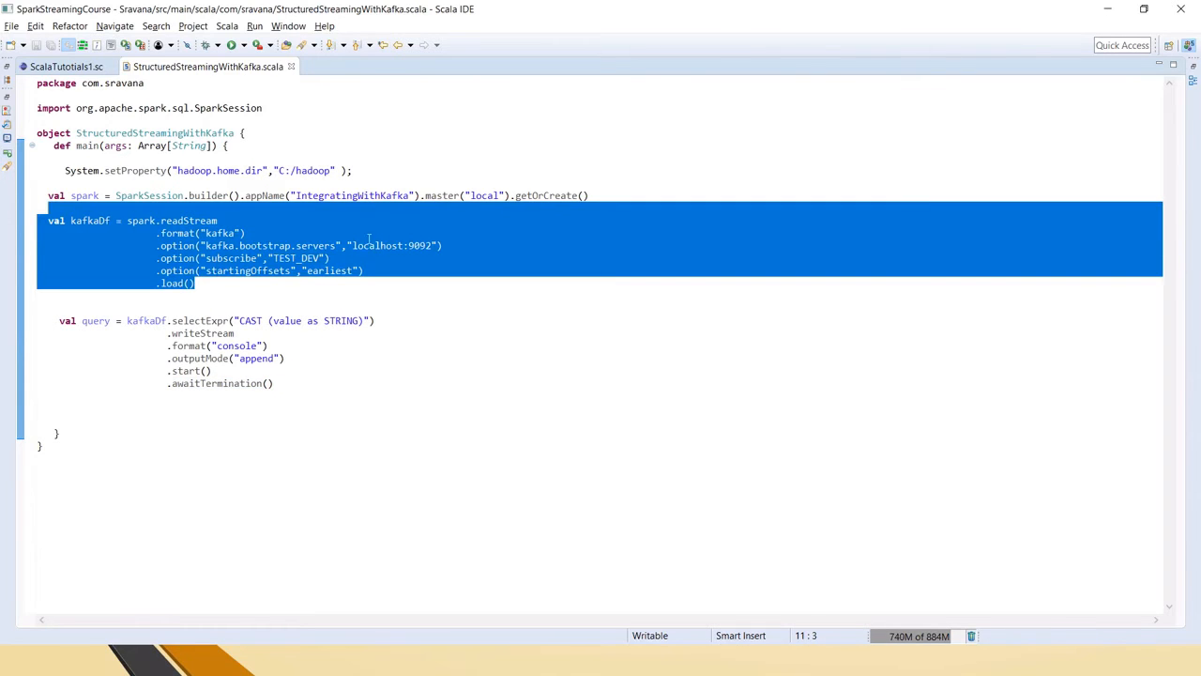
double_click(295, 257)
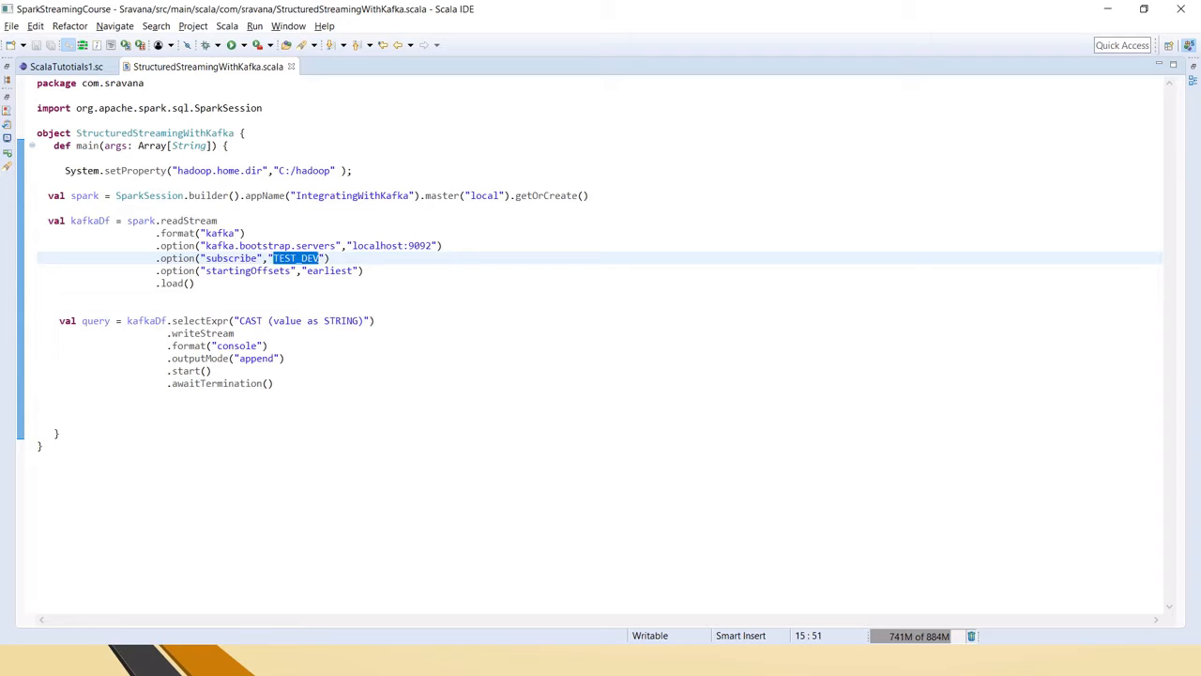
drag(59, 320, 273, 394)
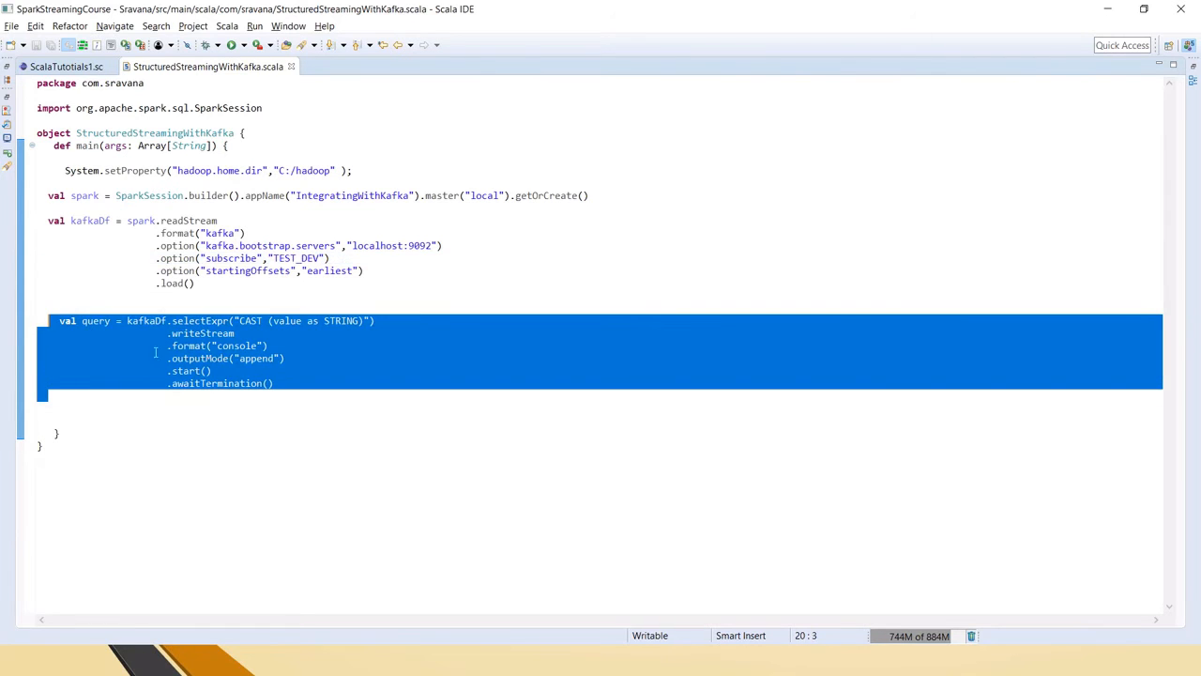
click(281, 320)
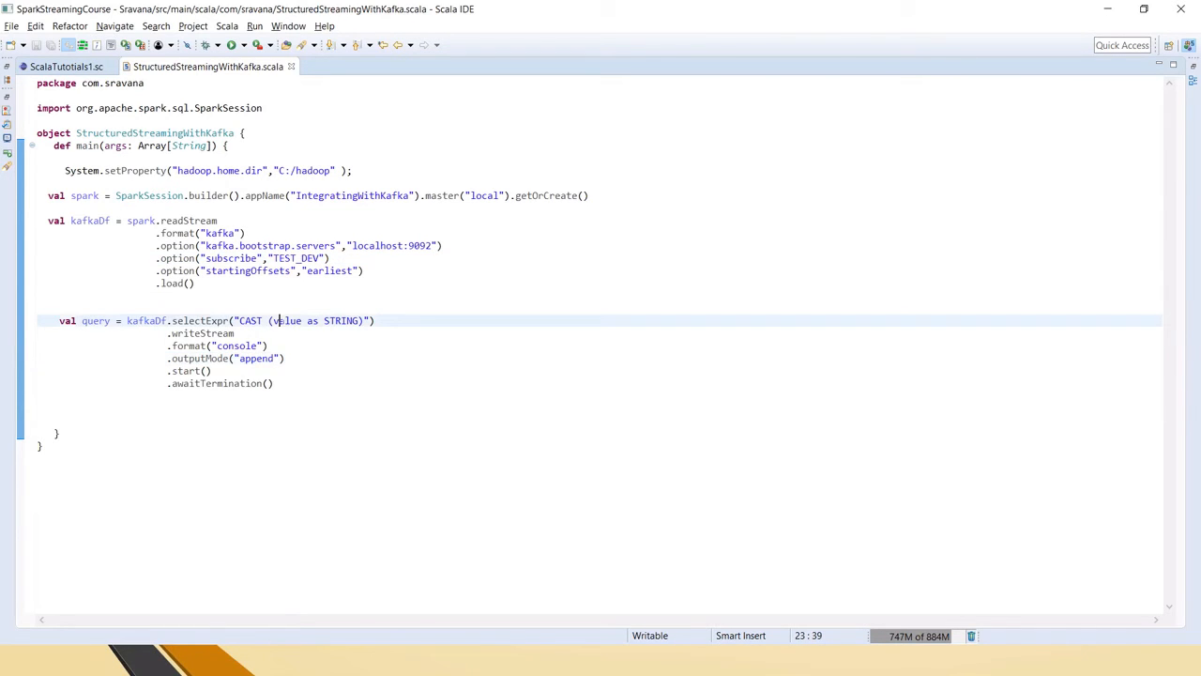
double_click(286, 320)
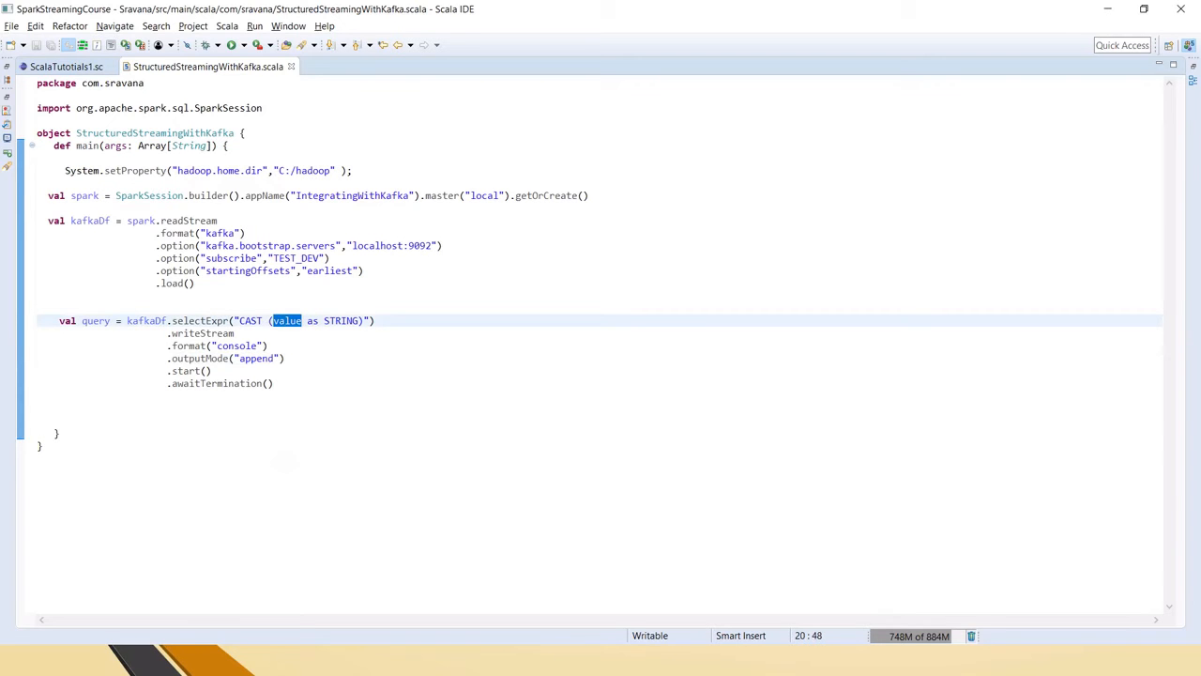
click(13, 655)
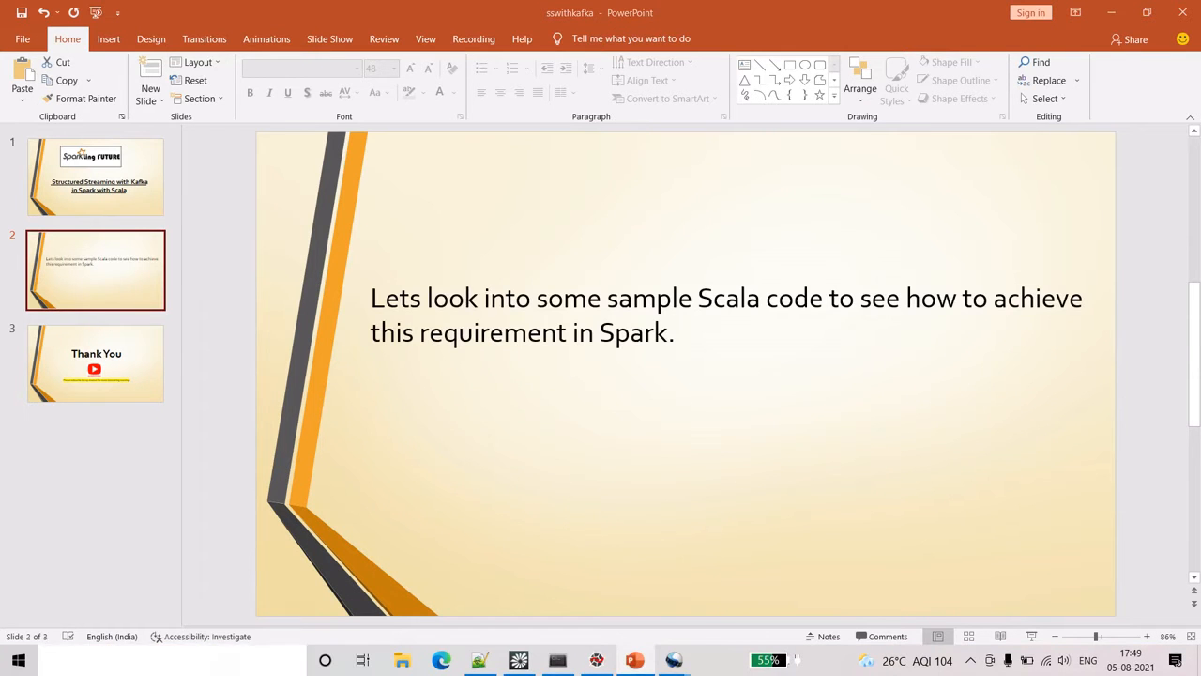
Step: In a new cmd window, cd /d into c:\zookeeper and launch zkserver
text(cmd)
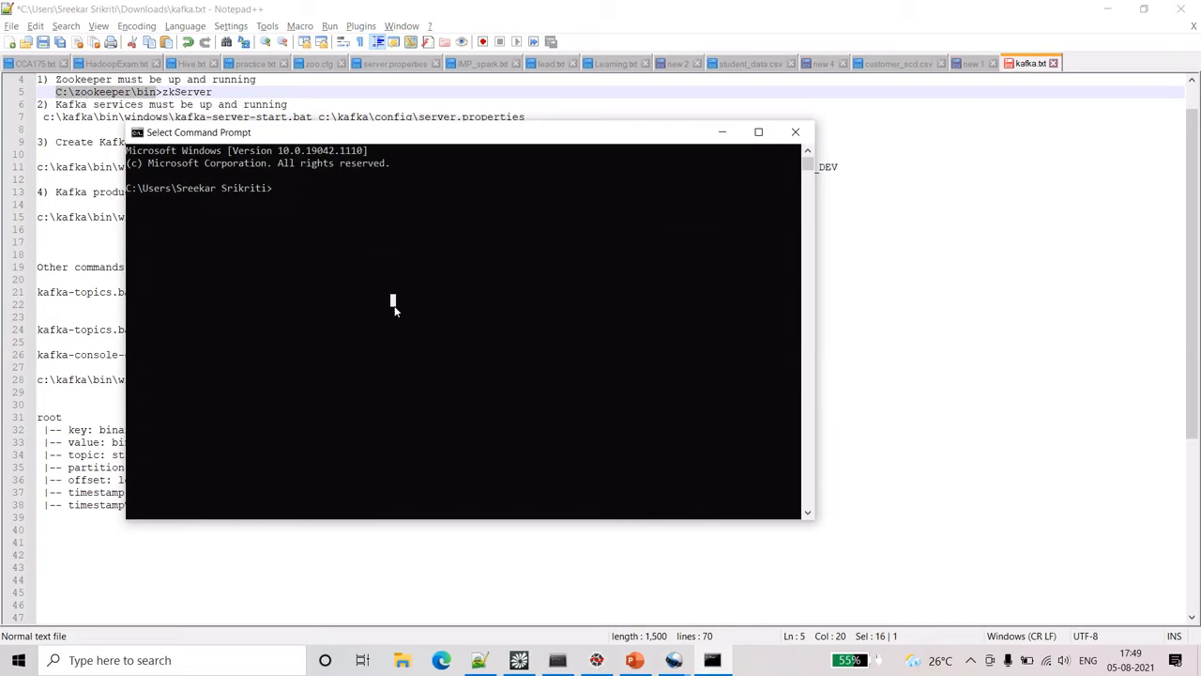
text(cd)
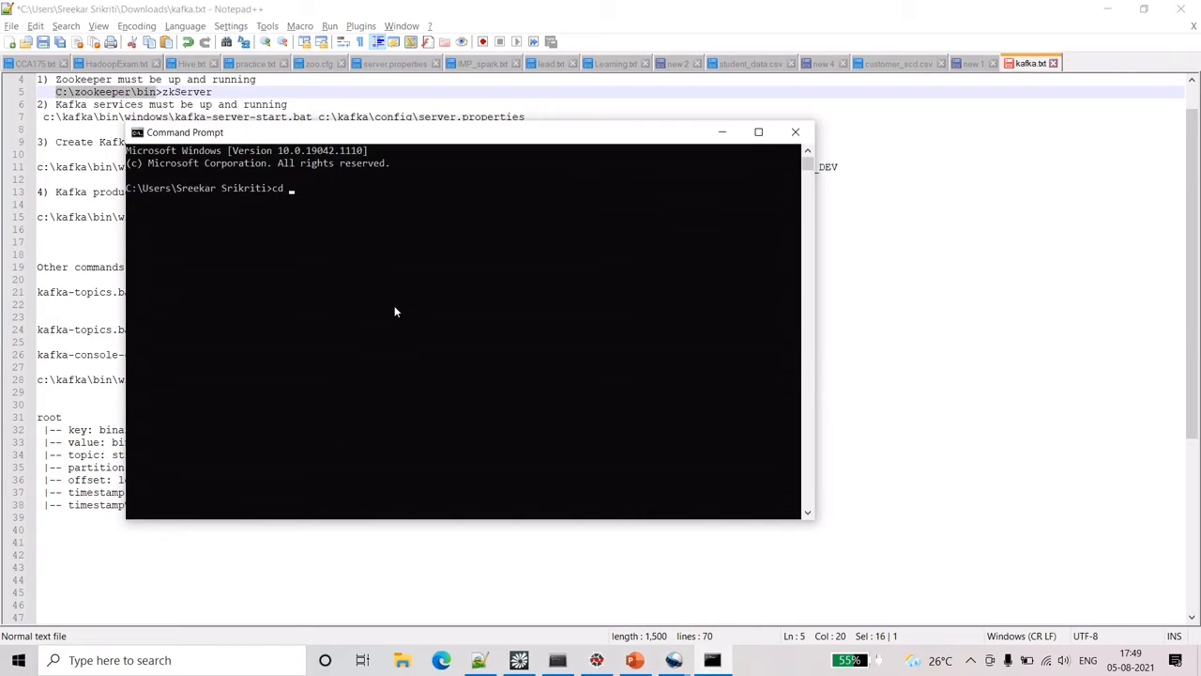
text(/d c)
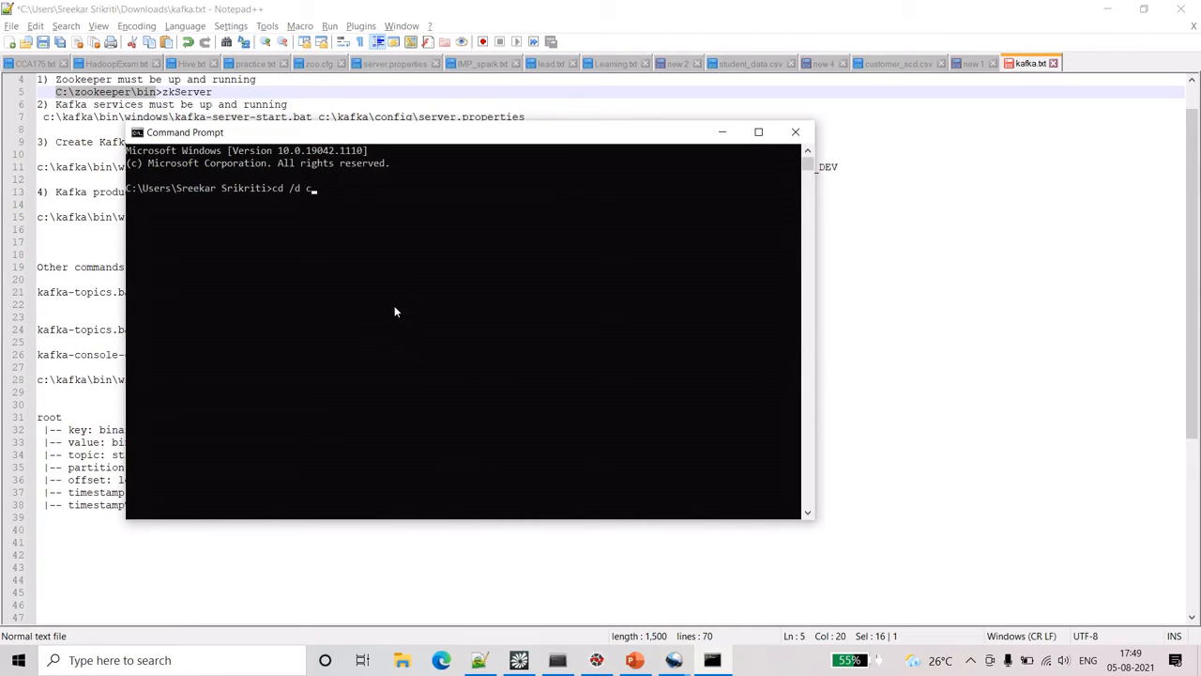
text(:)
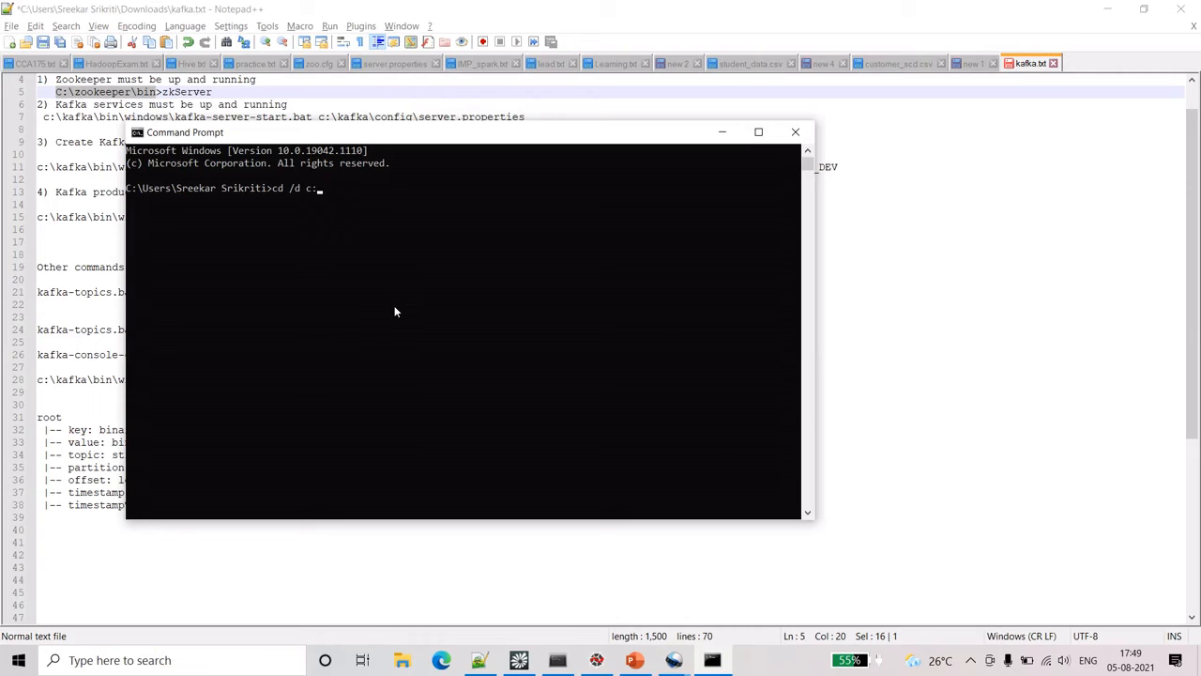
text(/)
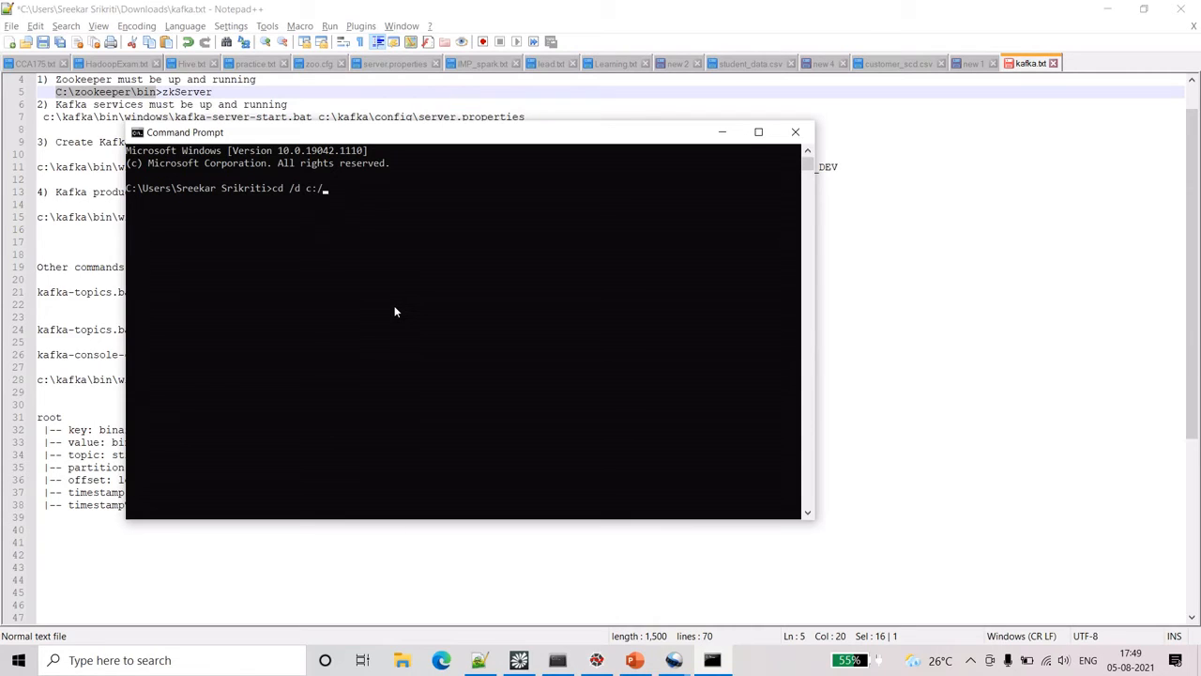
text(zoo)
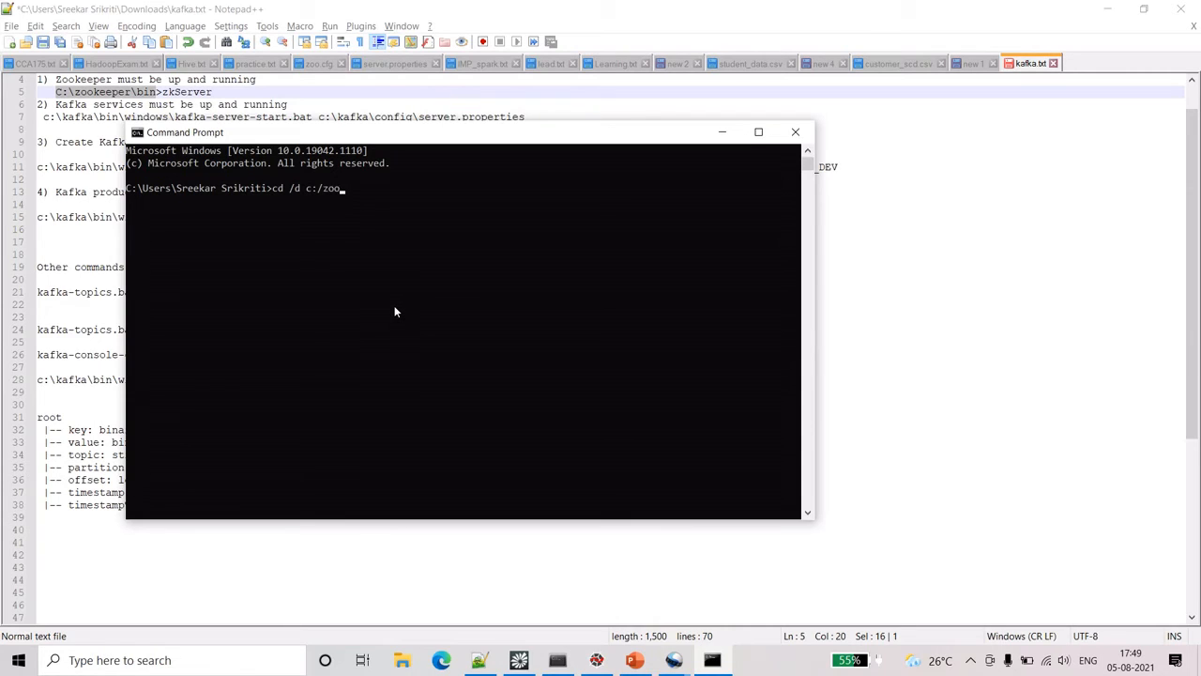
key(Enter)
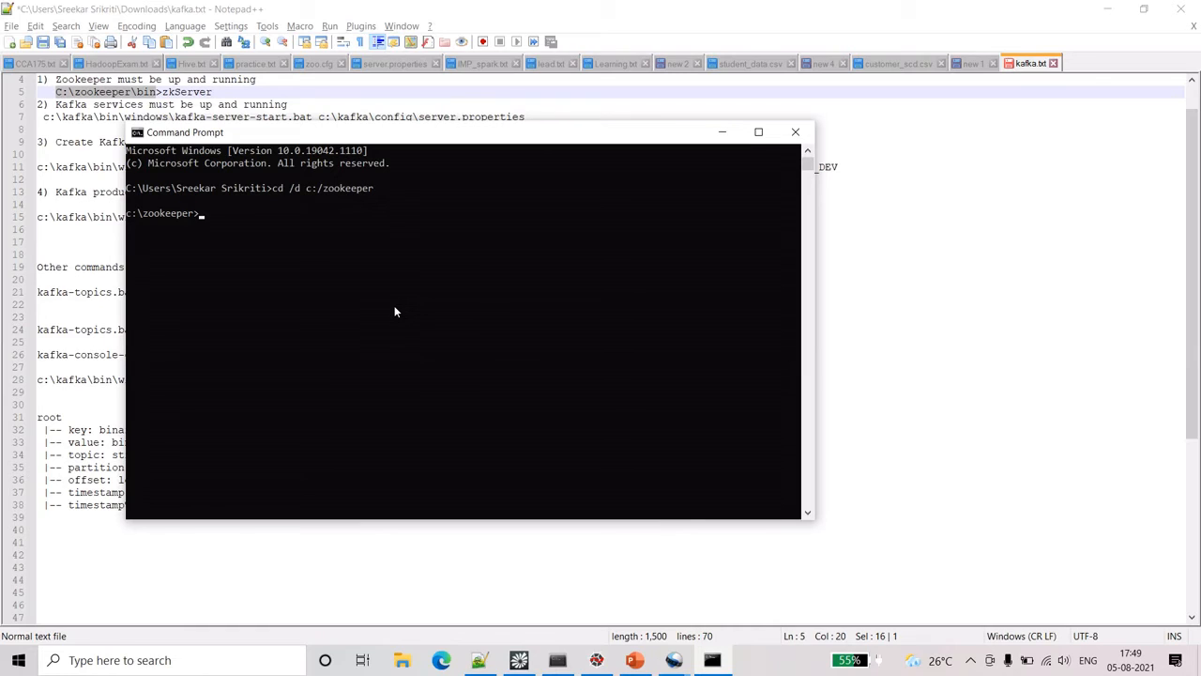
text(z)
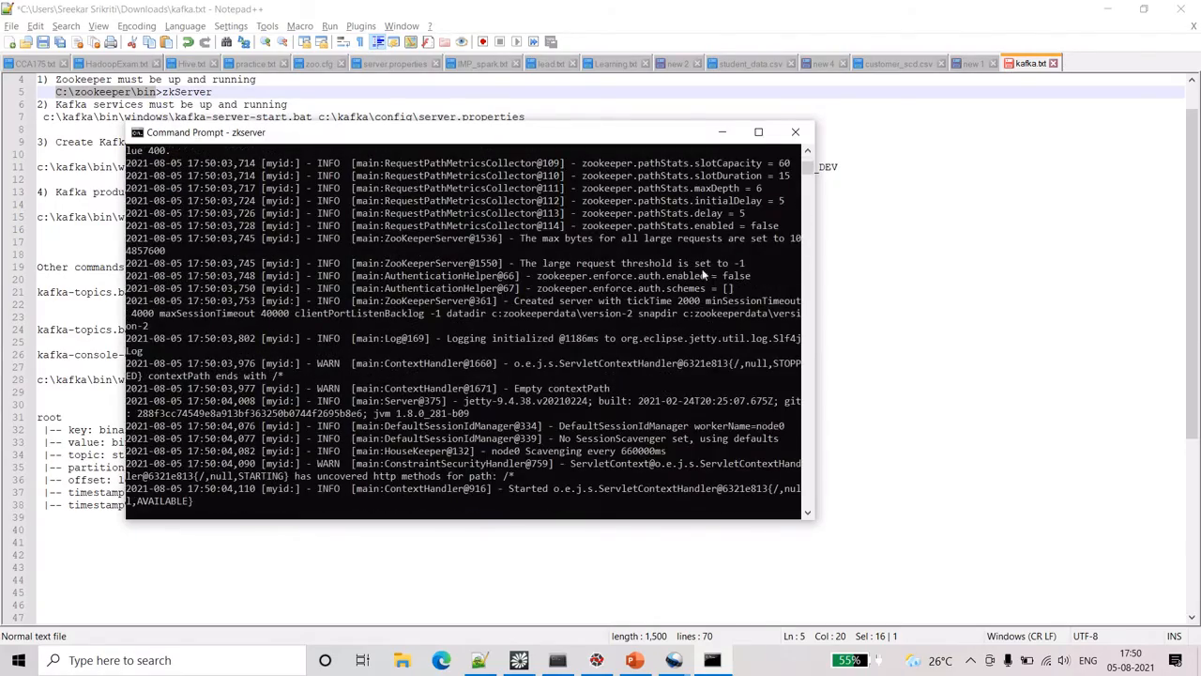
Step: Maximize the ZooKeeper log and change a second prompt's directory to c:\kafka
click(758, 131)
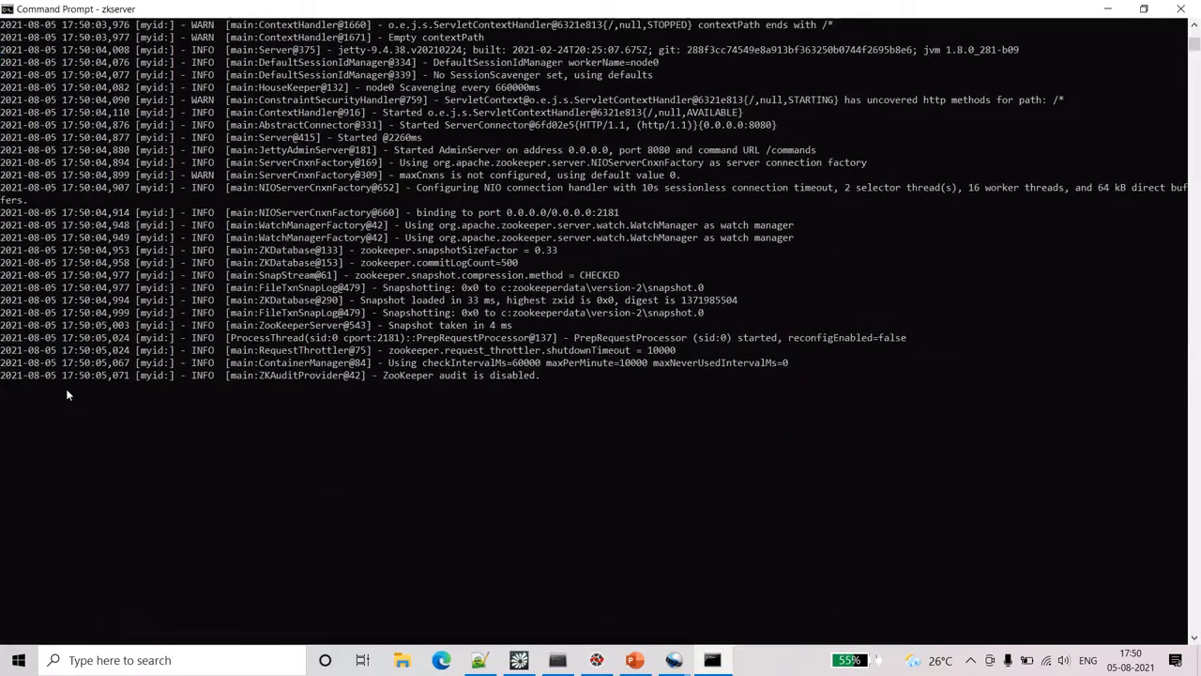
mouse_move(202, 526)
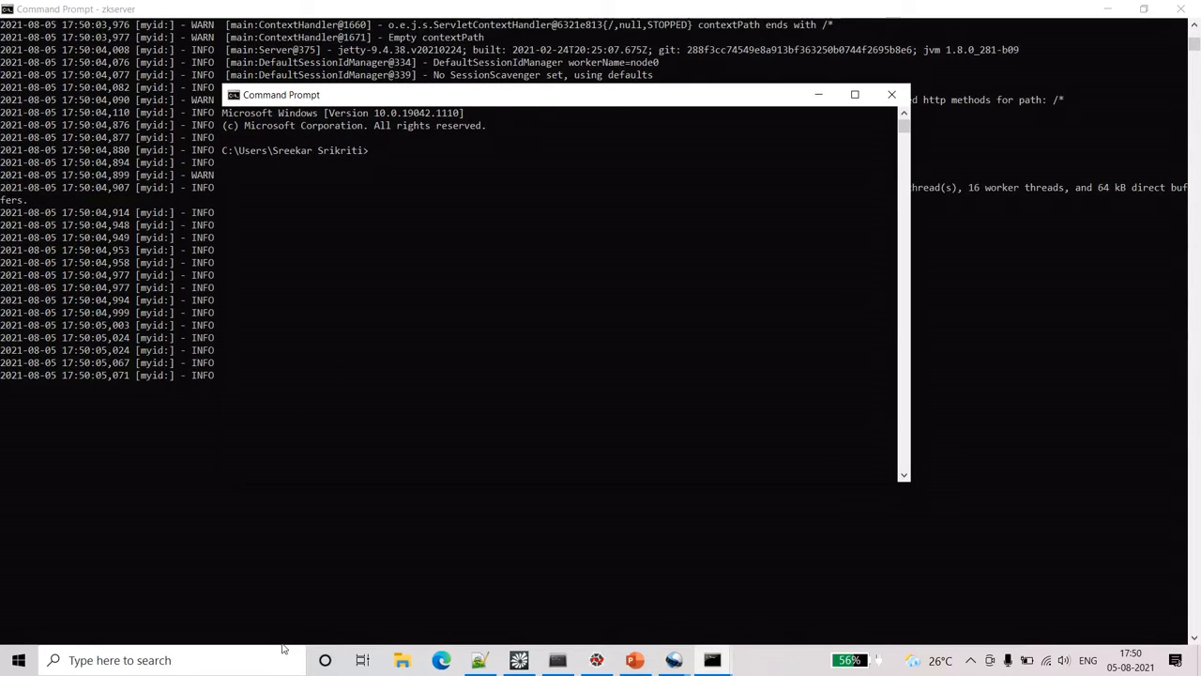
text(cd)
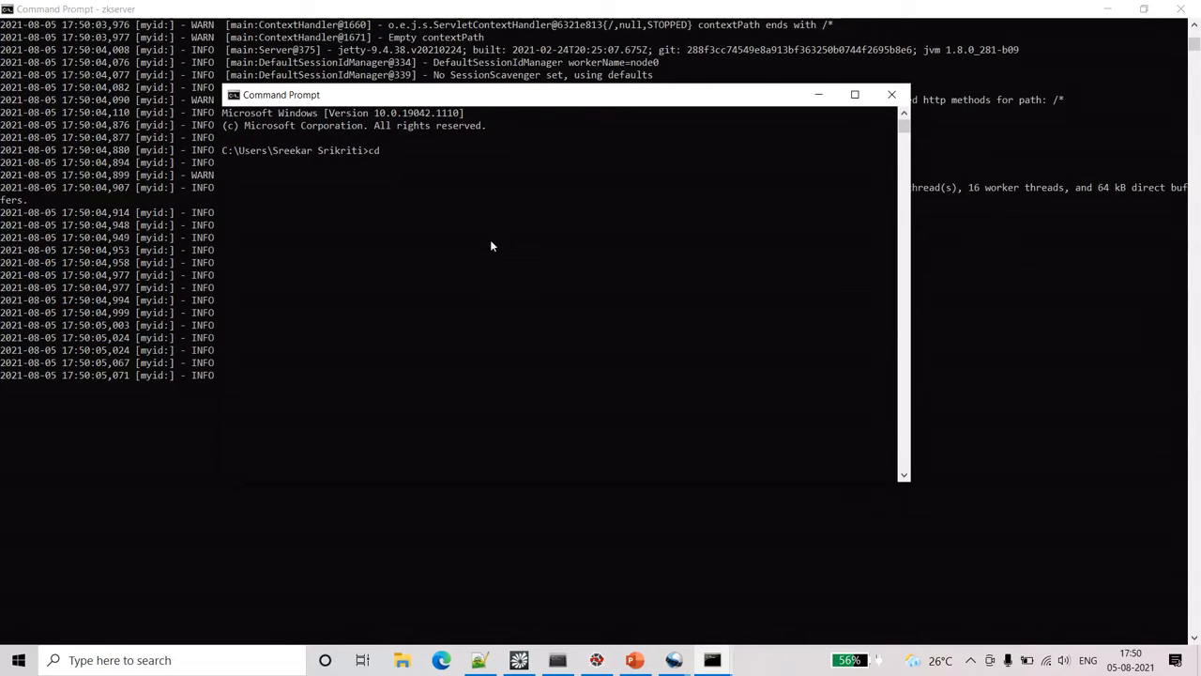
text(/)
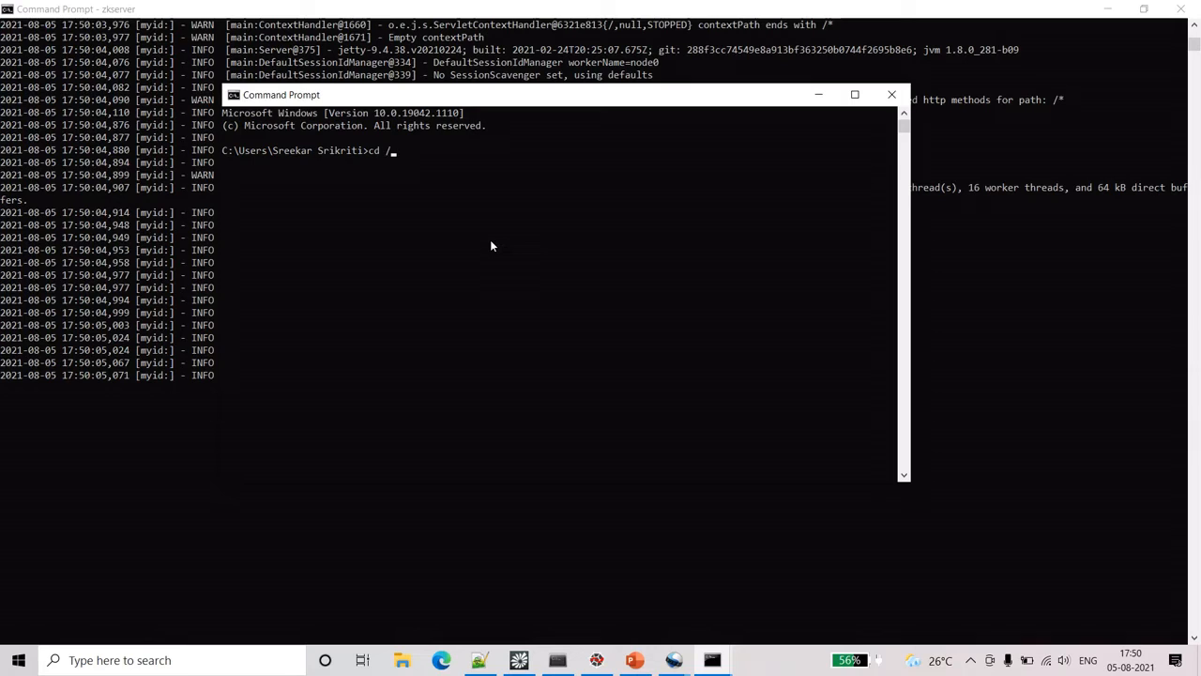
key(BackSpace)
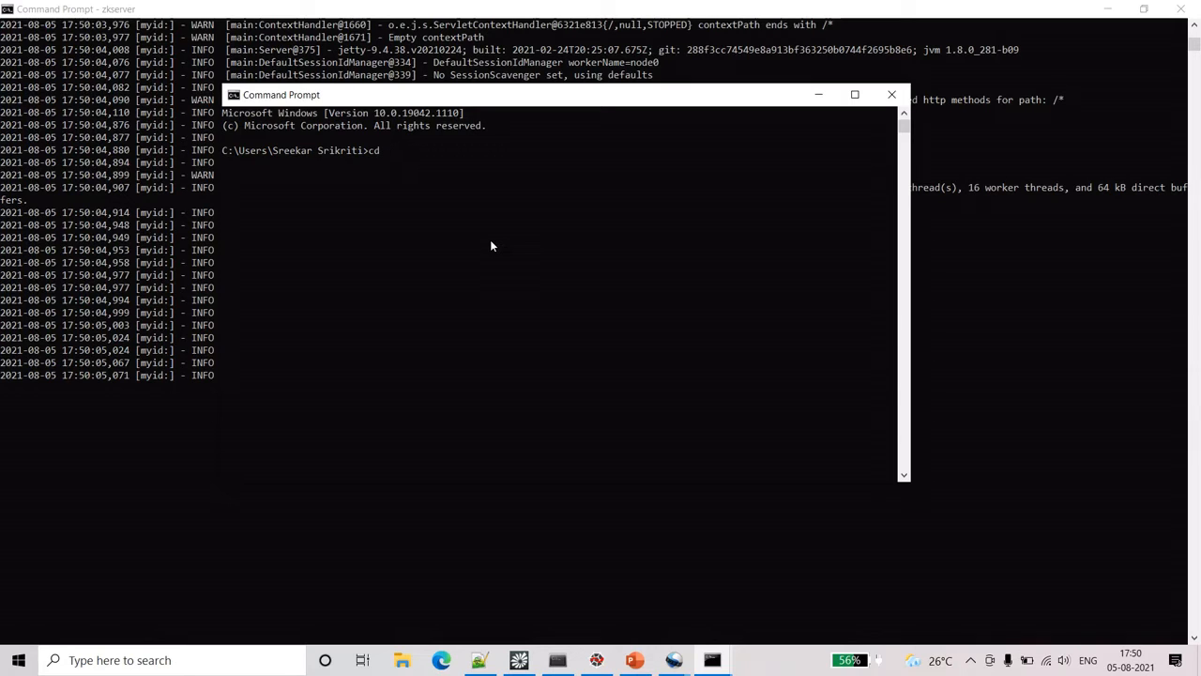
mouse_move(389, 166)
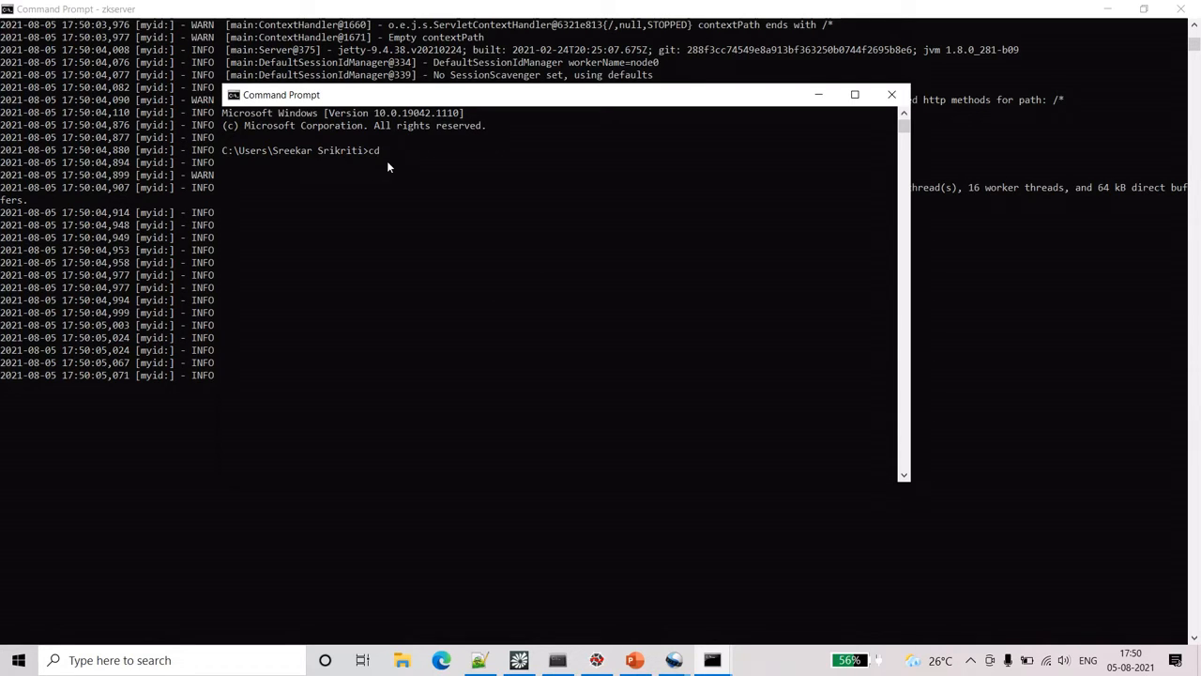
text(c:\)
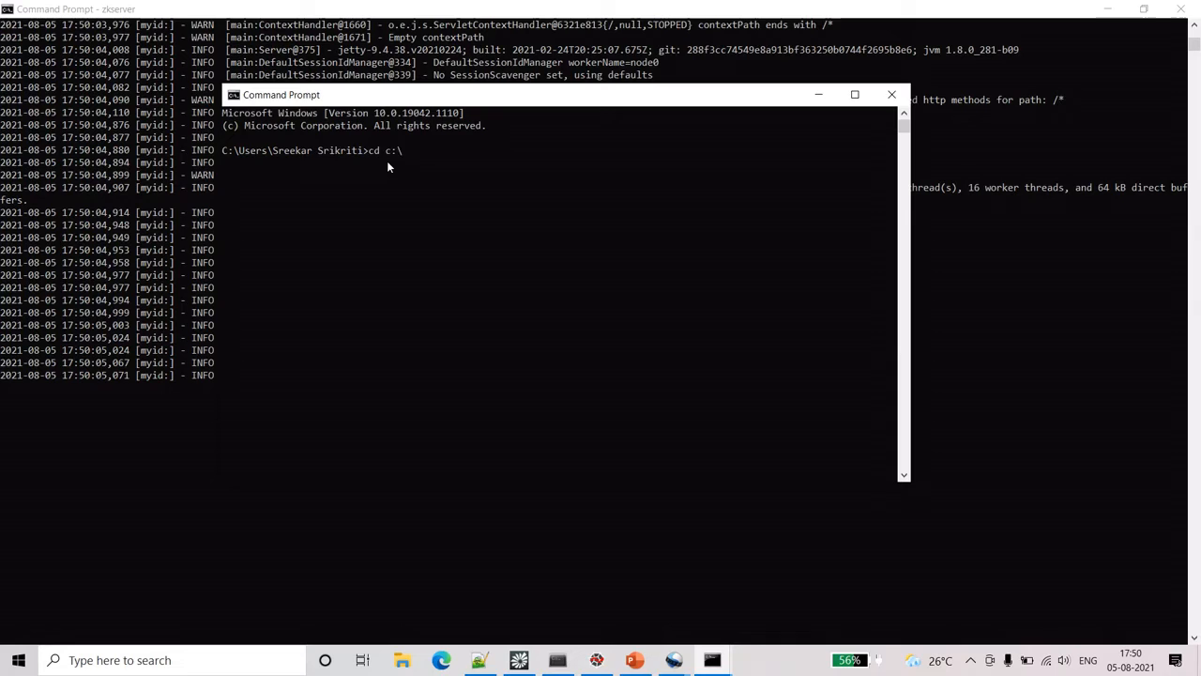
text(kafka)
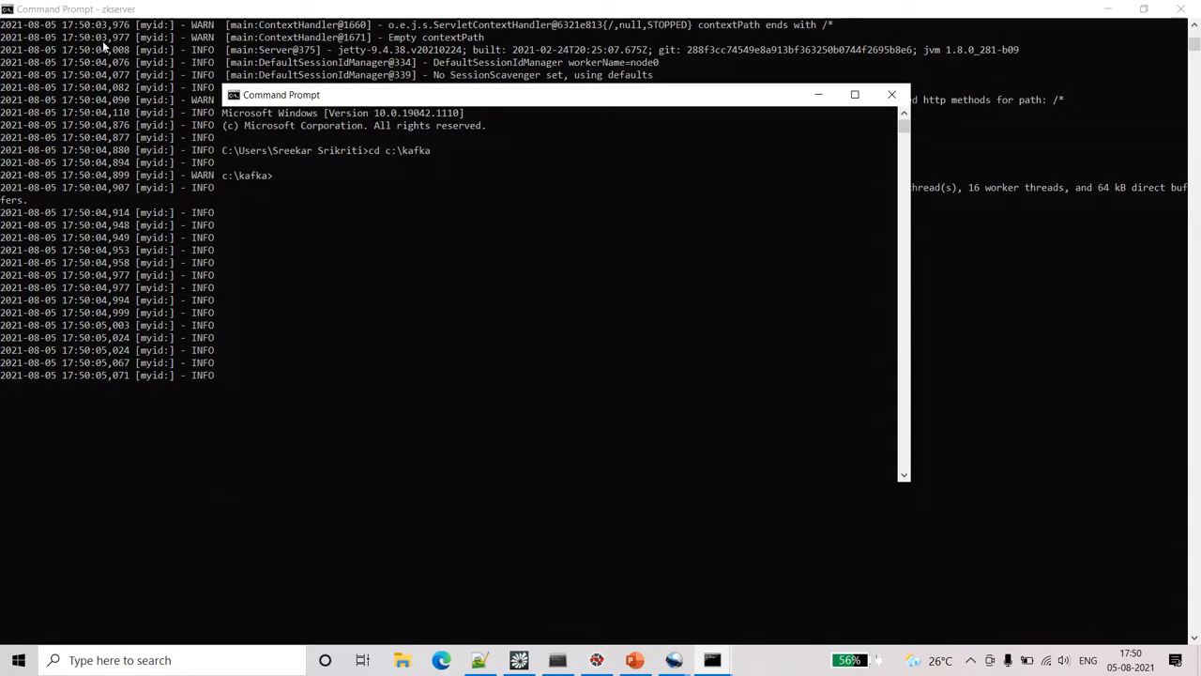
mouse_move(145, 187)
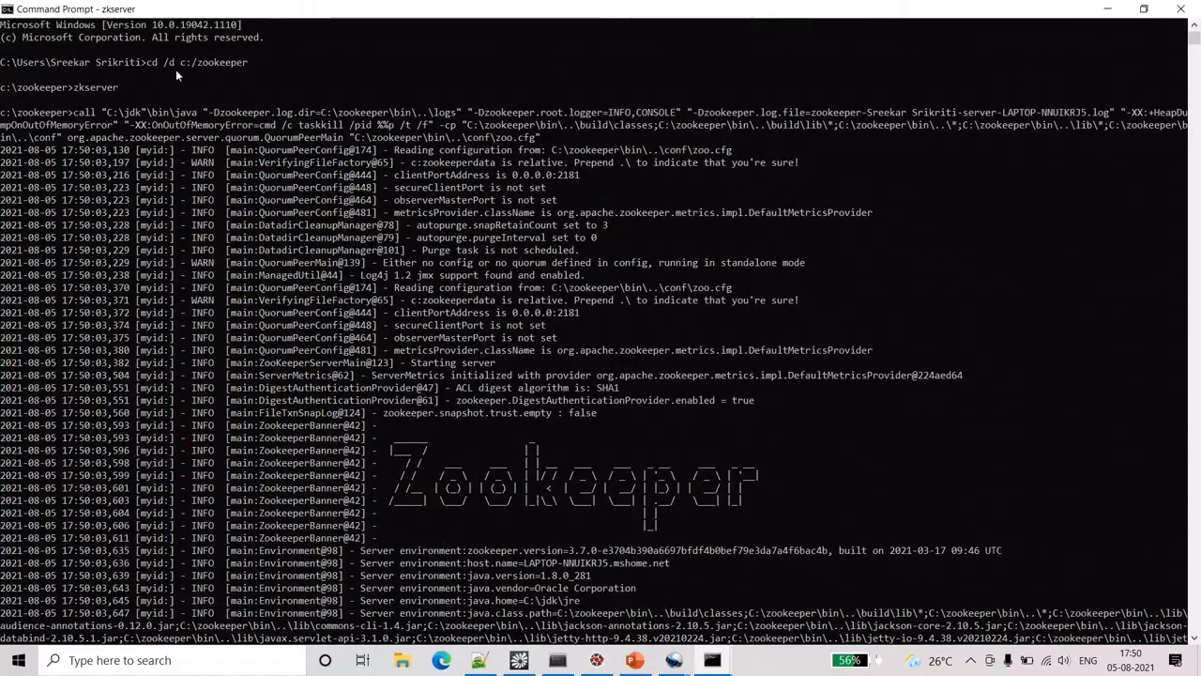
mouse_move(180, 83)
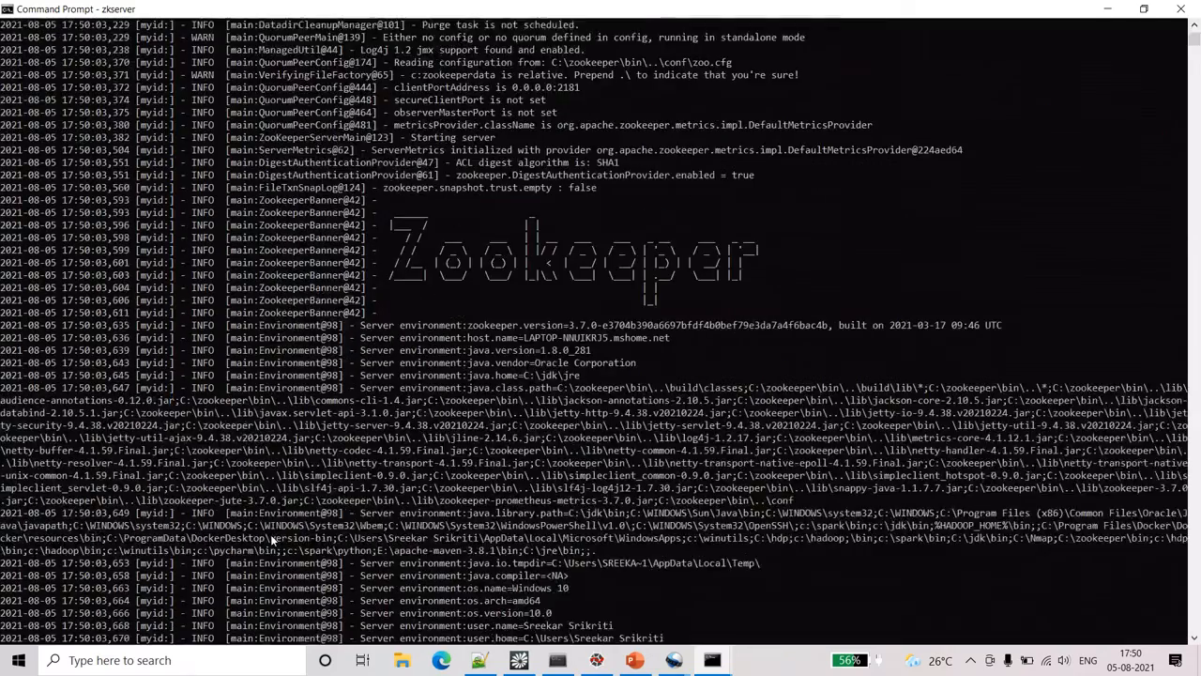
Step: Run c:\kafka\bin\windows\kafka-server-start.bat with config\server.properties from the notes, full screen
scroll(down, 3)
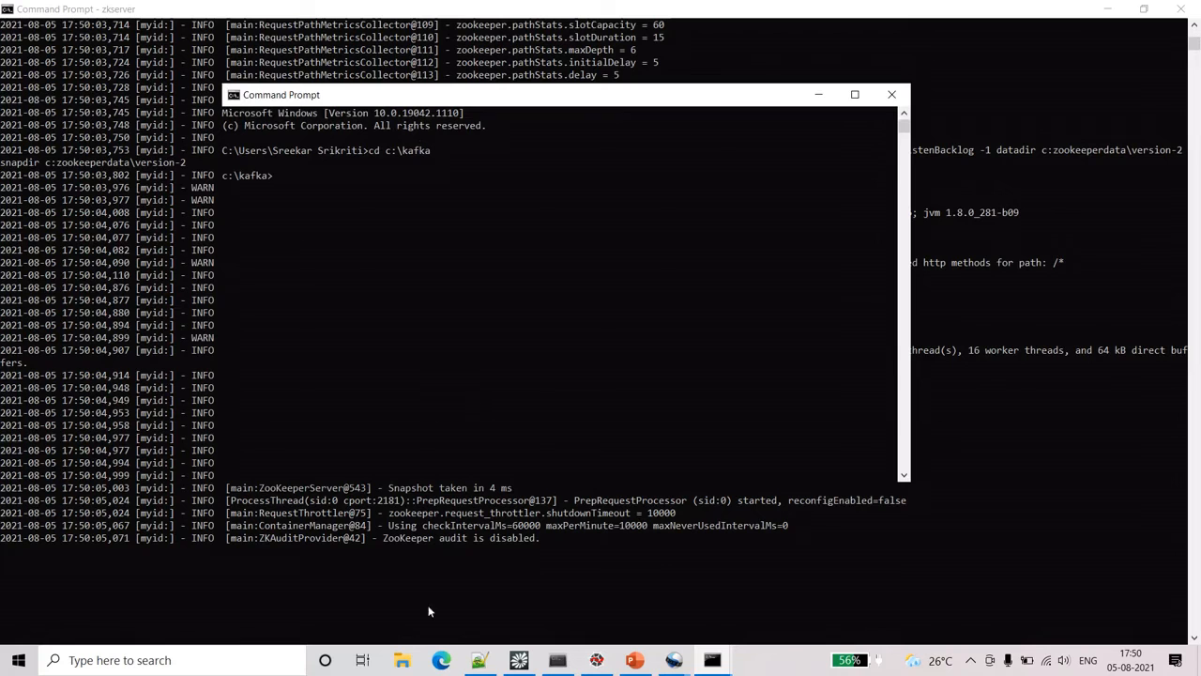
click(692, 660)
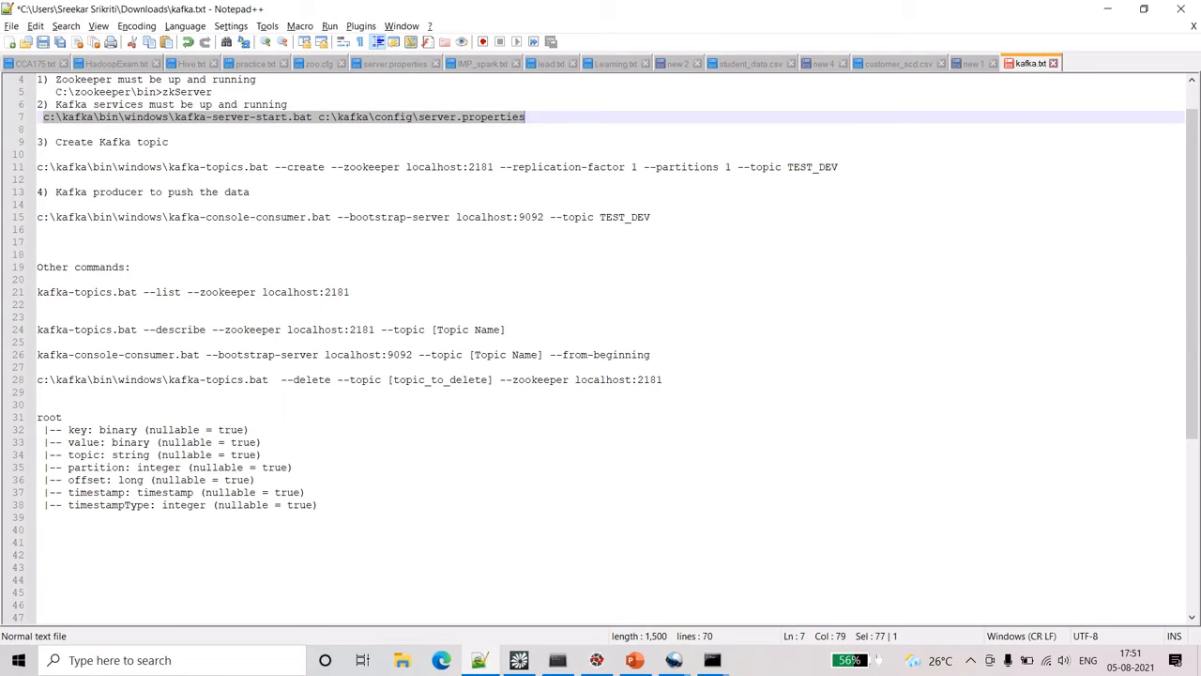
click(713, 659)
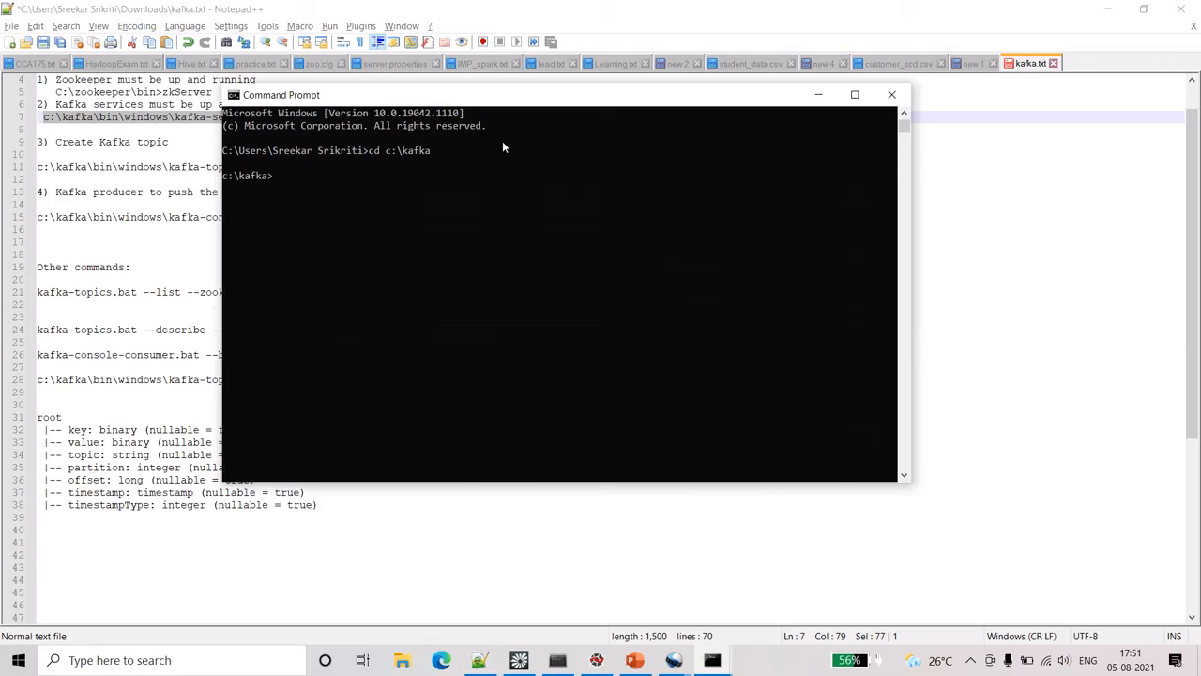
text(c:\kafka\bin\windows\kafka-server-start.bat c:\kafka\config\server.properties)
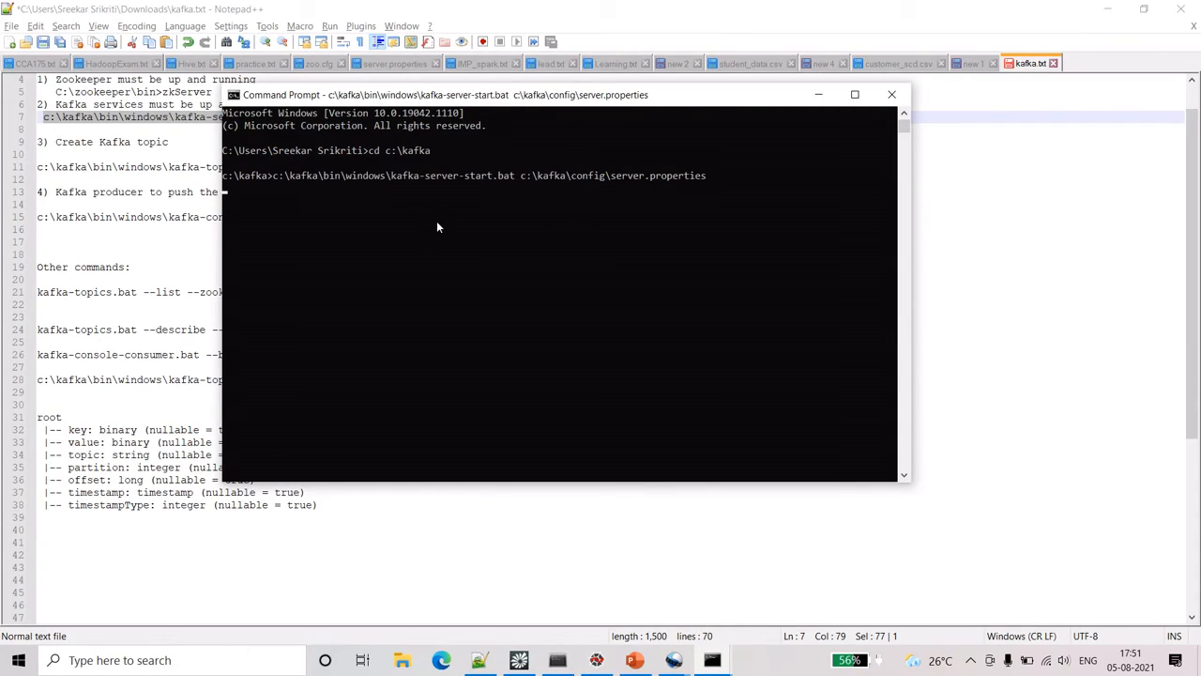
click(854, 94)
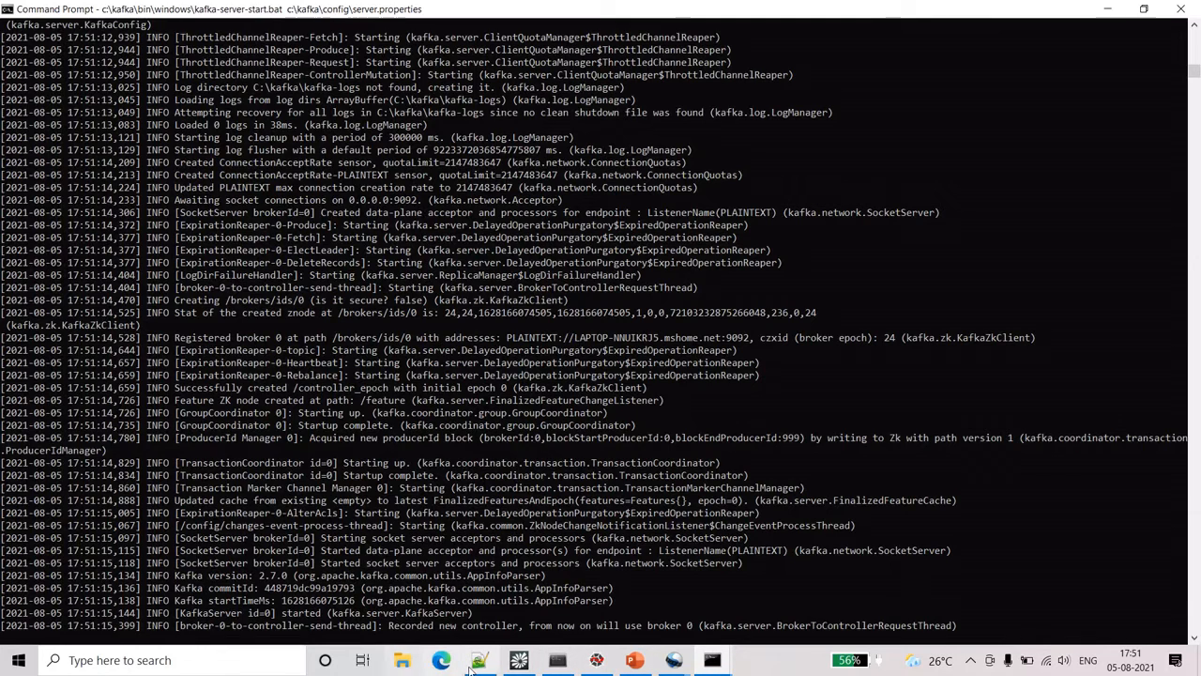
Step: In a fresh Command Prompt at c:\kafka, create topic TEST_DEV with 1 partition and replication factor 1
click(467, 660)
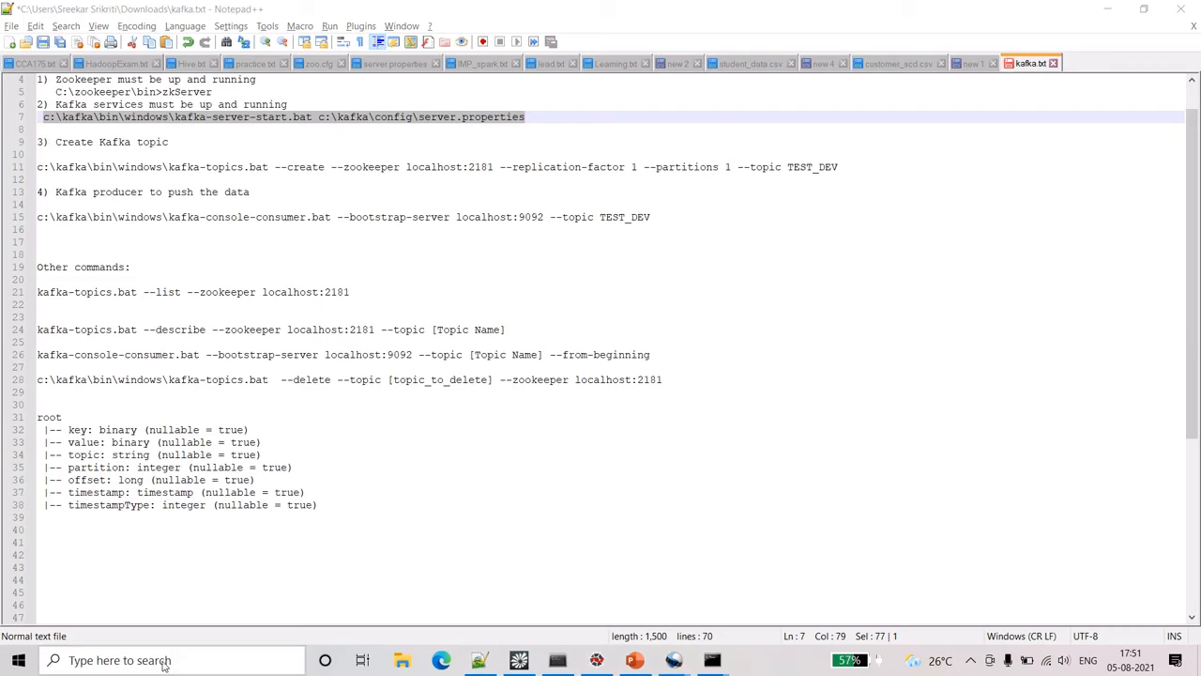
click(712, 658)
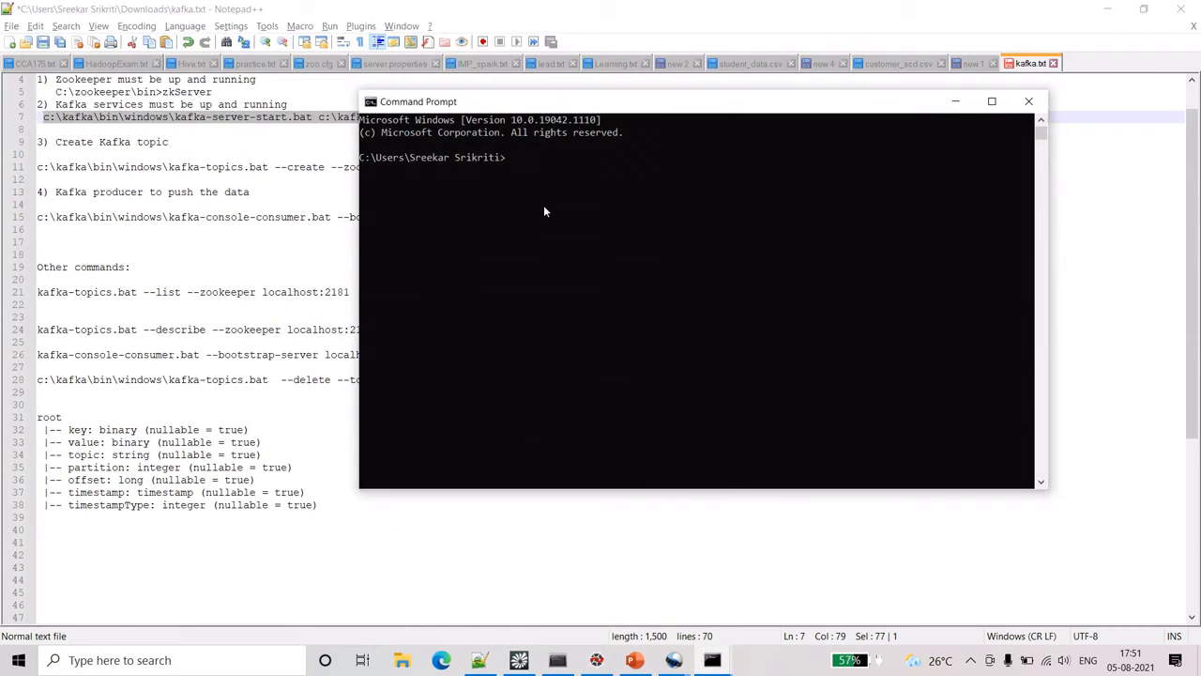
text(cd c:\kafka)
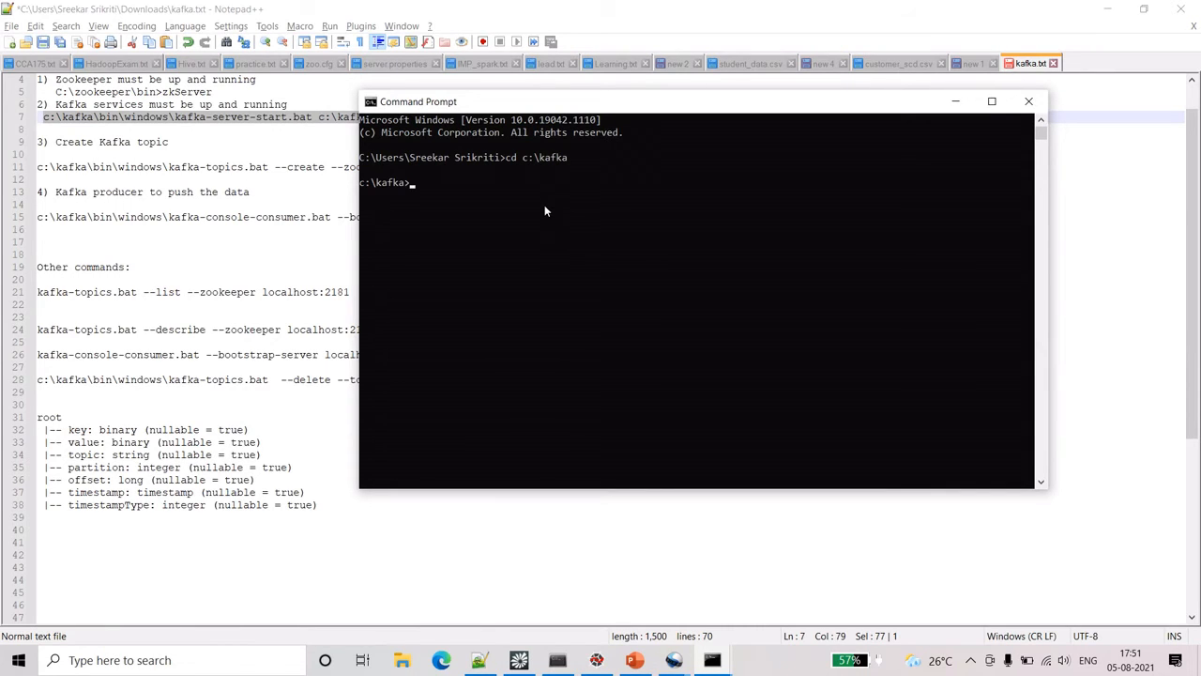
mouse_move(448, 235)
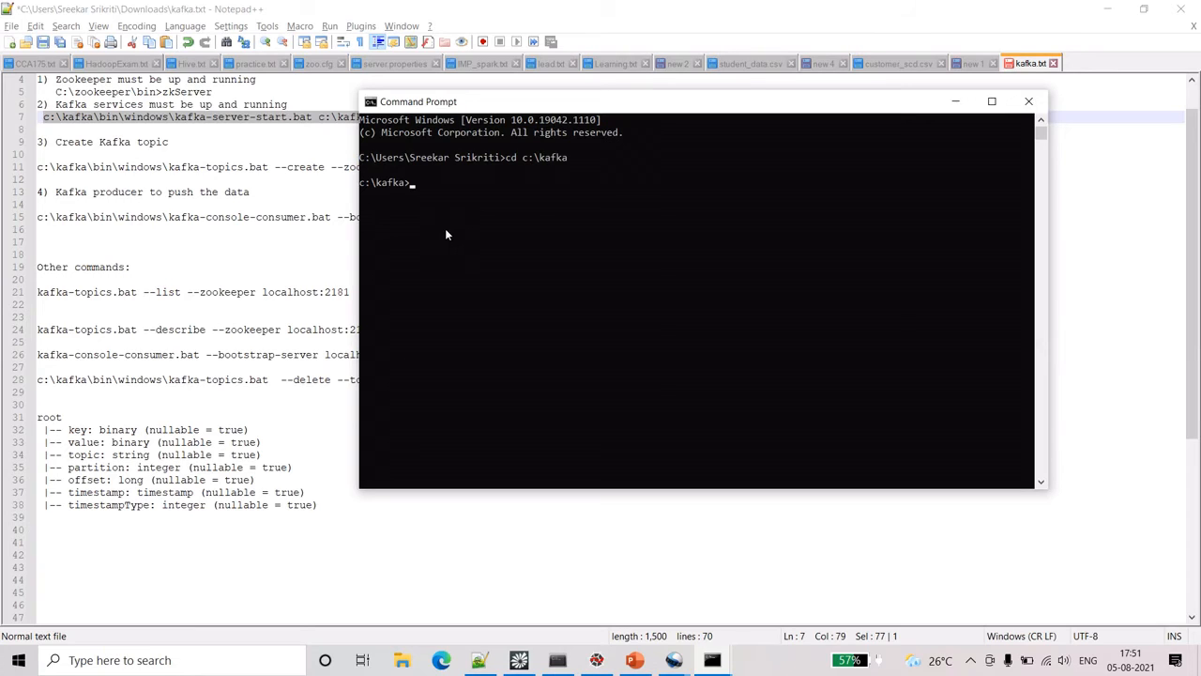
mouse_move(414, 212)
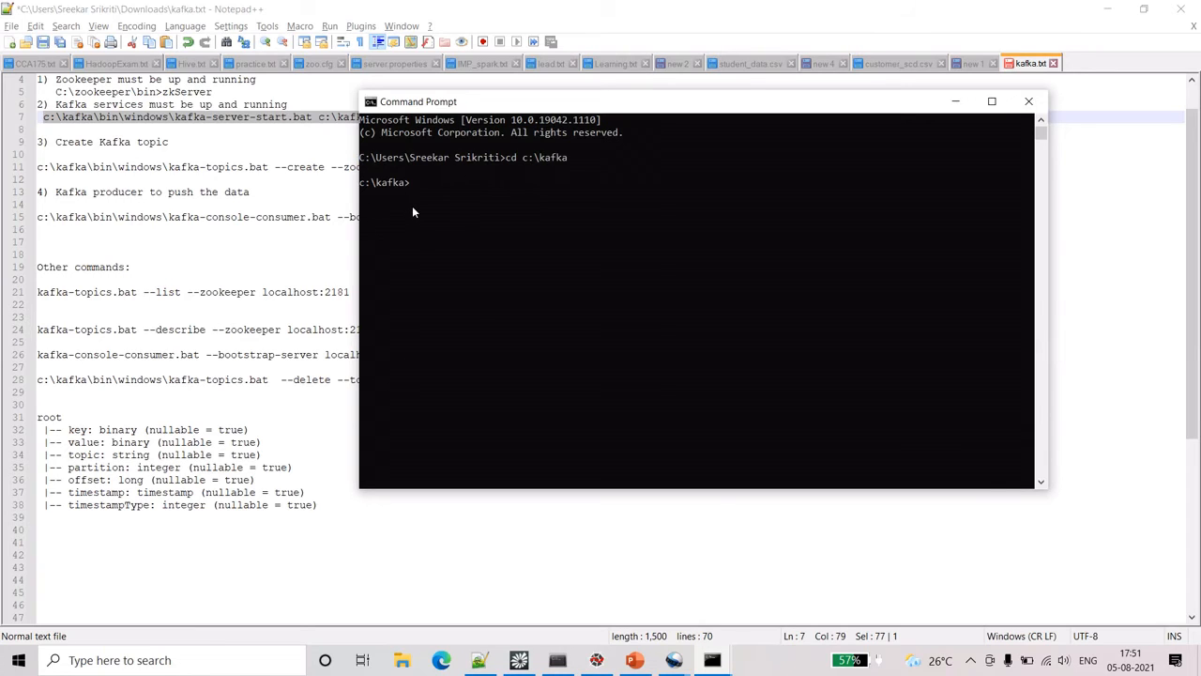
mouse_move(142, 124)
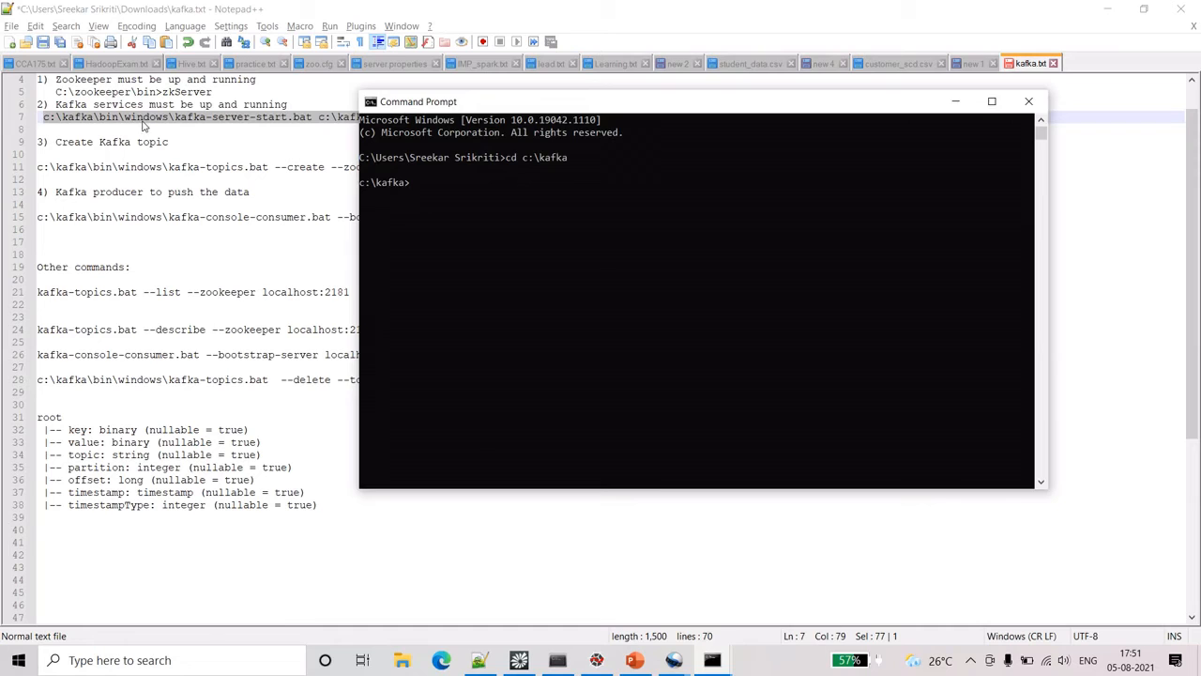
click(1029, 100)
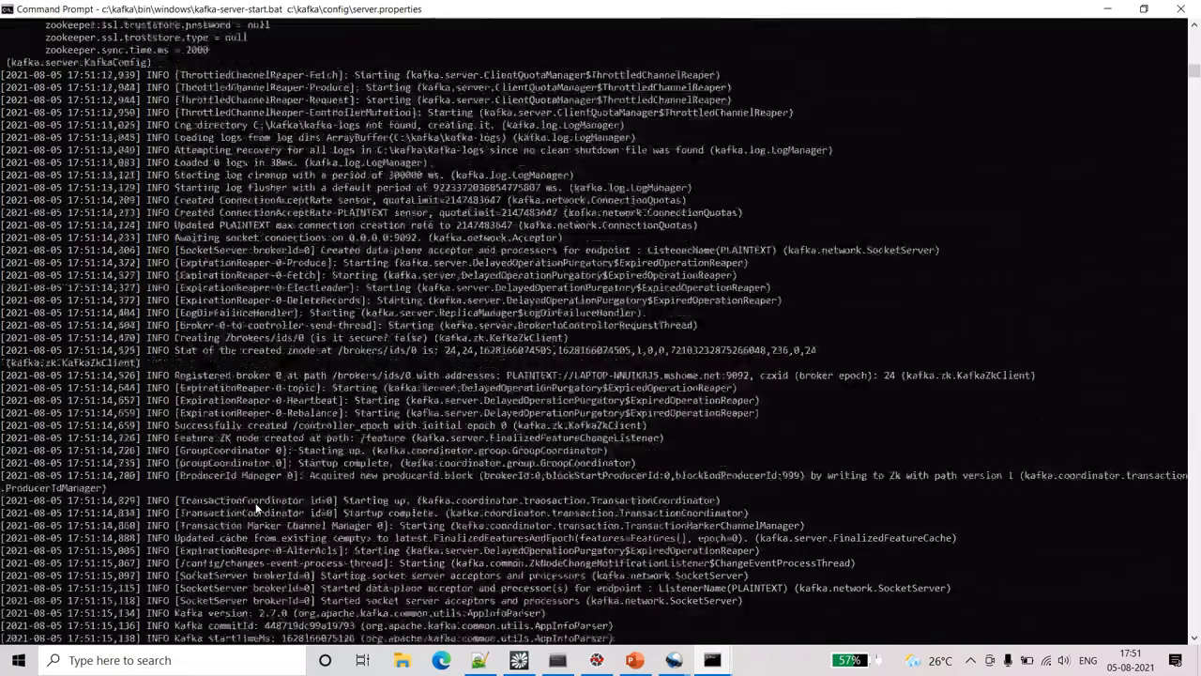
scroll(down, 3)
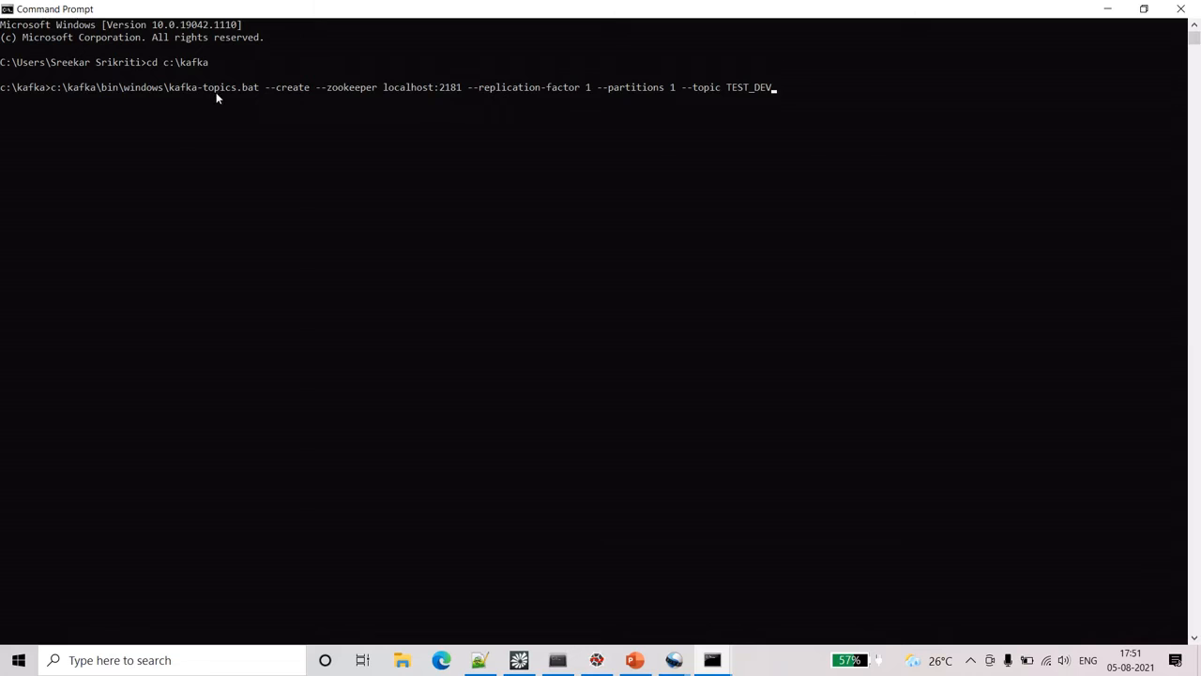
mouse_move(298, 110)
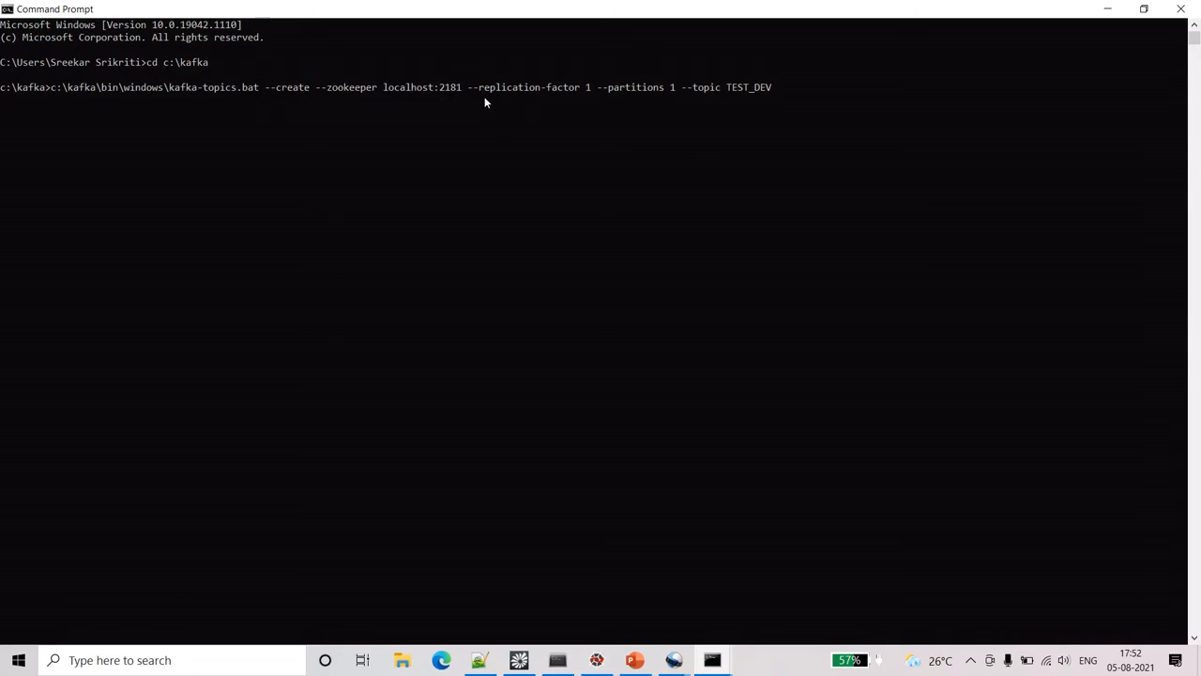
mouse_move(593, 77)
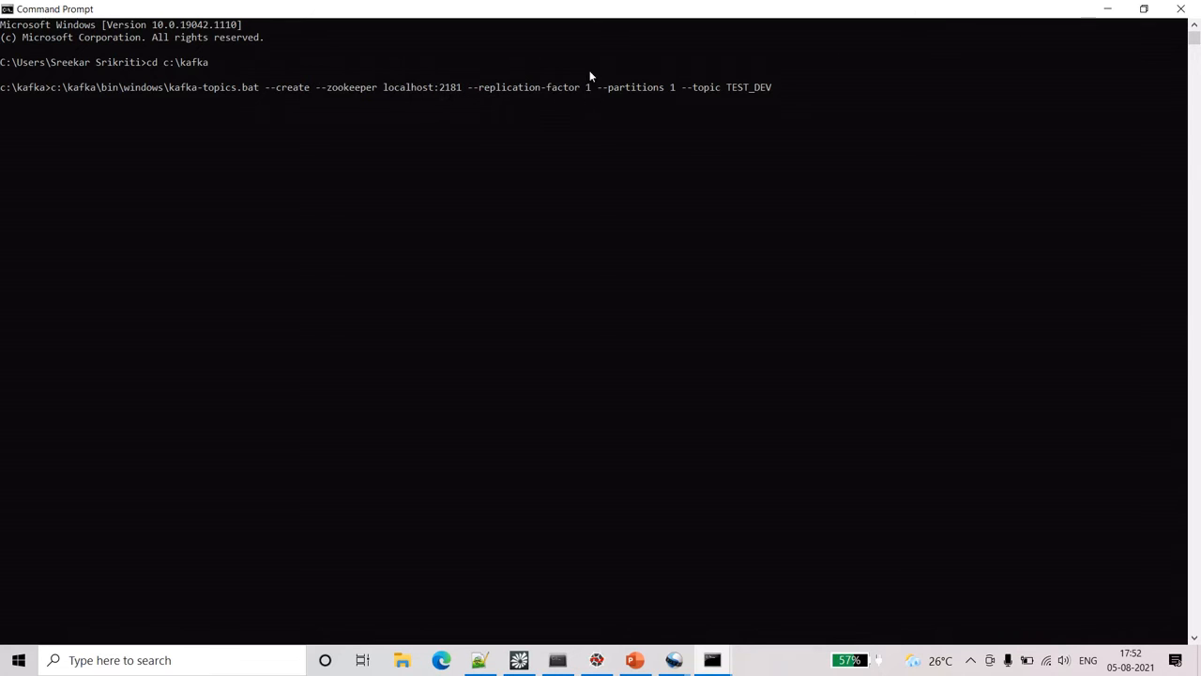
mouse_move(624, 99)
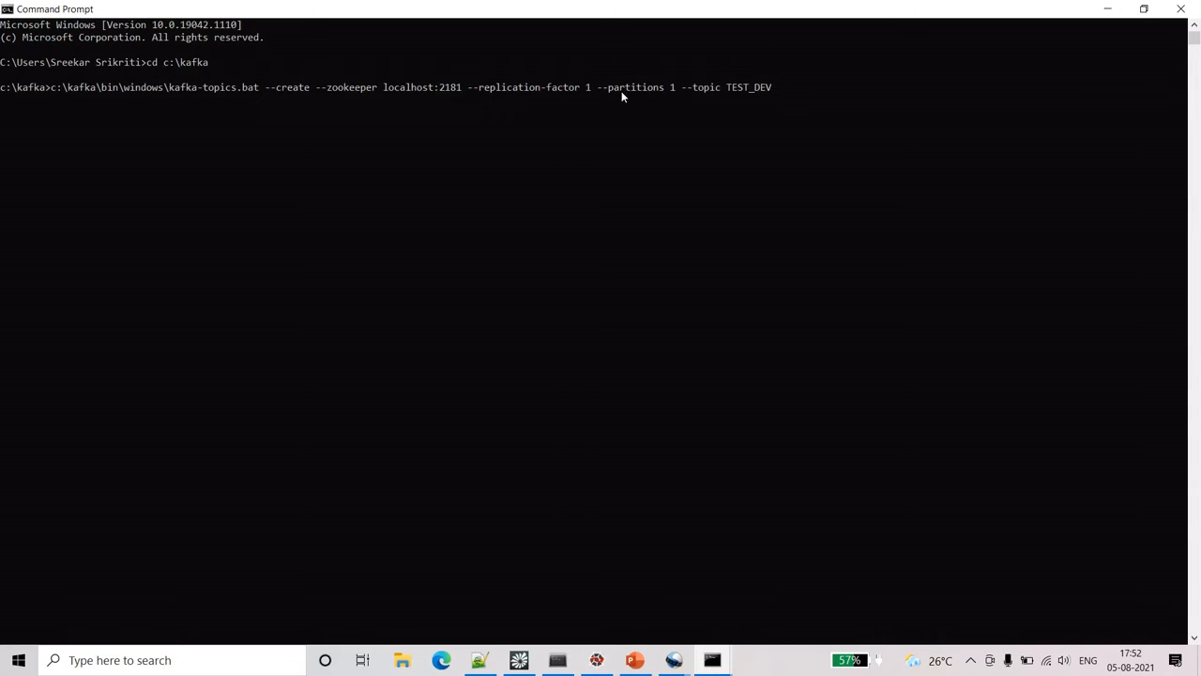
mouse_move(751, 110)
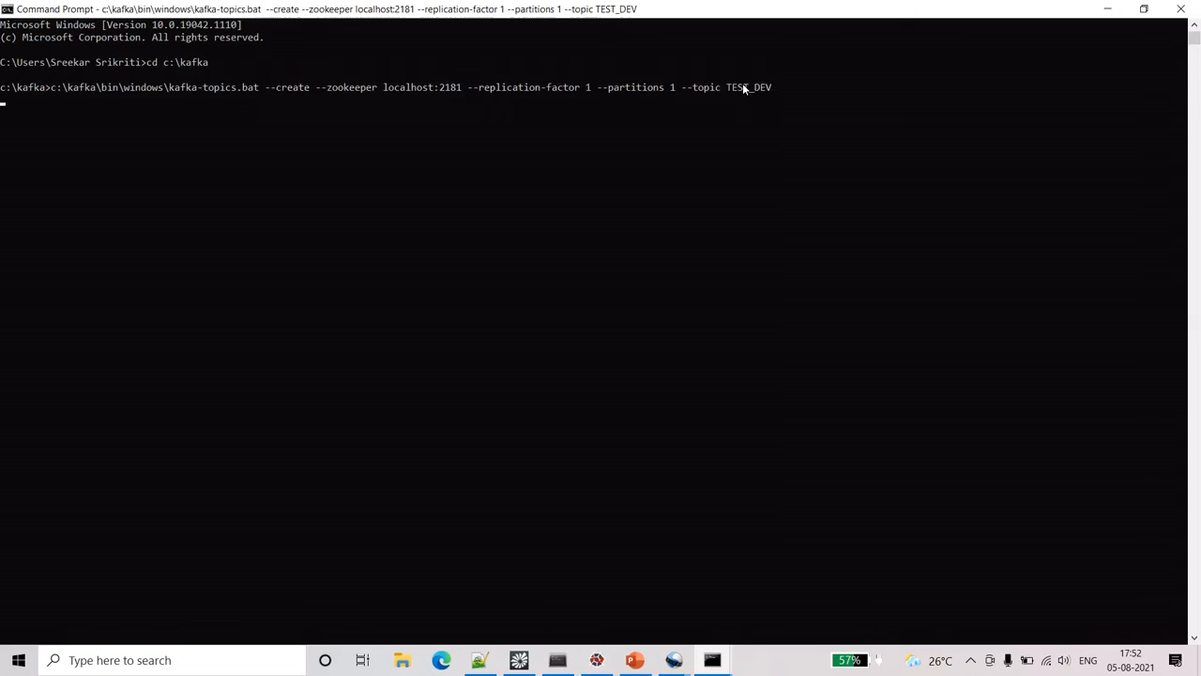
mouse_move(240, 245)
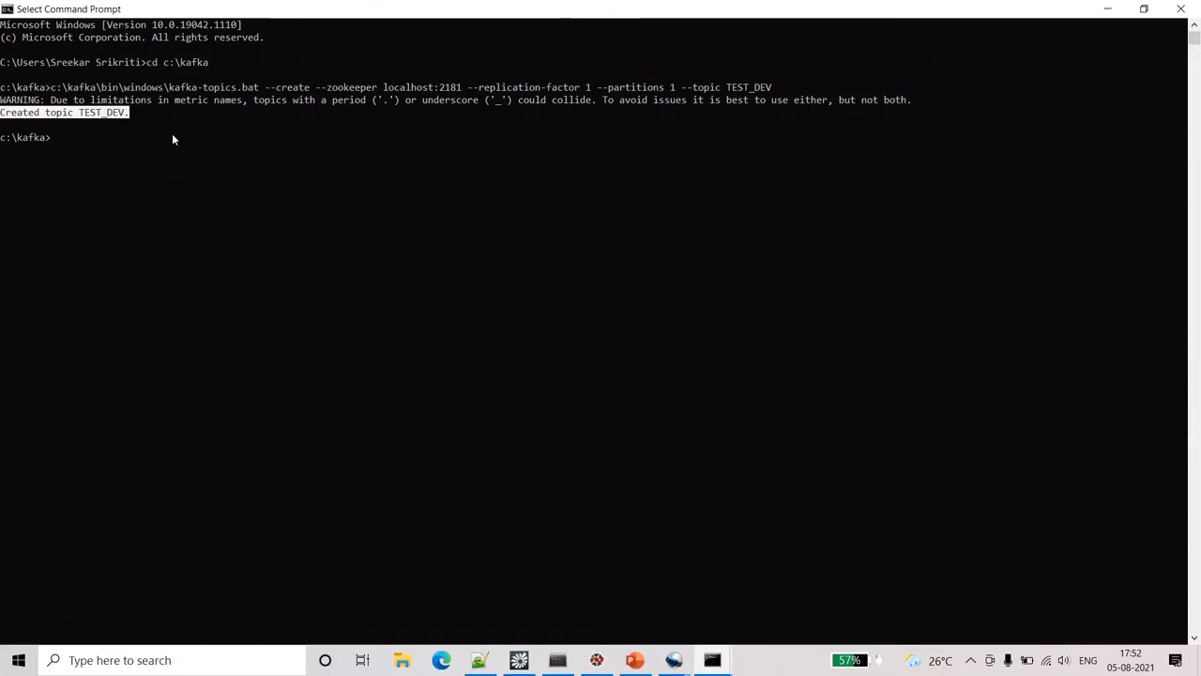
click(479, 658)
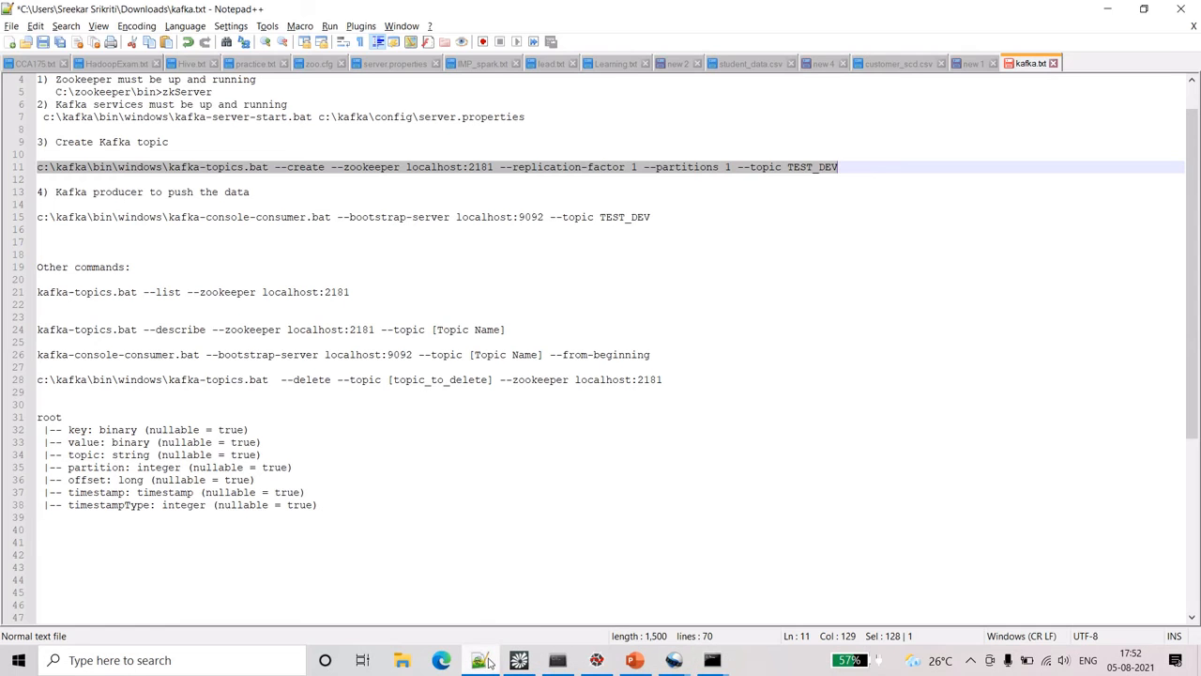
Step: Start kafka-console-producer.bat in c:\kafka with the topic changed to TEST_DEV
click(711, 659)
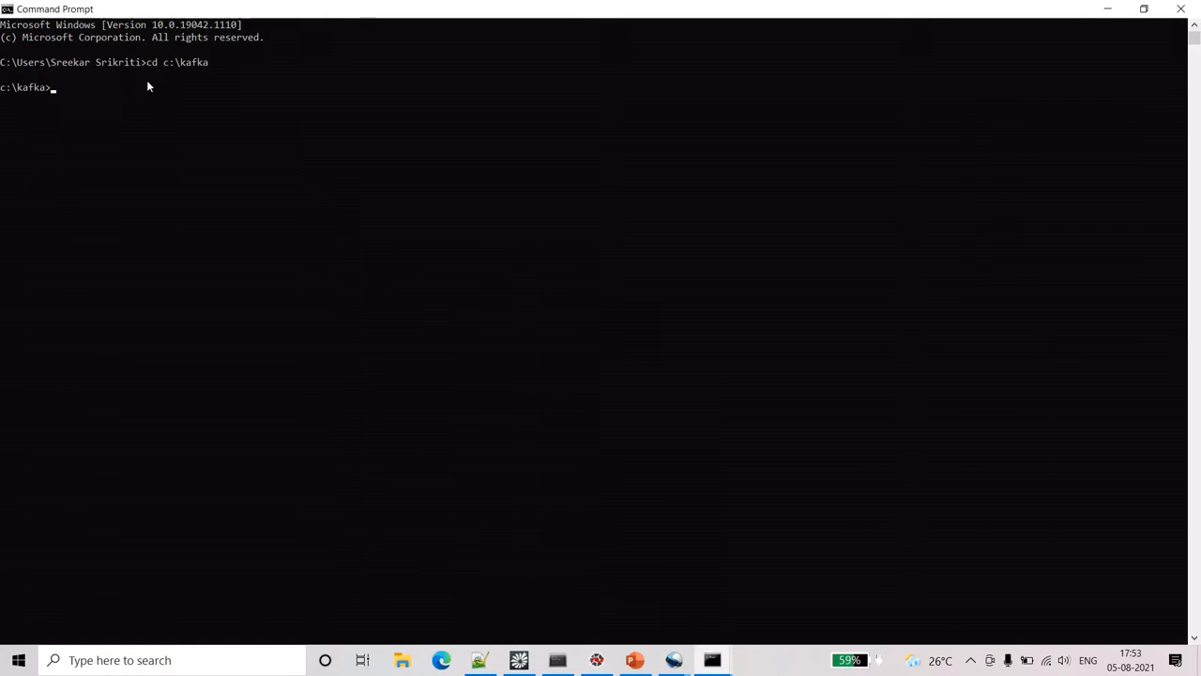
mouse_move(146, 132)
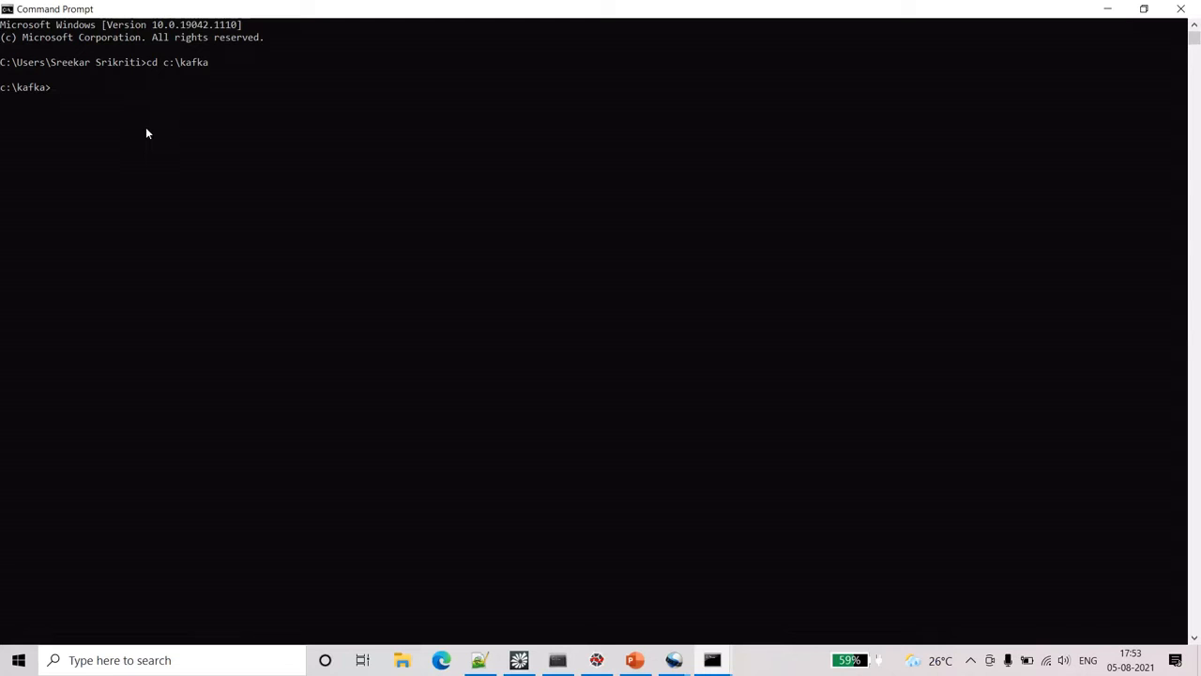
click(477, 661)
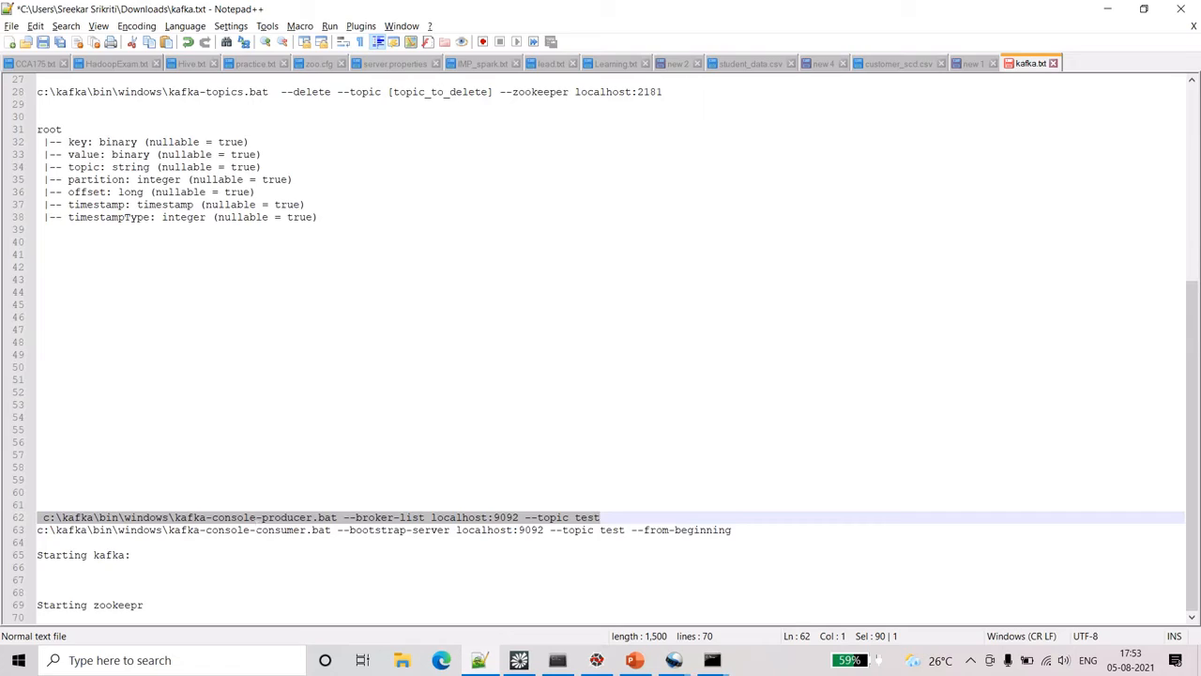
click(711, 658)
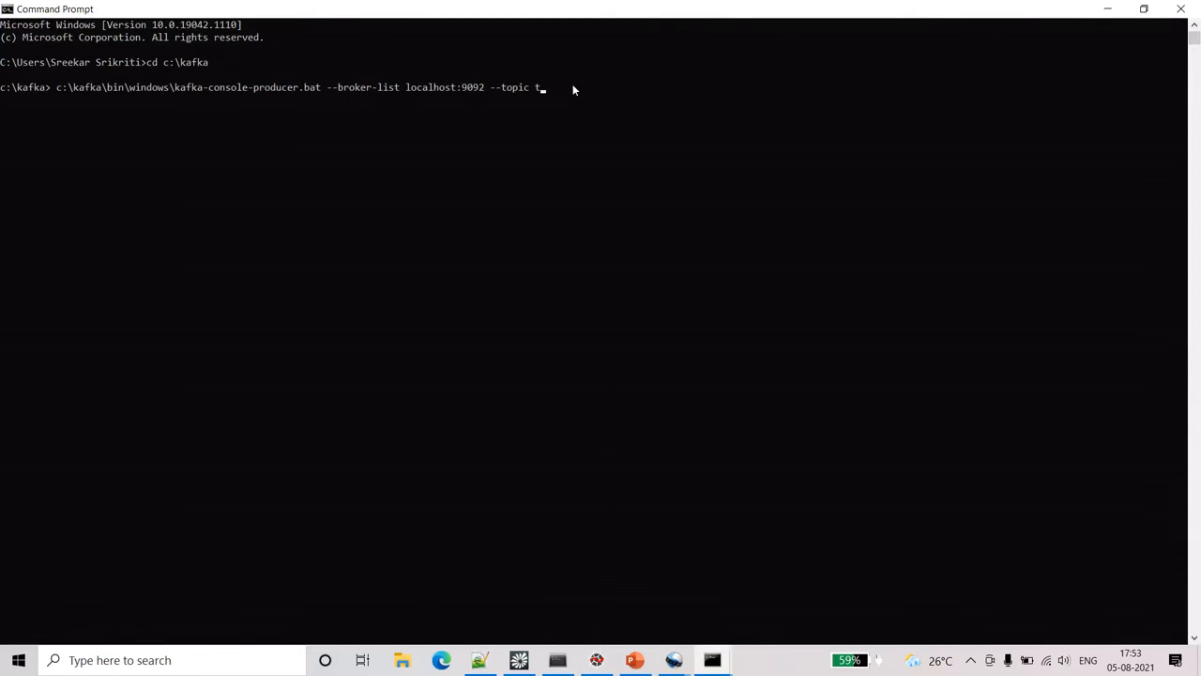
text(ESt_DEV)
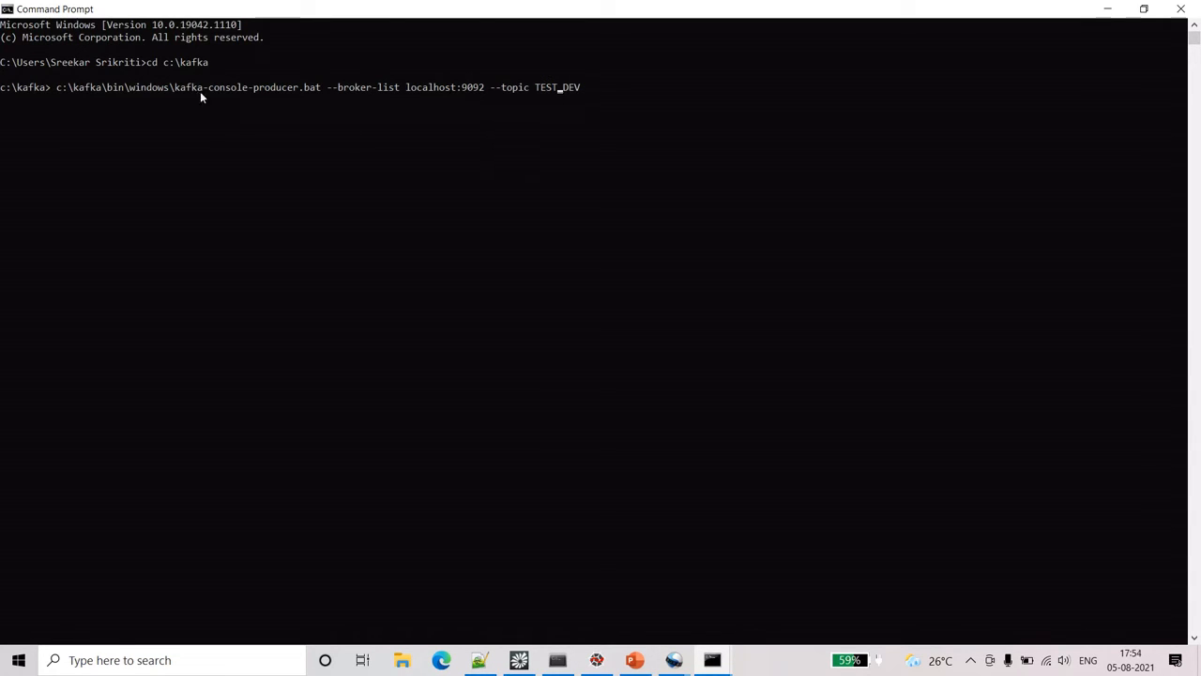
mouse_move(347, 104)
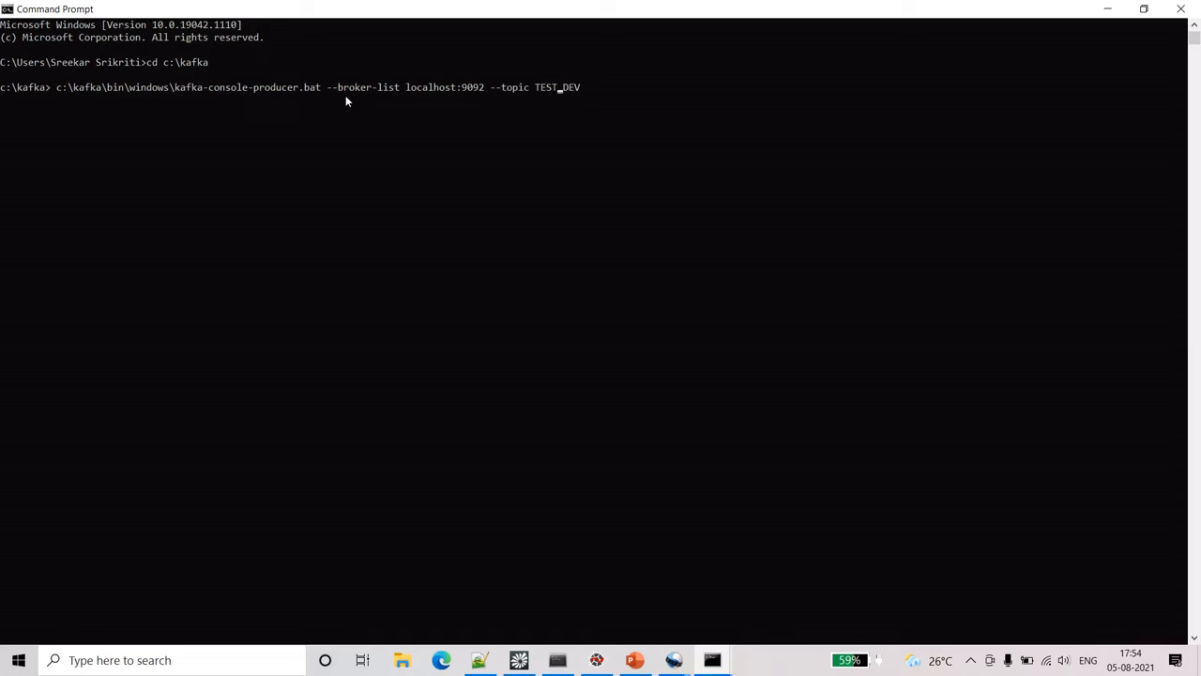
mouse_move(477, 101)
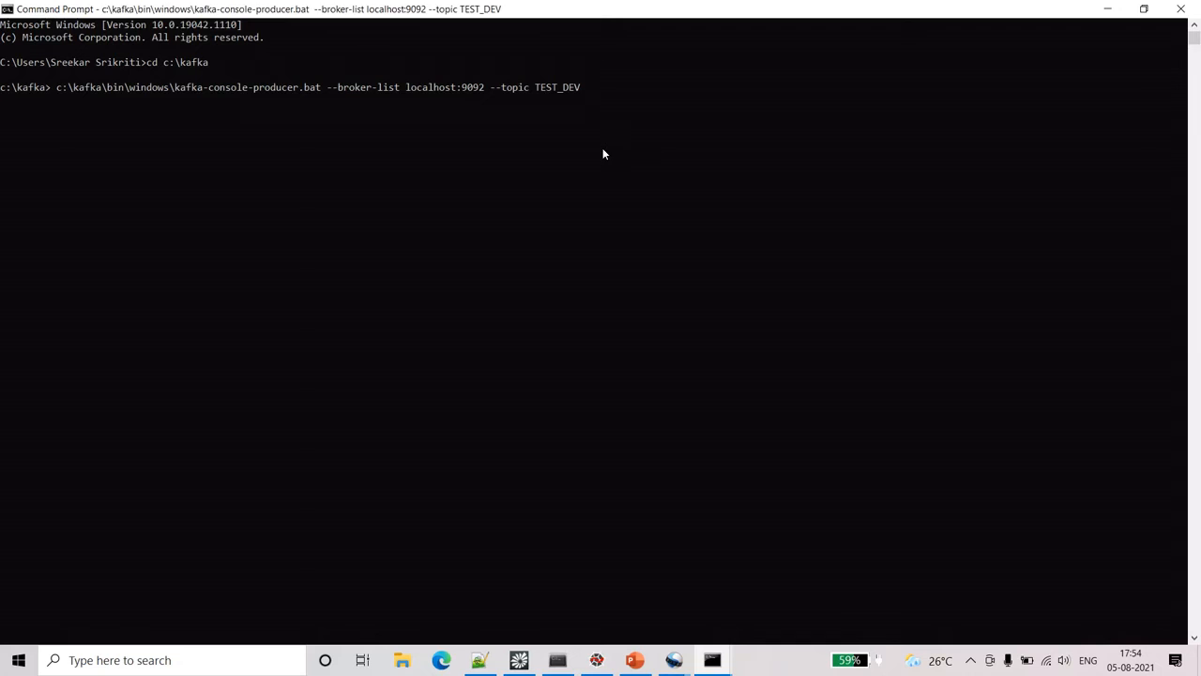
Step: Send test messages such as 'wewe' from the producer, then return to the Kafka notes
text(wewe)
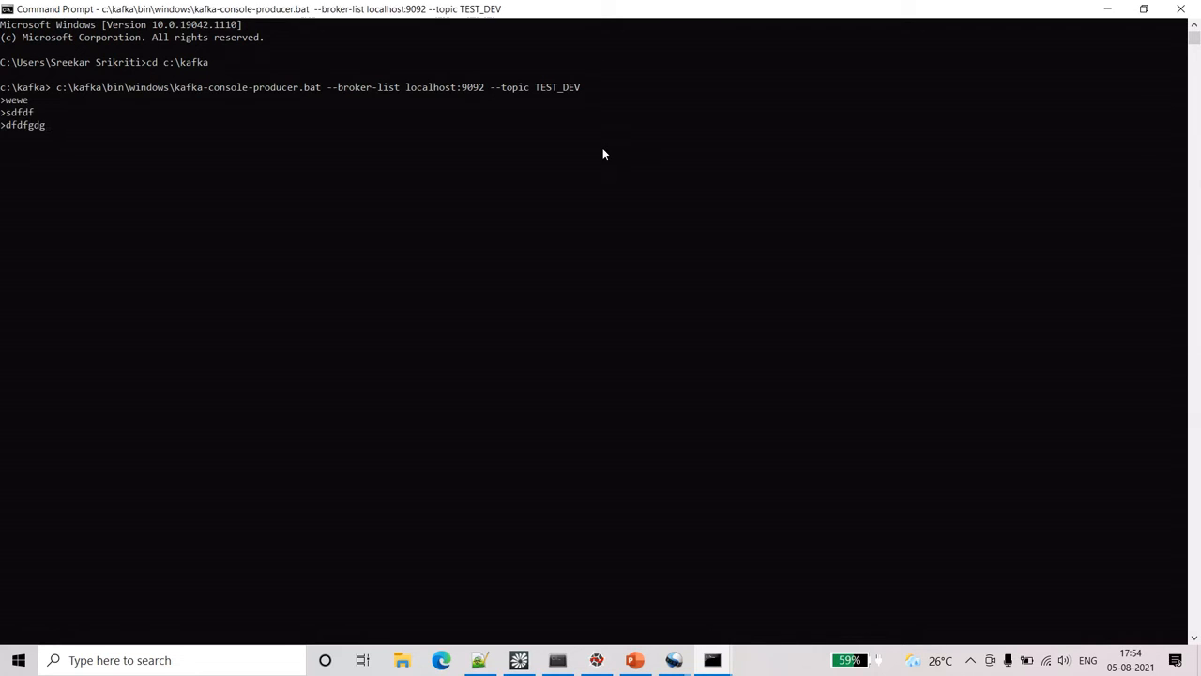
key(enter)
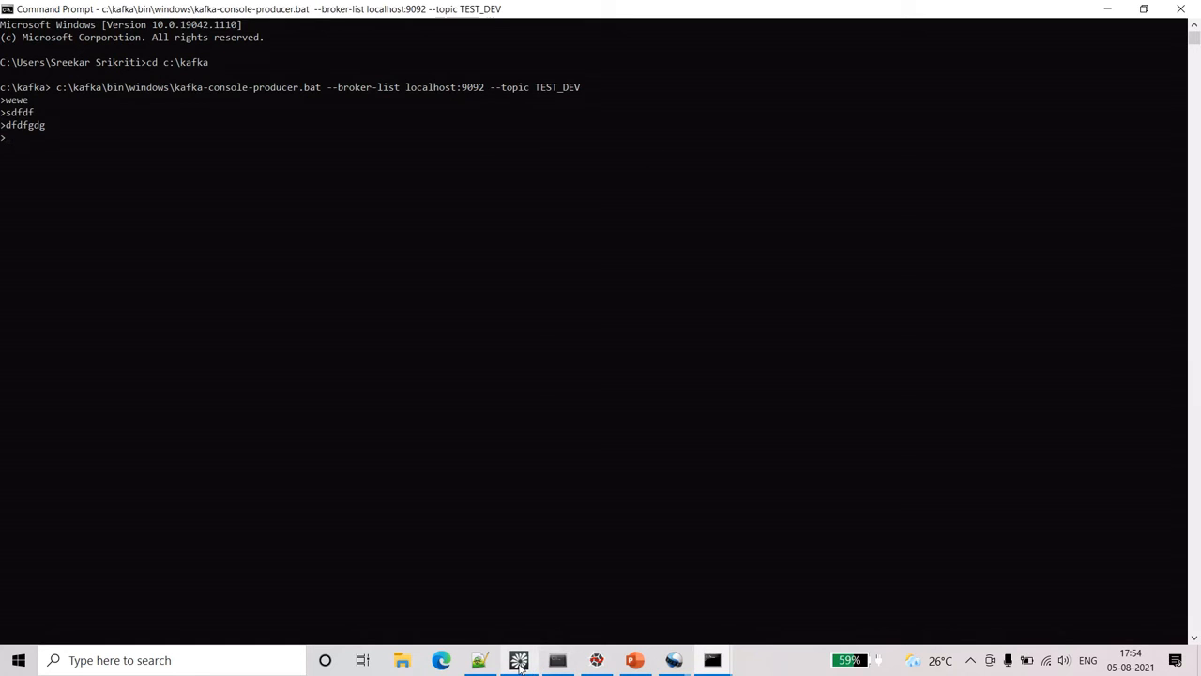
click(478, 660)
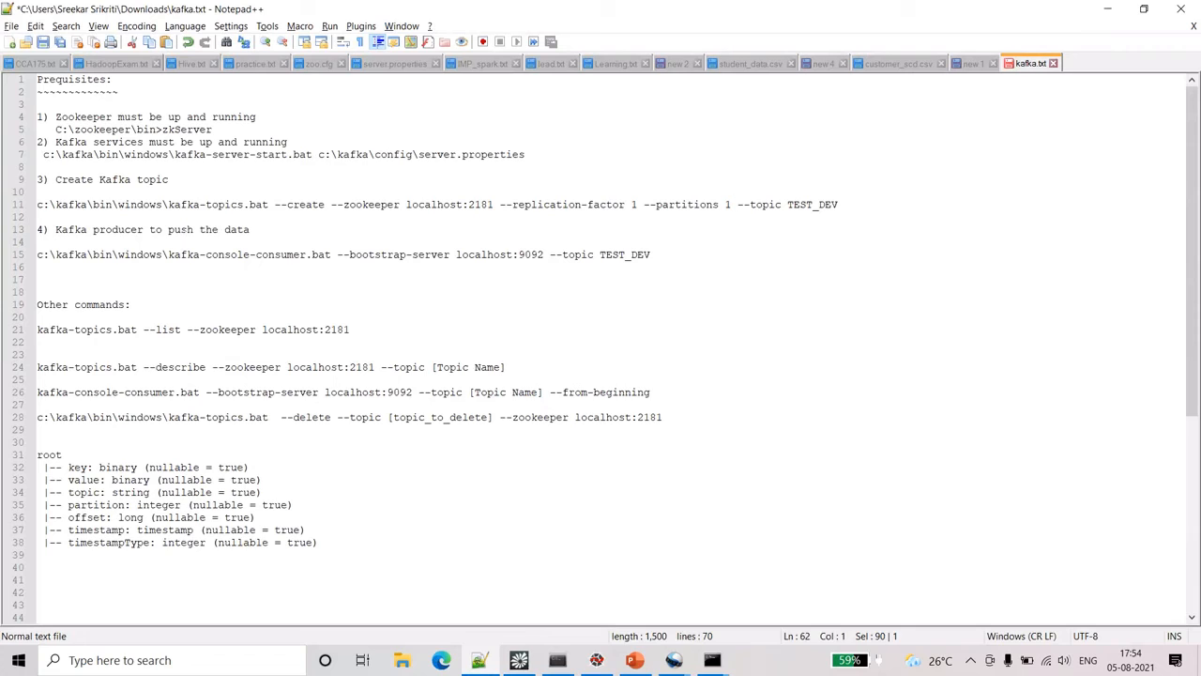
Step: Replace 'consumer' with 'producer' in the step 4 command of kafka.txt
double_click(280, 254)
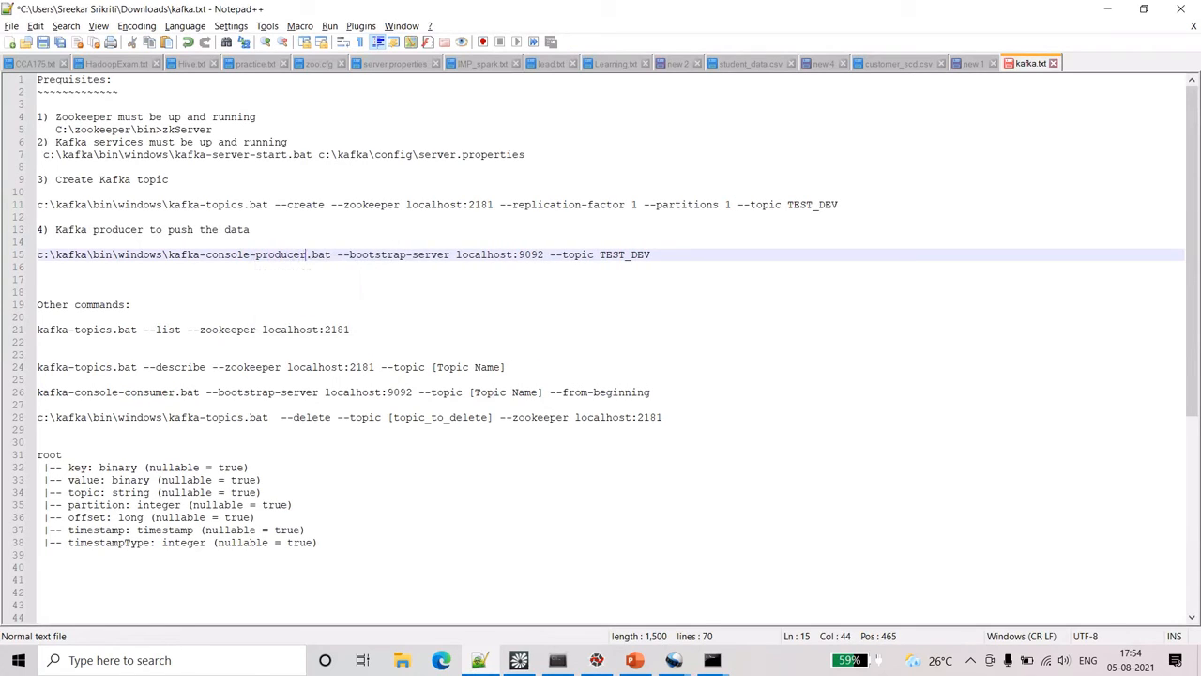
click(197, 130)
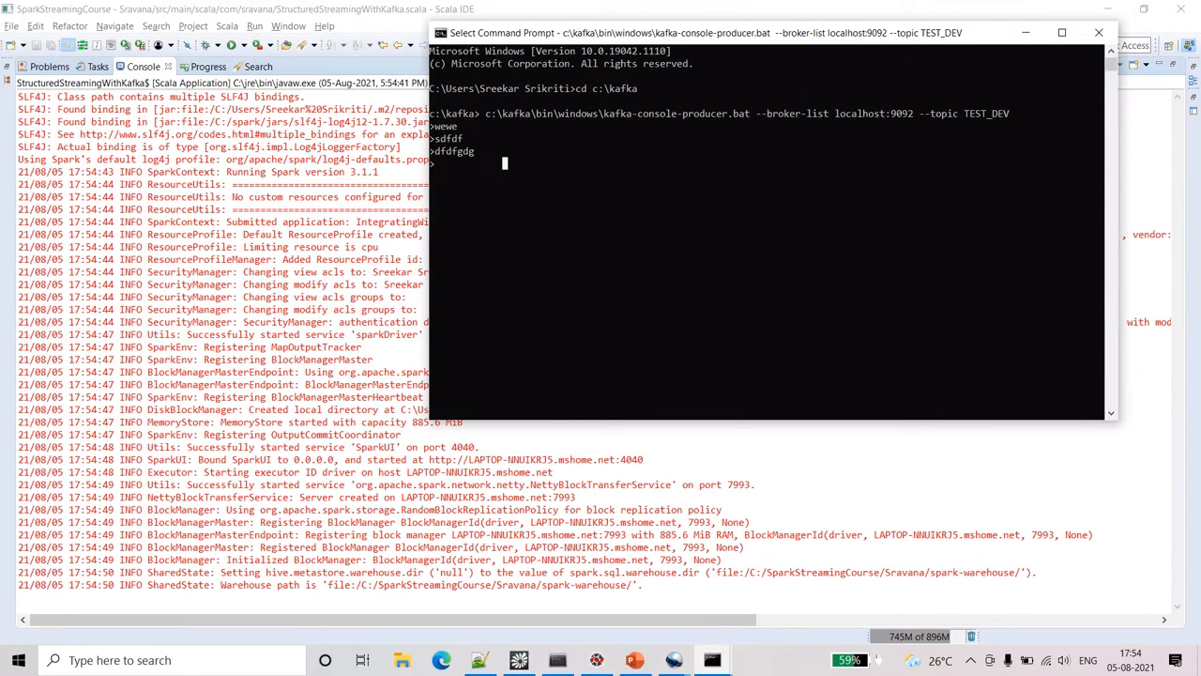
Step: Send Hi, hello and Hi there from the producer while StructuredStreamingWithKafka runs in Scala IDE
text(Hi)
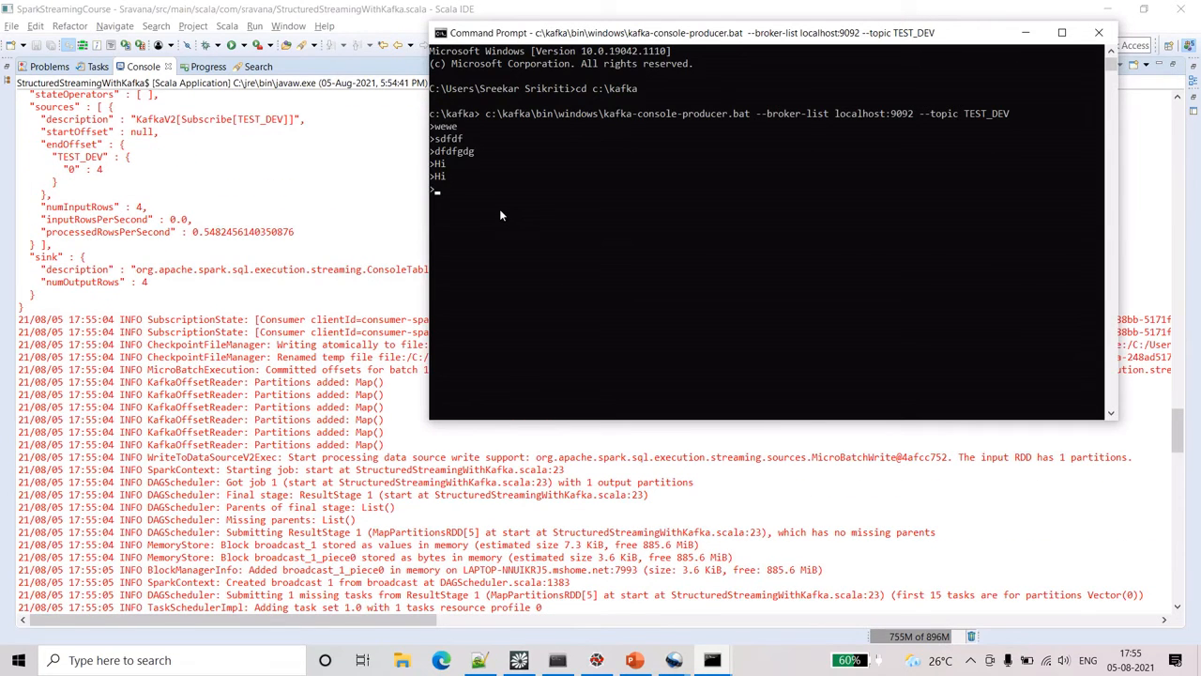
text(hello)
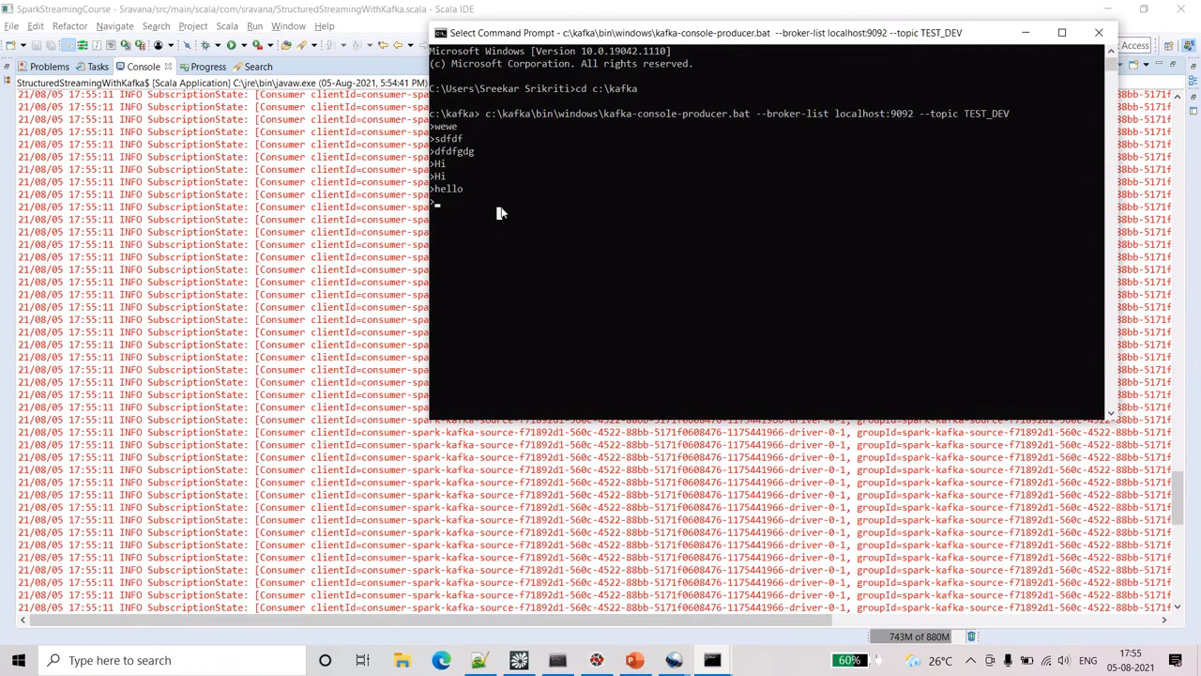
text(Hi)
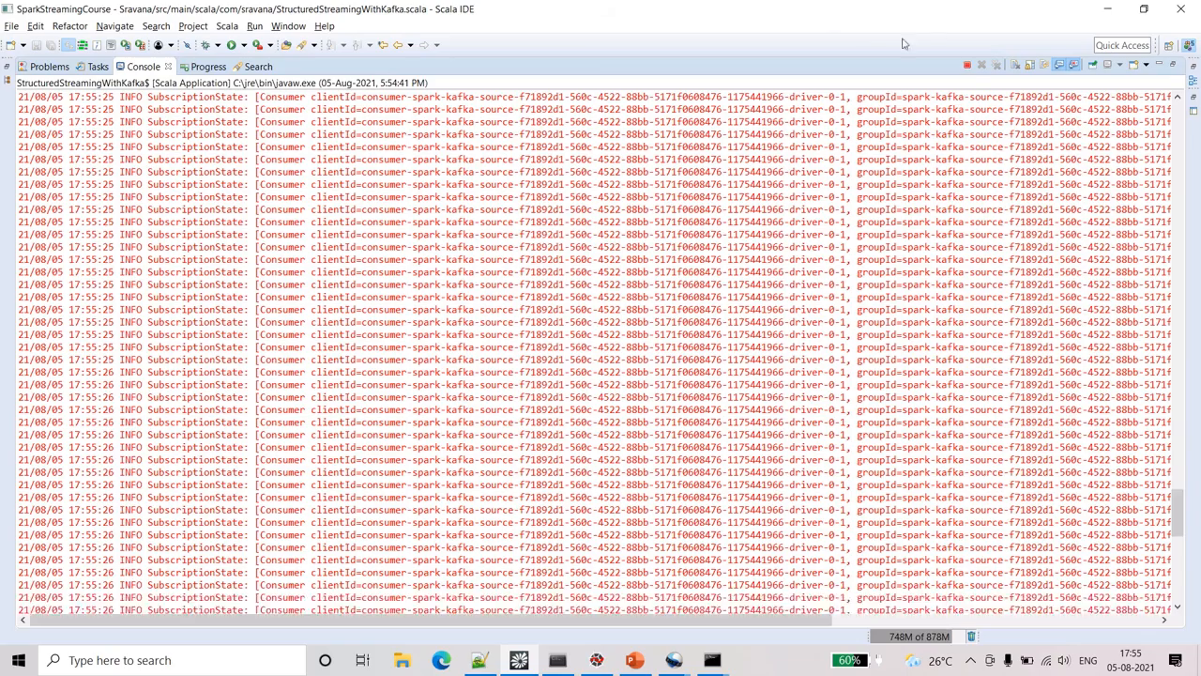
click(965, 63)
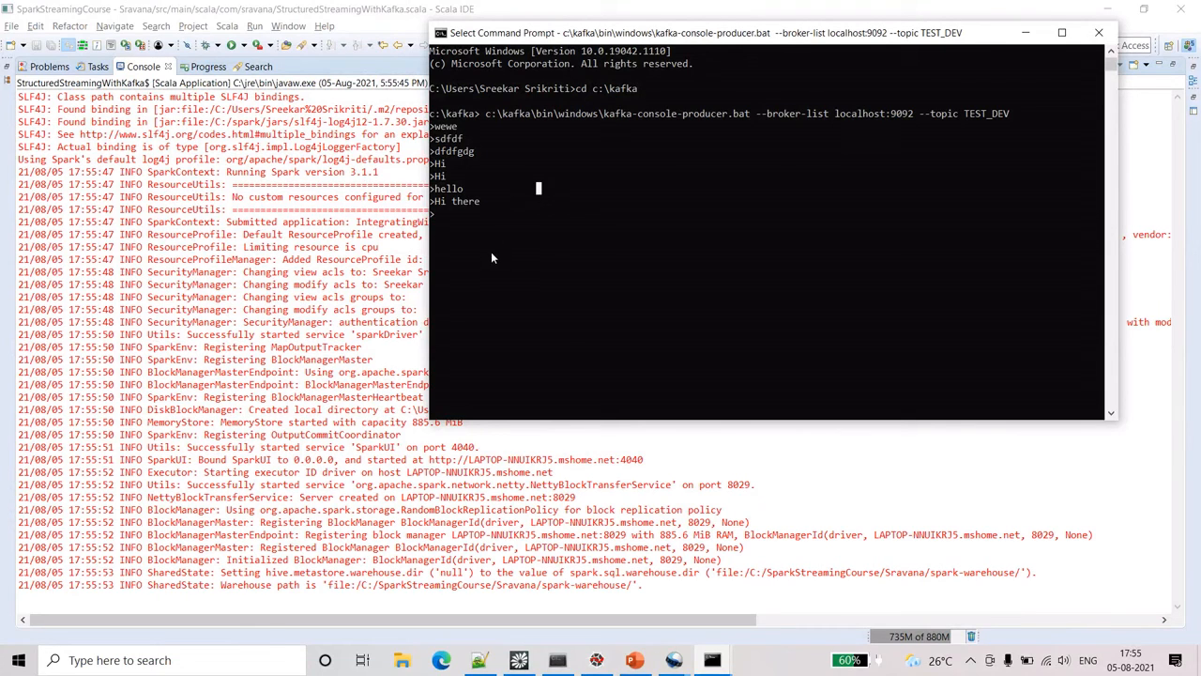
mouse_move(469, 291)
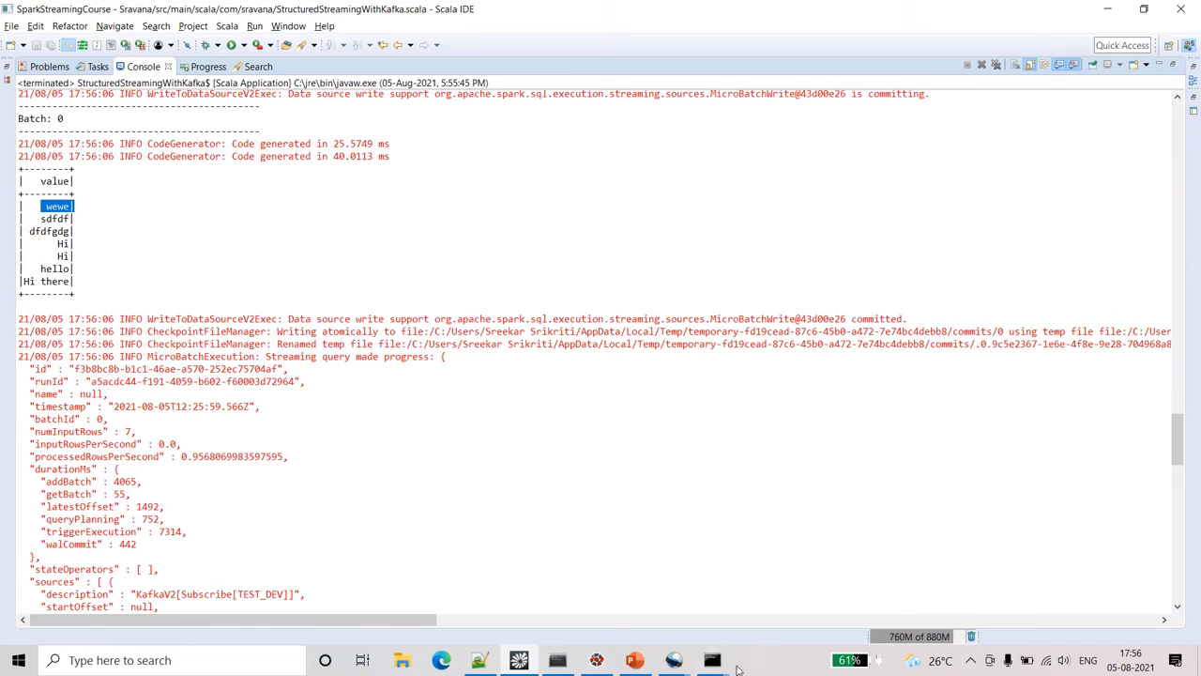
Step: Verify Batch 0's value table lists all TEST_DEV messages and highlight .format("console") in the query code
click(710, 658)
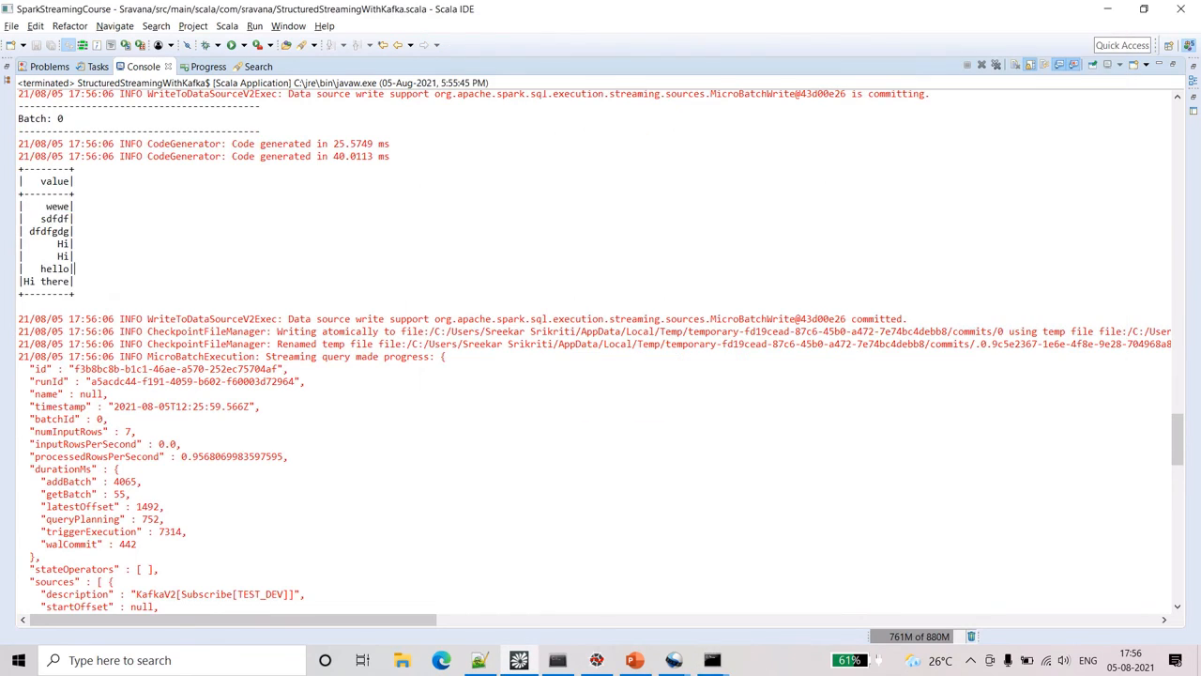
drag(42, 169, 75, 300)
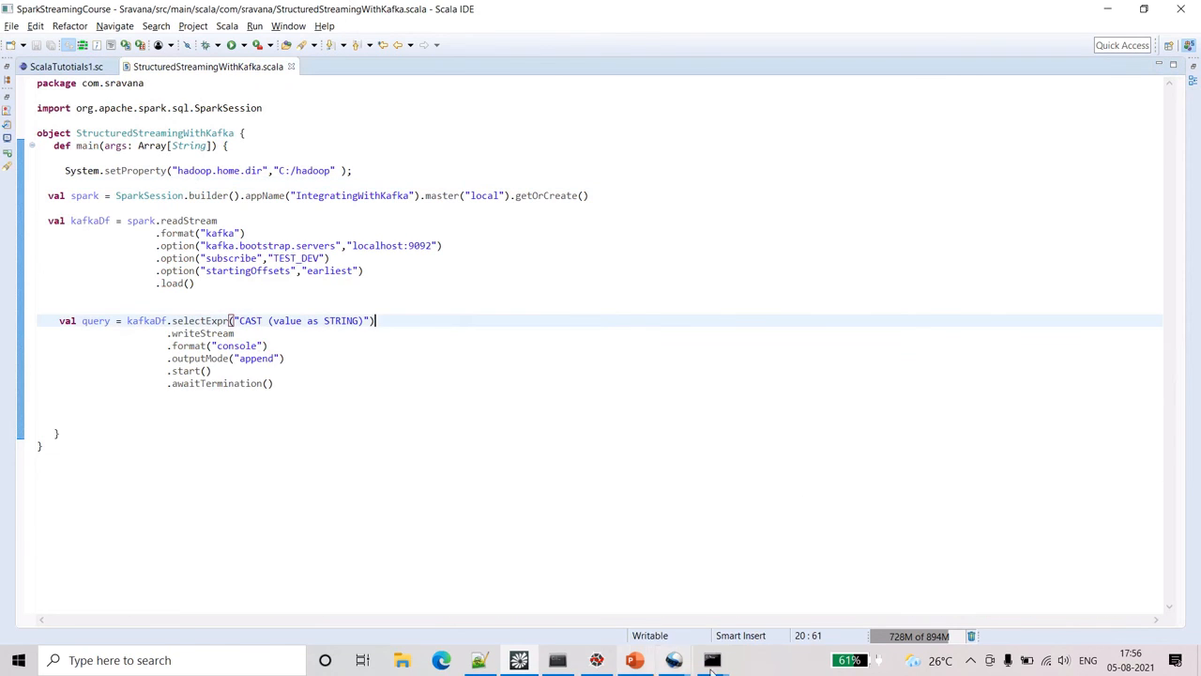
click(711, 659)
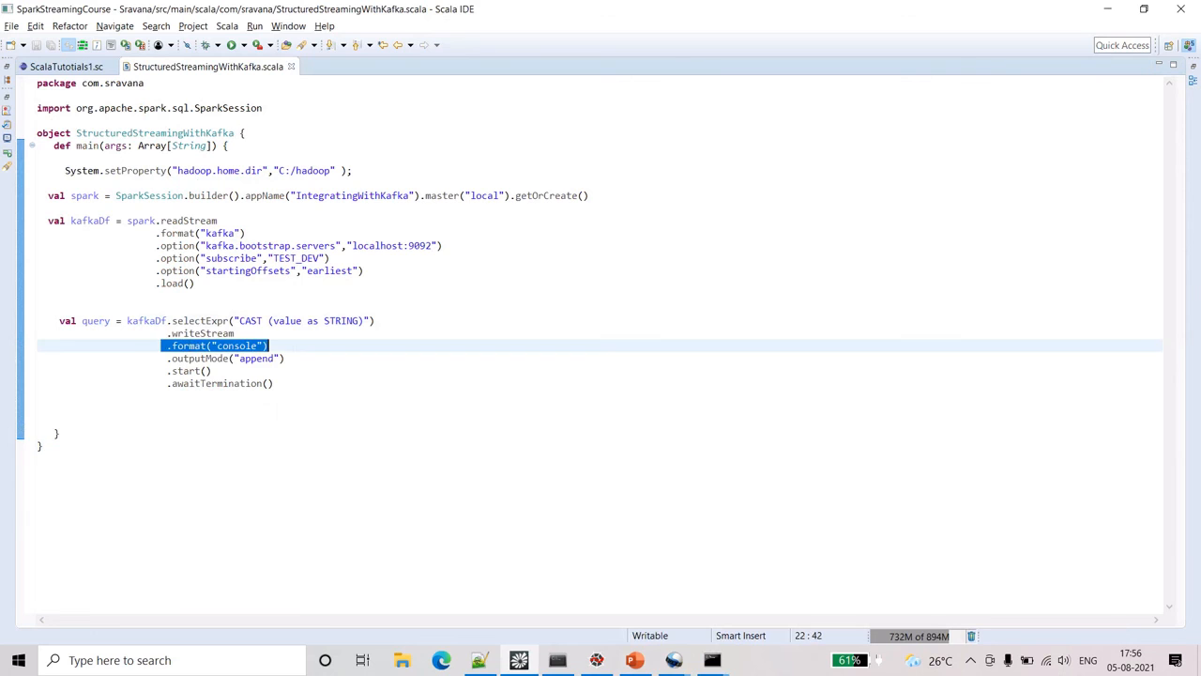
click(483, 662)
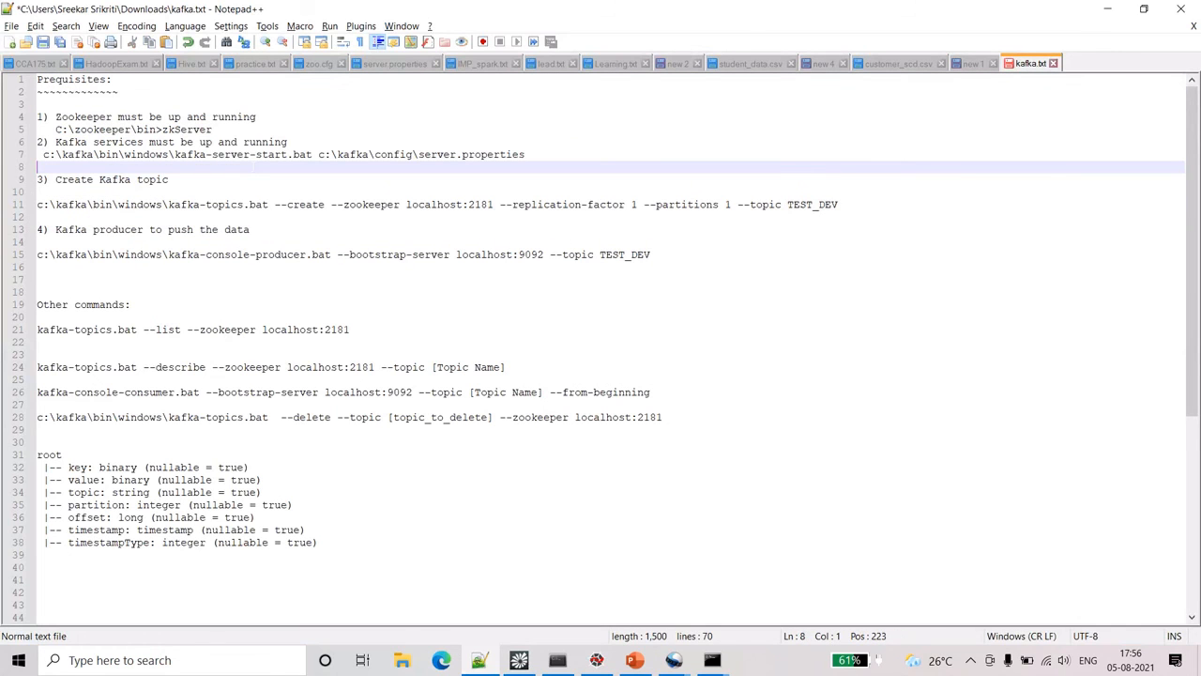
mouse_move(571, 638)
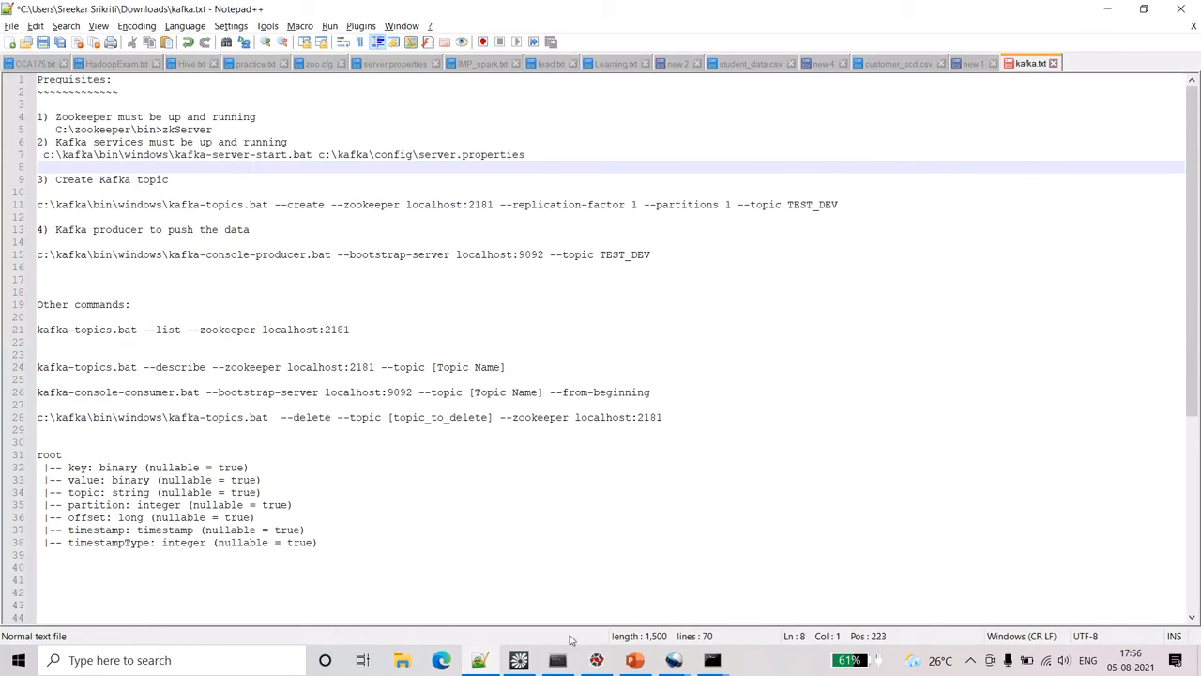
Step: Switch to PowerPoint and show the closing Thank You slide
click(630, 660)
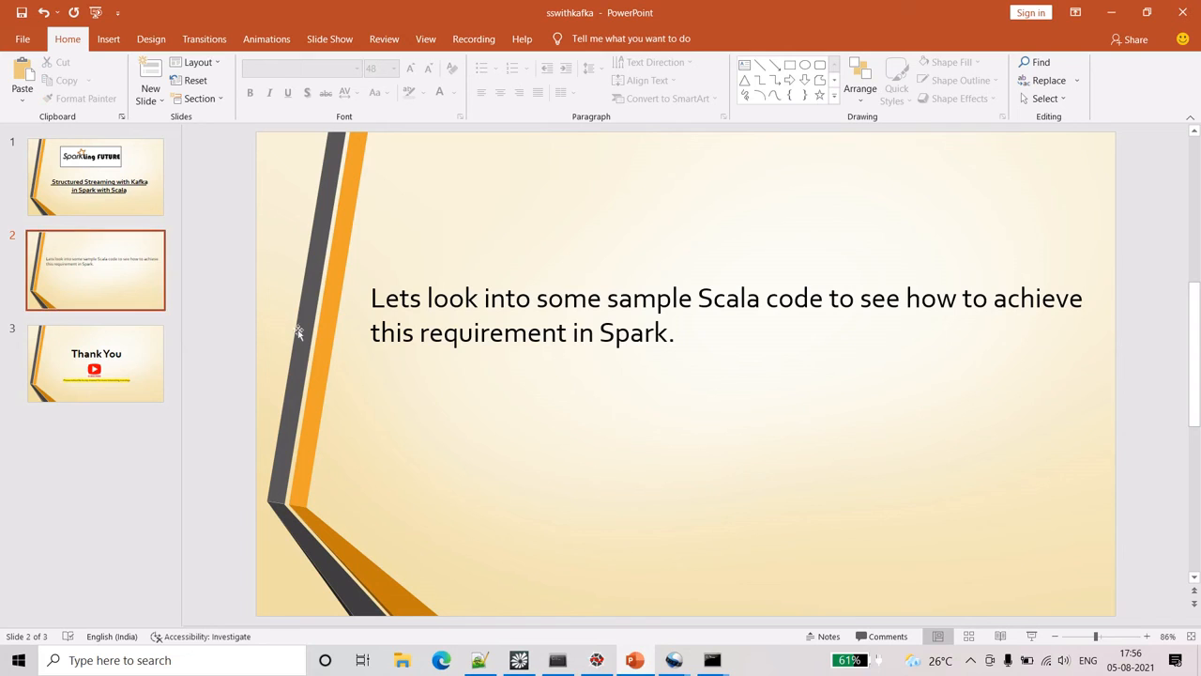
click(95, 363)
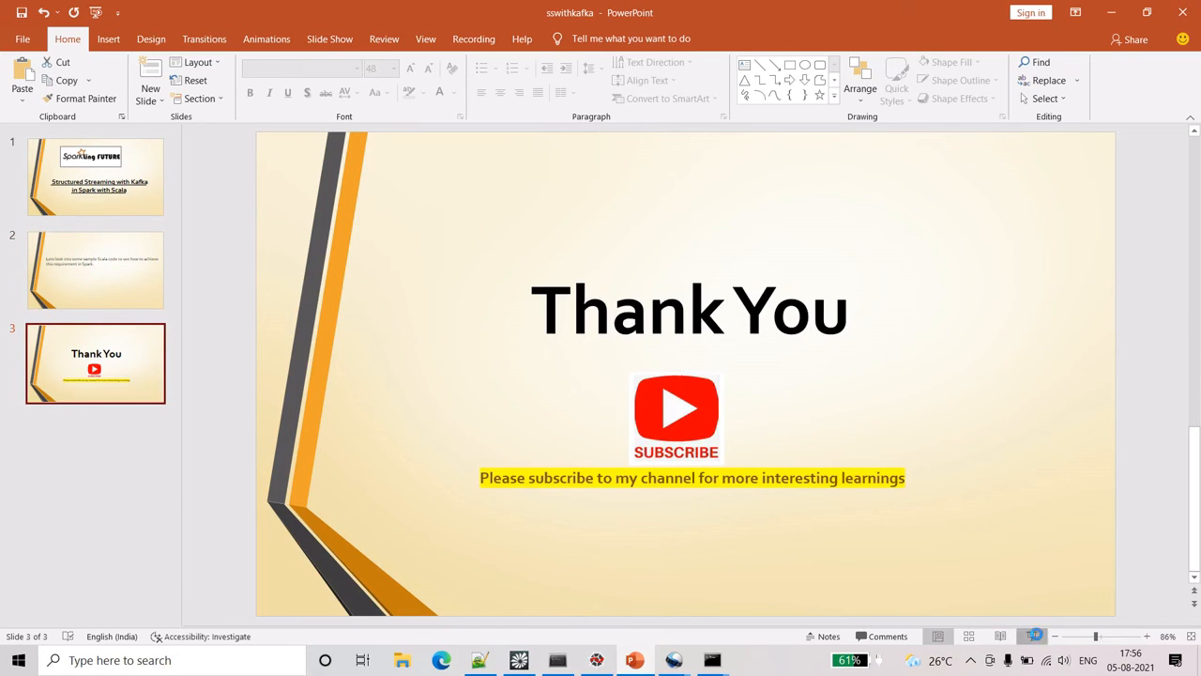